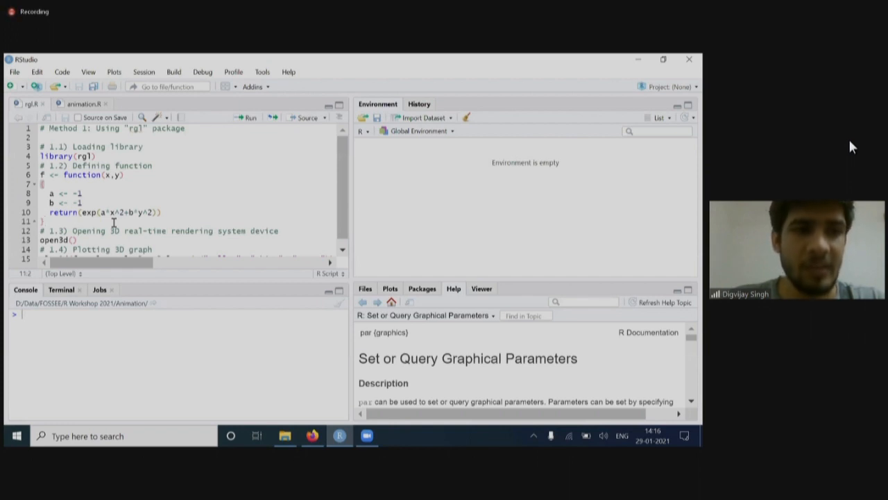
Print mtcars and summary(mtcars) in the console, then start a library() call
left_click(44, 222)
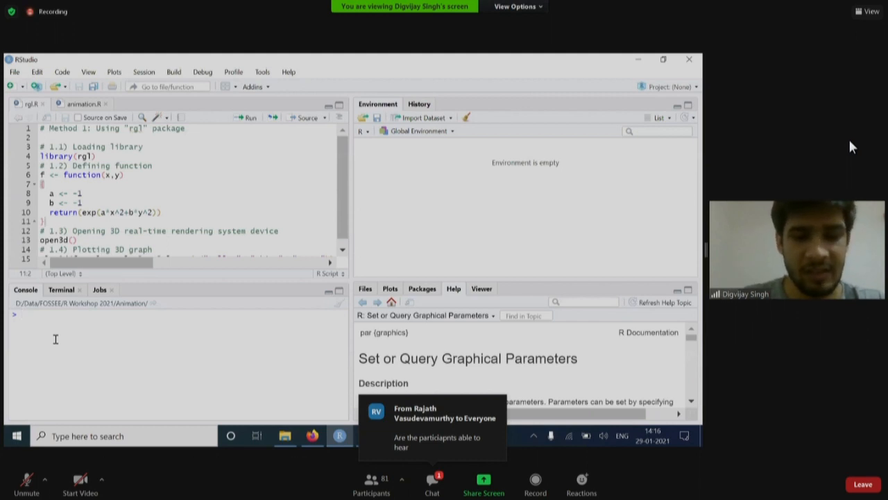
type("mtch")
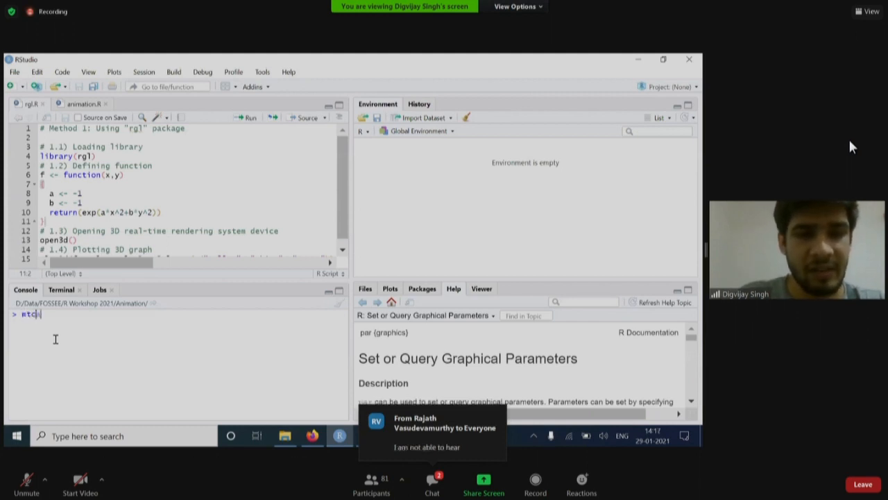
key("Return")
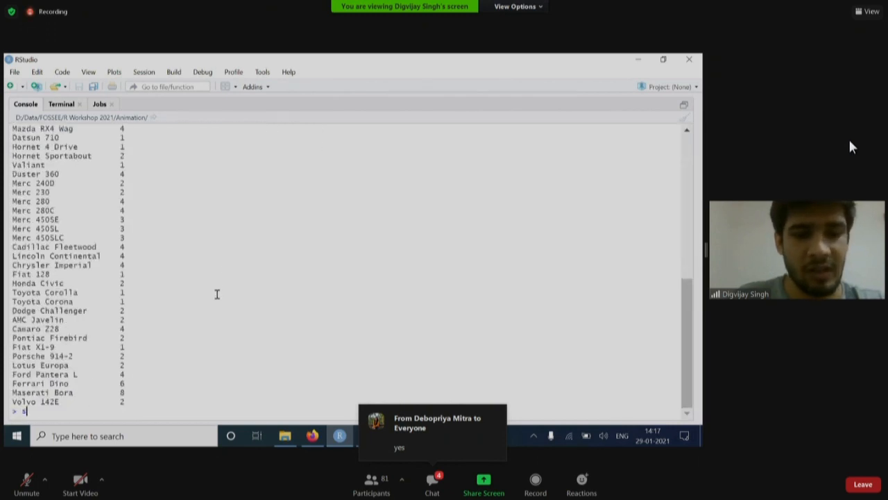
type("ummary(mtcars")
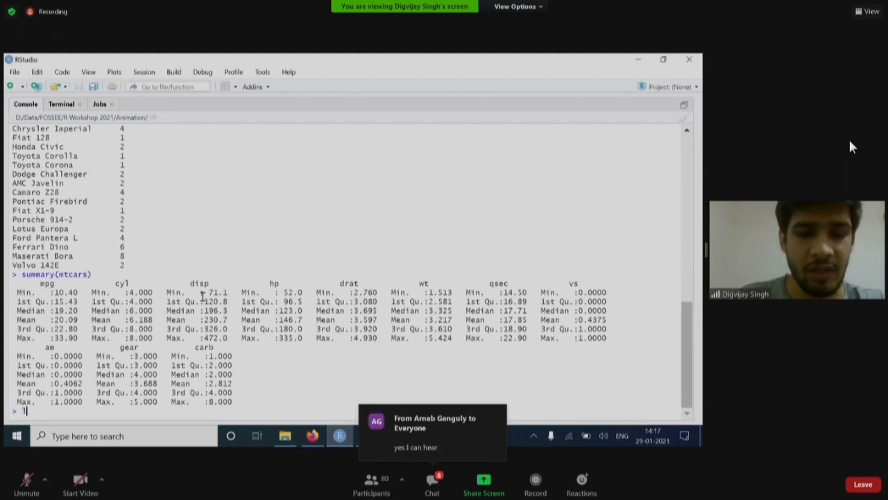
type("library()")
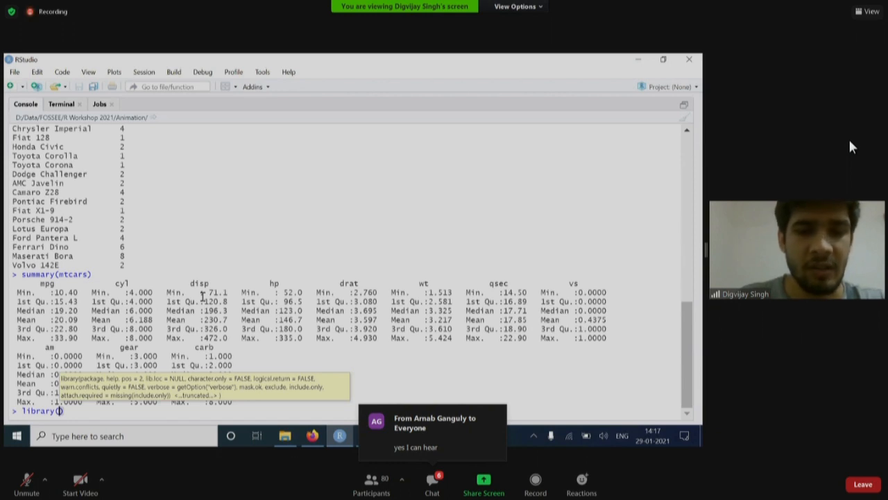
Load skimr and run skim(mtcars) to summarize its 32 rows and 11 numeric columns
type("skimr")
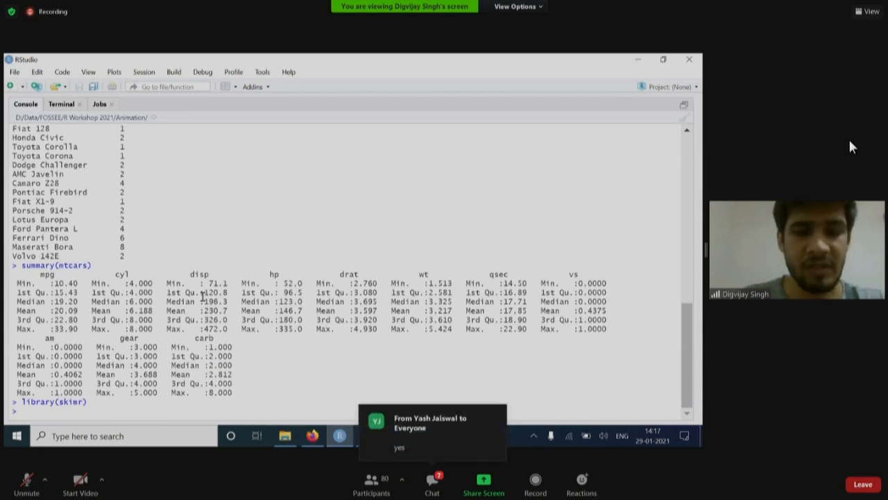
type("skim")
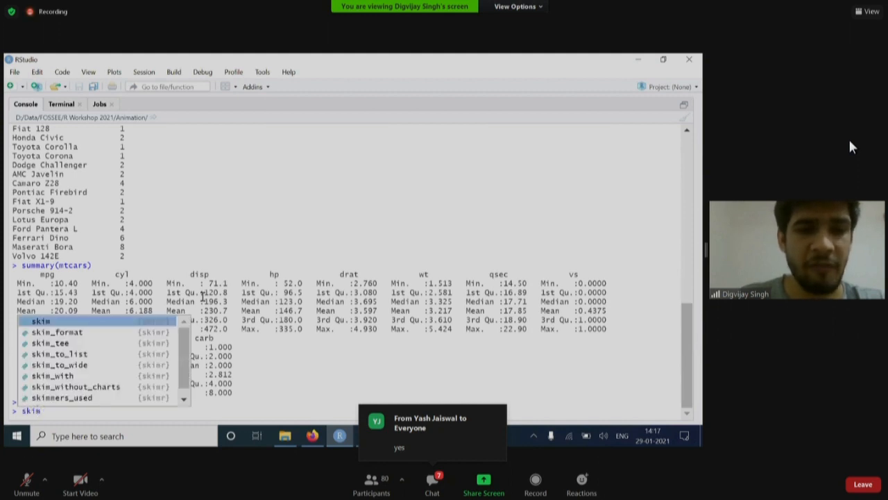
type("(mtca")
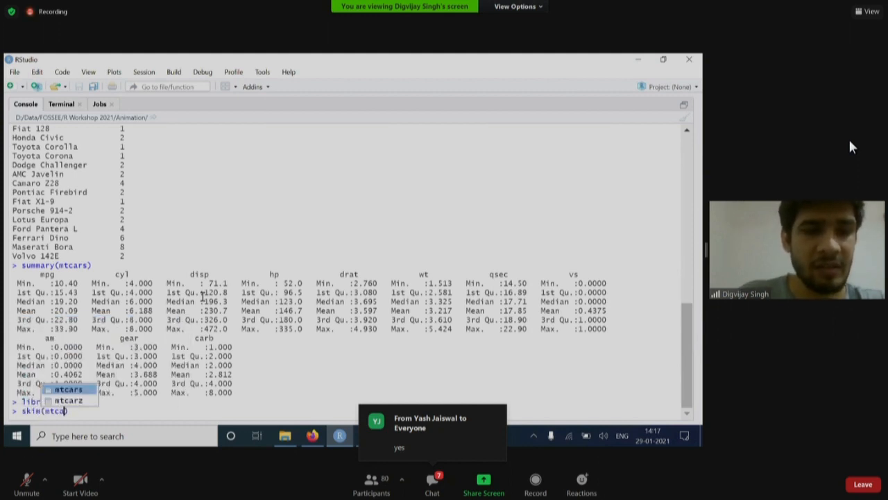
key("Return")
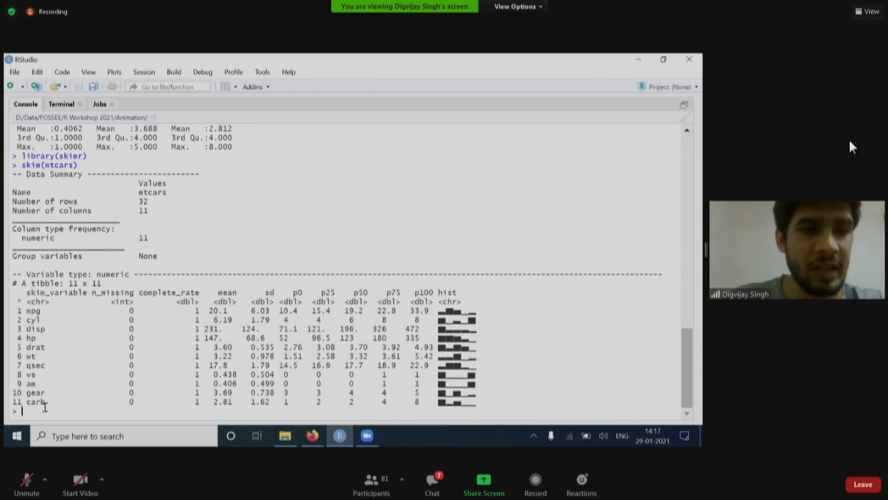
type("l")
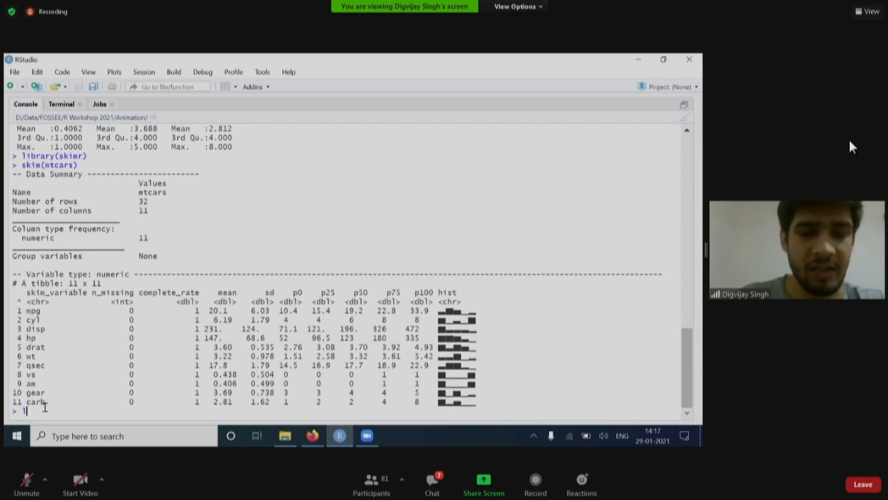
type("library(")
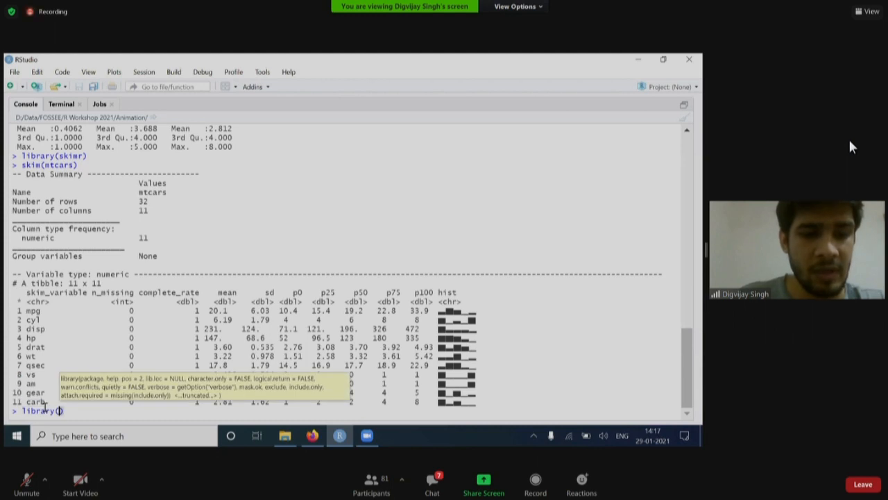
Load descriptr and run ds_screener(mtcars), showing zero missing values across 11 columns
type("descriptr")
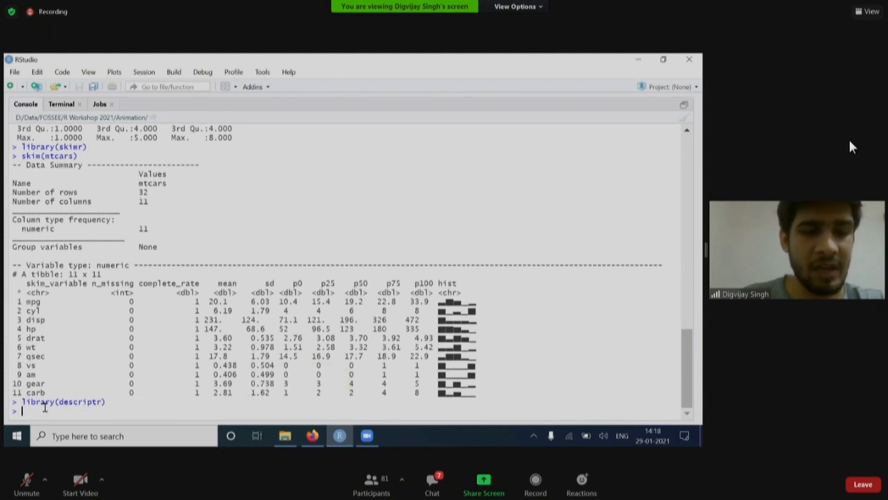
type("ds")
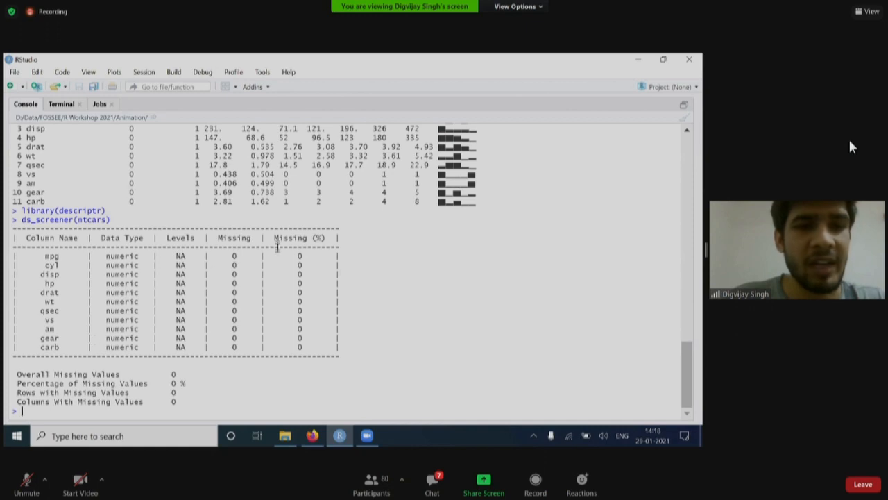
mouse_move(309, 316)
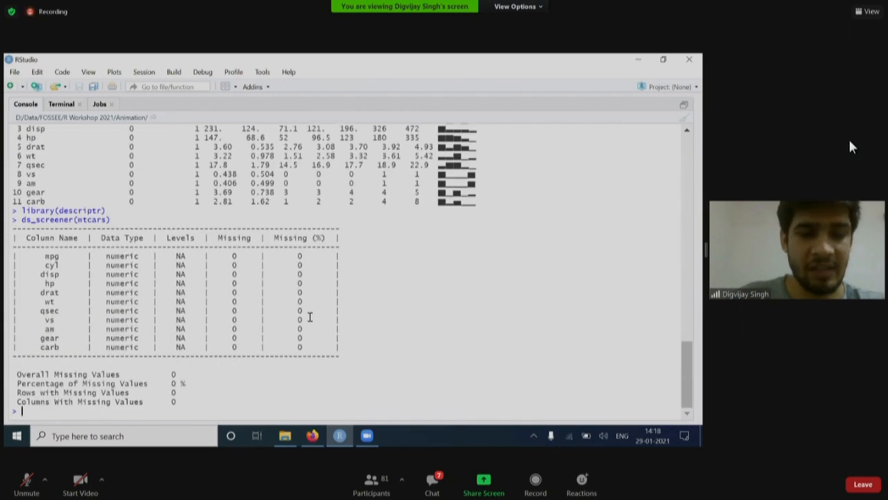
Print the skim function's source by entering skim, read through it, then clear the console with Ctrl+L
type("skim")
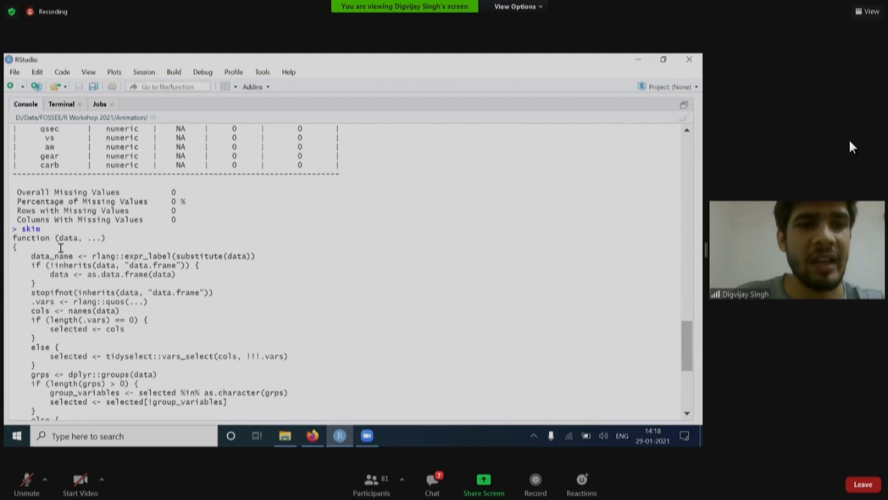
scroll("down", 3)
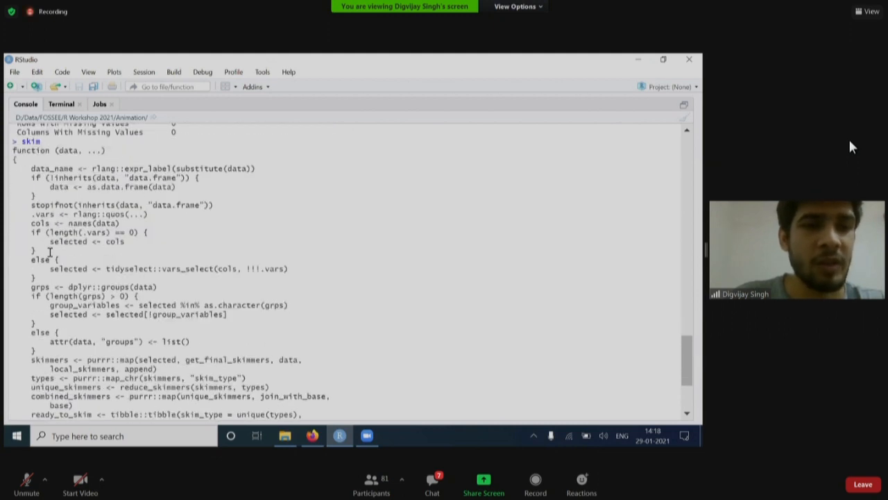
double_click(76, 285)
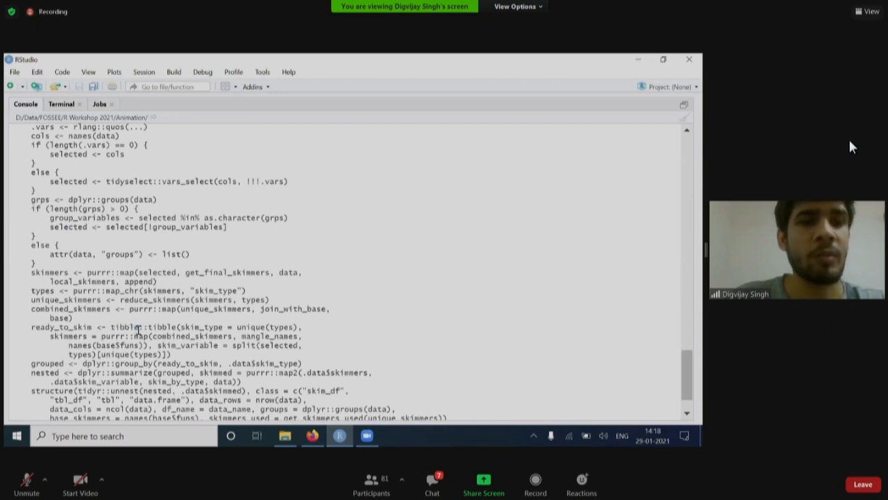
scroll("down", 3)
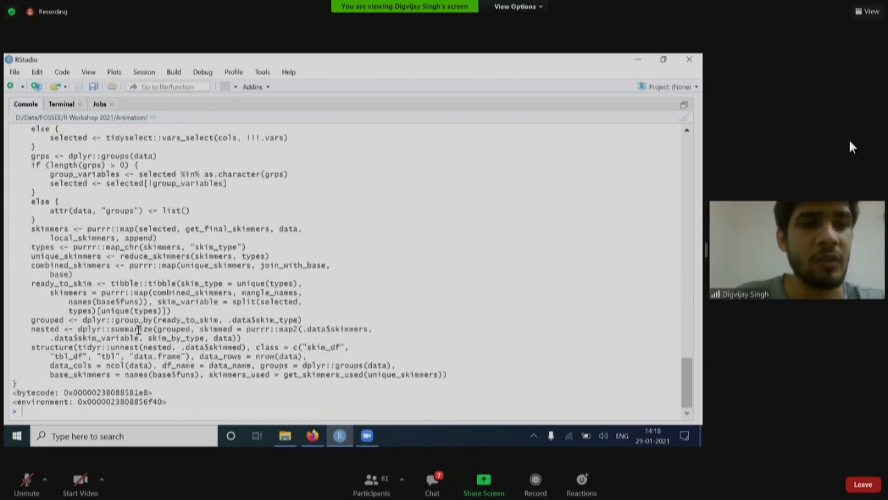
key("ctrl+l")
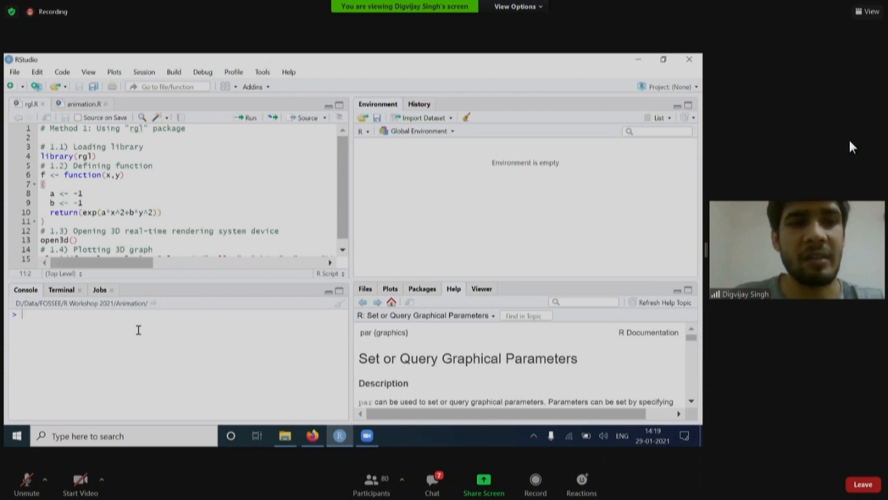
mouse_move(311, 435)
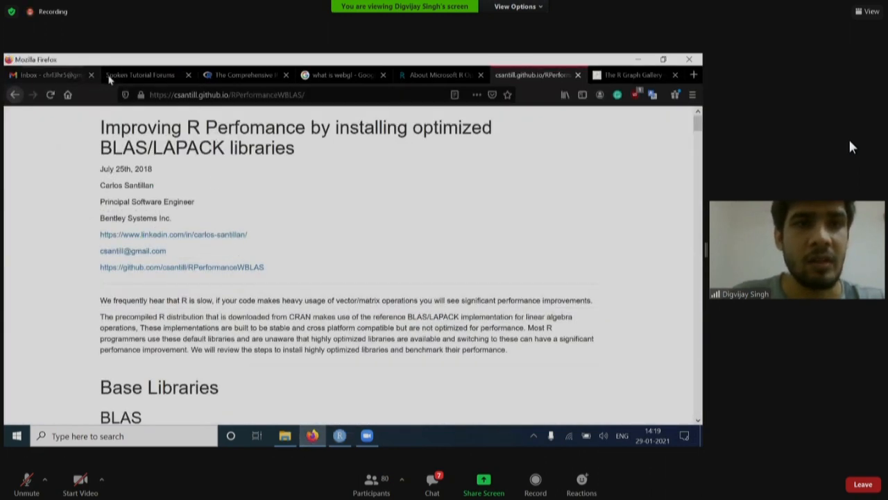
Show CRAN's Contributed Packages page in Firefox and highlight the 17032 available packages count
left_click(139, 75)
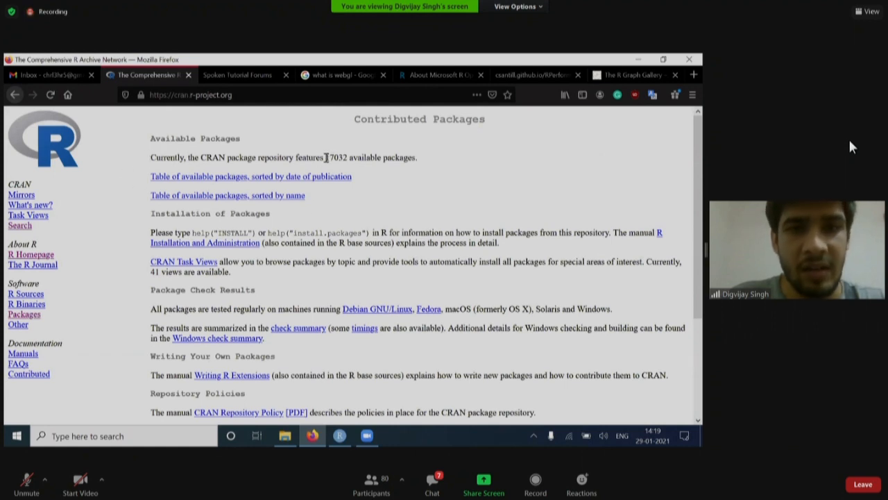
double_click(336, 157)
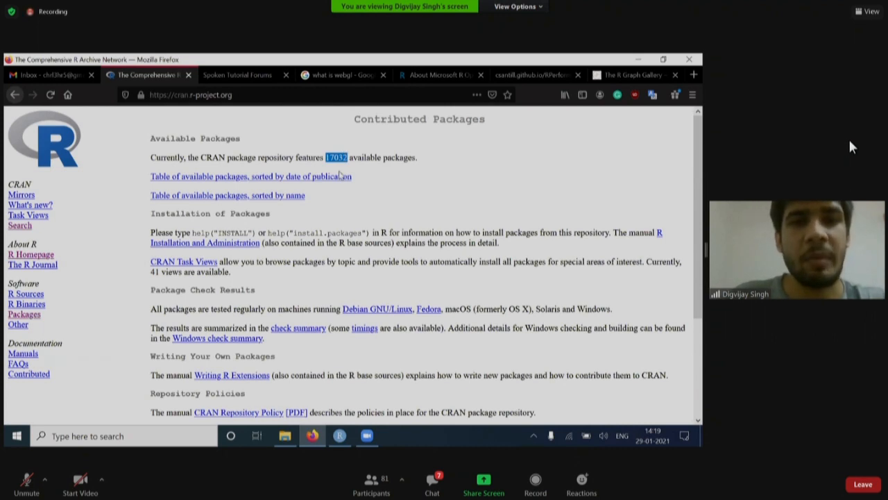
mouse_move(339, 436)
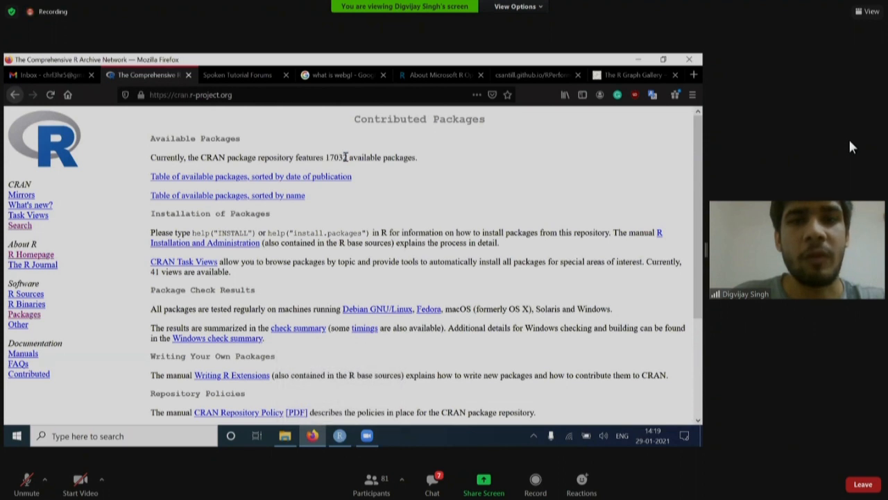
double_click(336, 157)
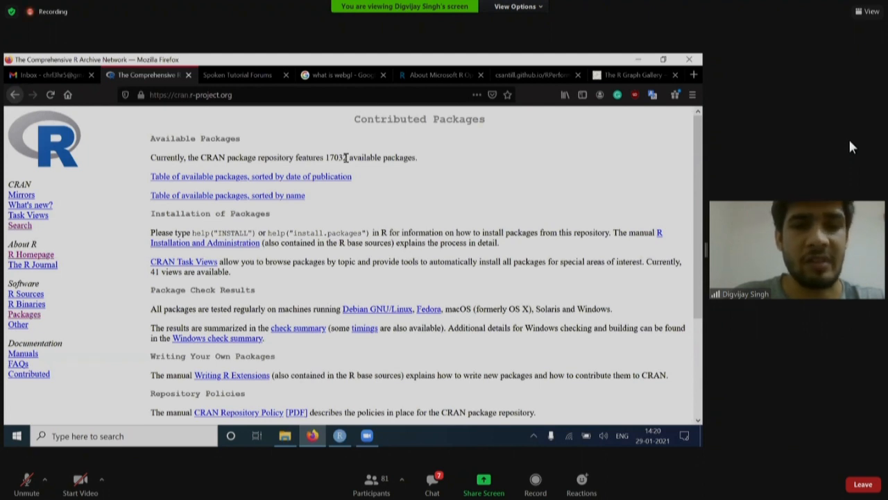
mouse_move(338, 436)
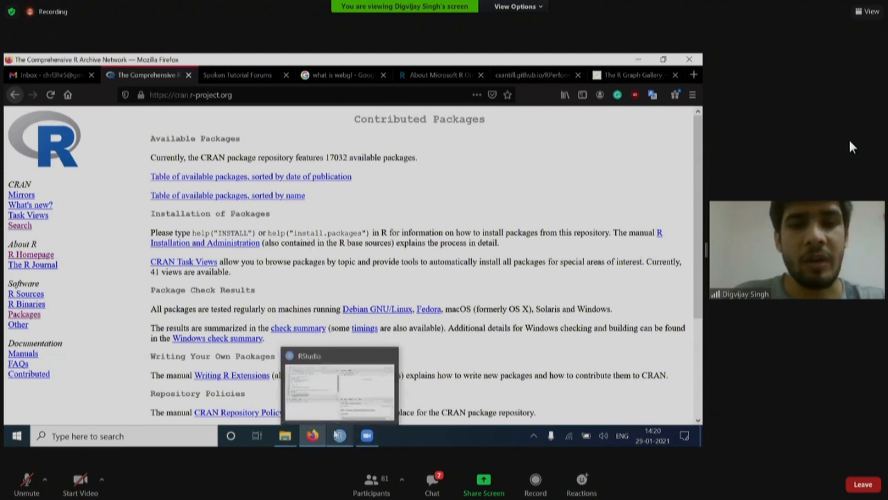
Return to RStudio, run the script's library(rgl) line, and begin a ?rgl help lookup
left_click(339, 389)
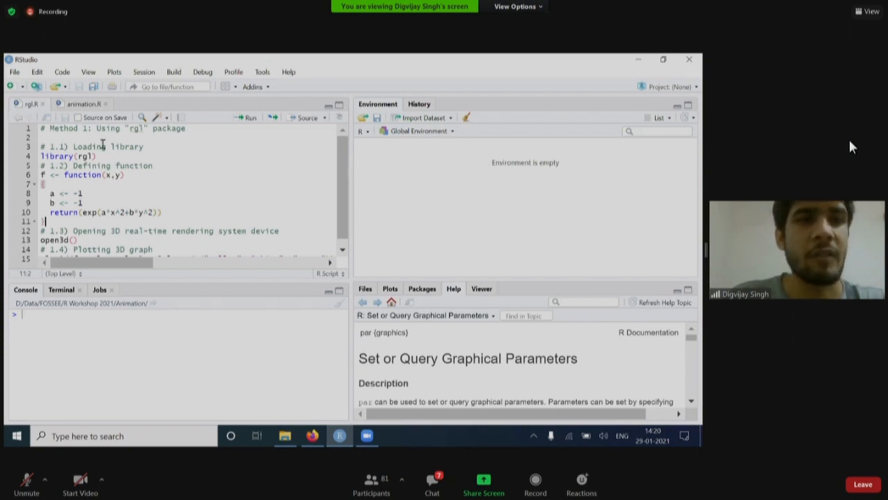
left_click(92, 156)
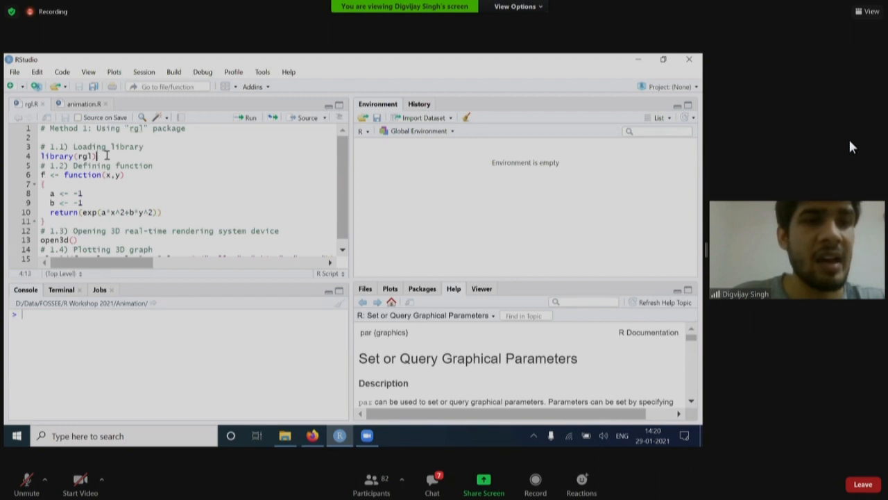
left_click(249, 117)
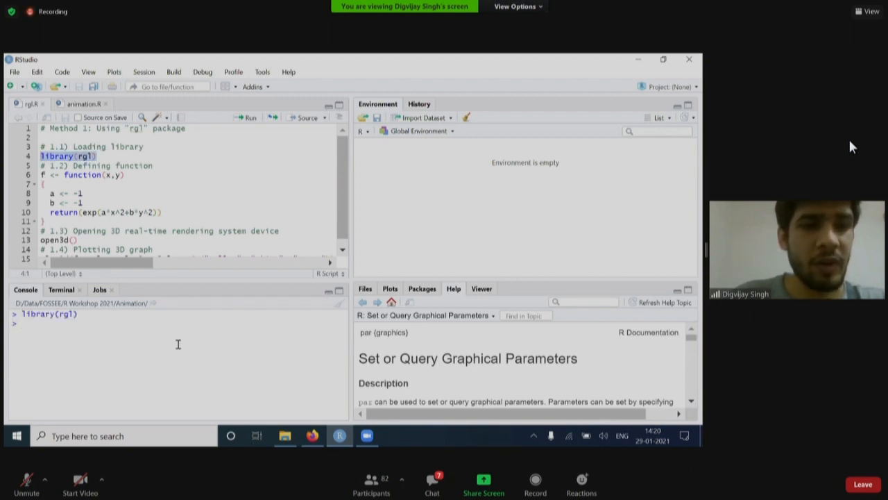
type("?")
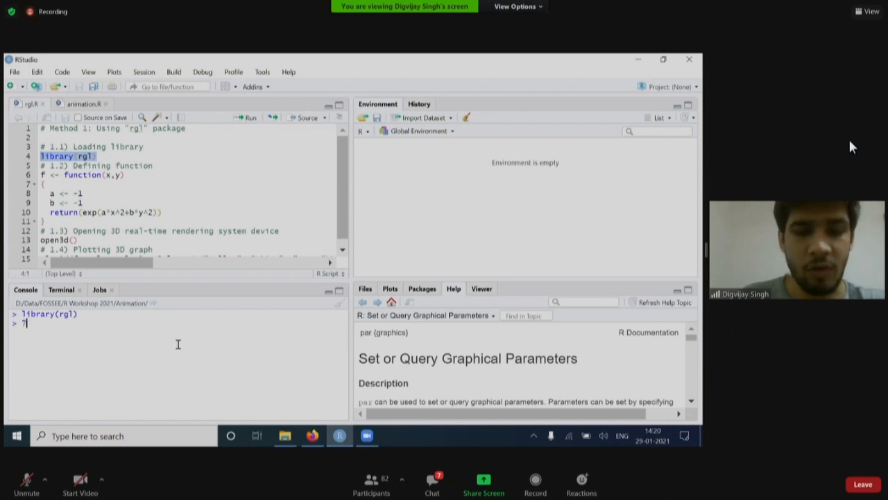
type("rgl")
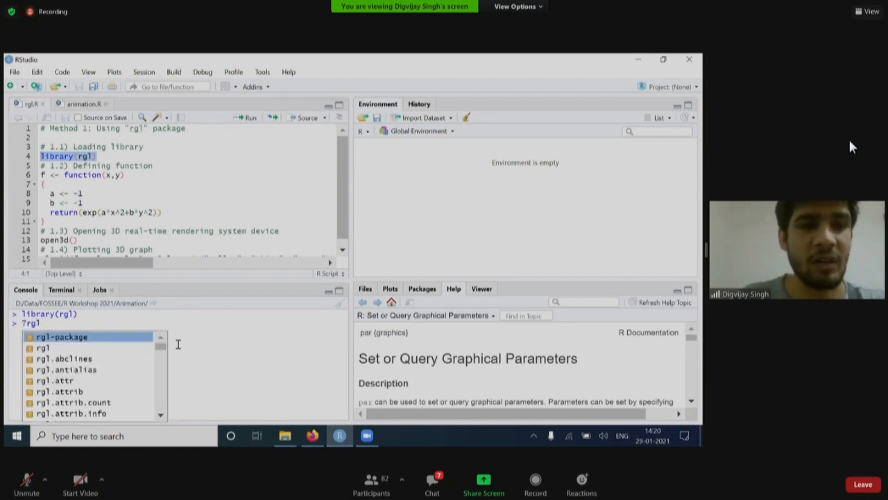
View the rgl-package help topic and highlight the sentence describing rgl as a 3D visualization device system
left_click(62, 338)
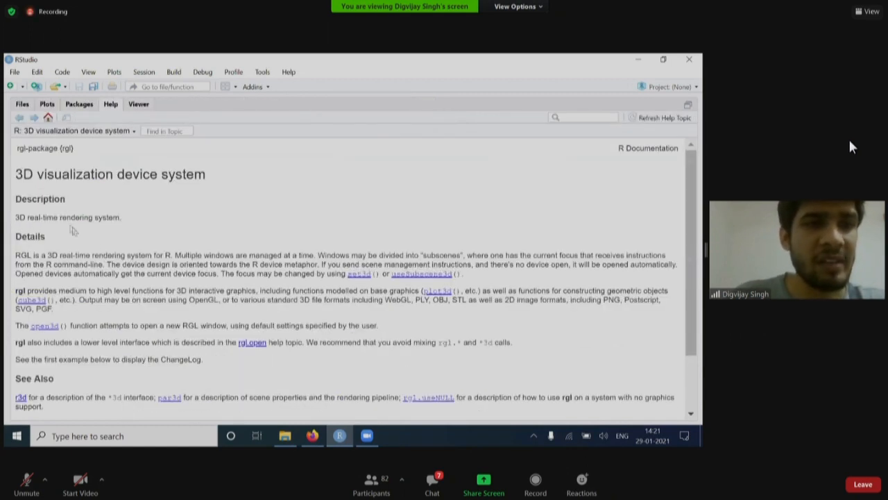
double_click(110, 175)
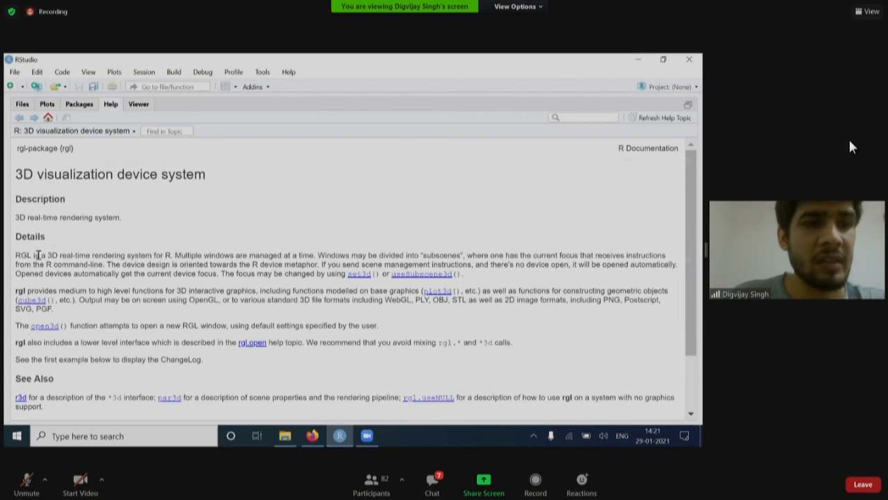
left_click_drag(38, 255, 169, 256)
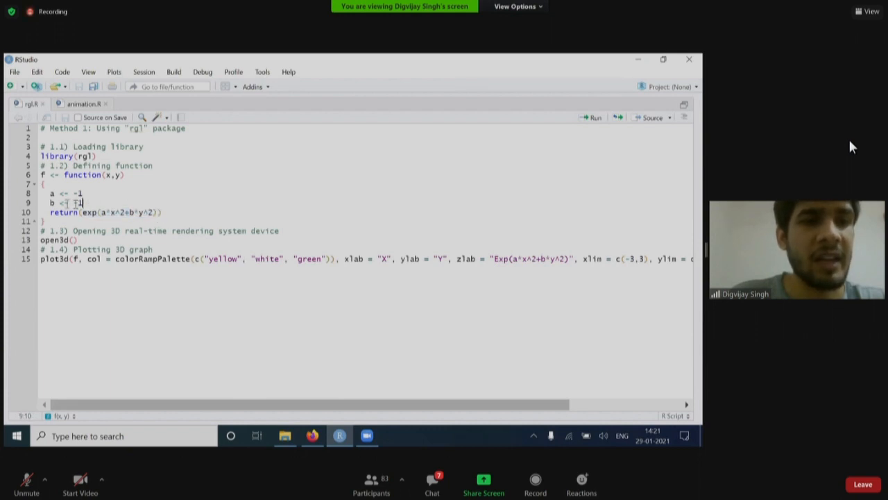
Set b to -1 and run the definition of f(x, y) = exp(a*x^2+b*y^2) into the console
type("-")
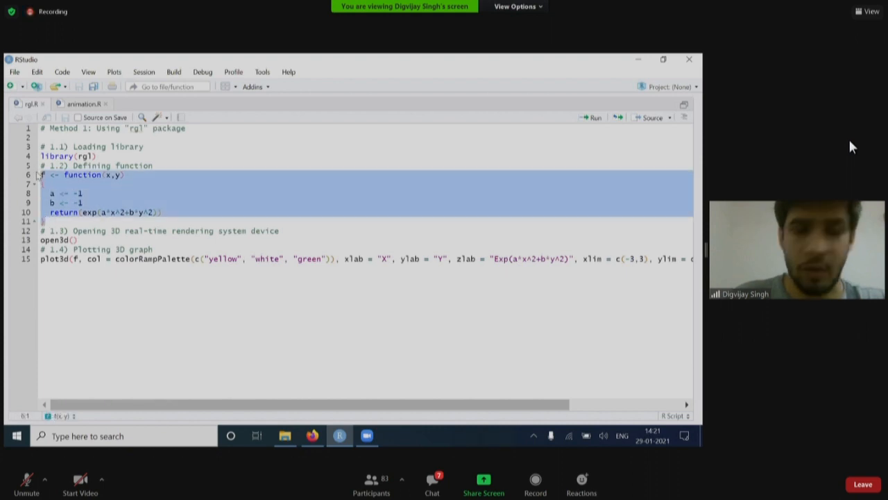
left_click(591, 117)
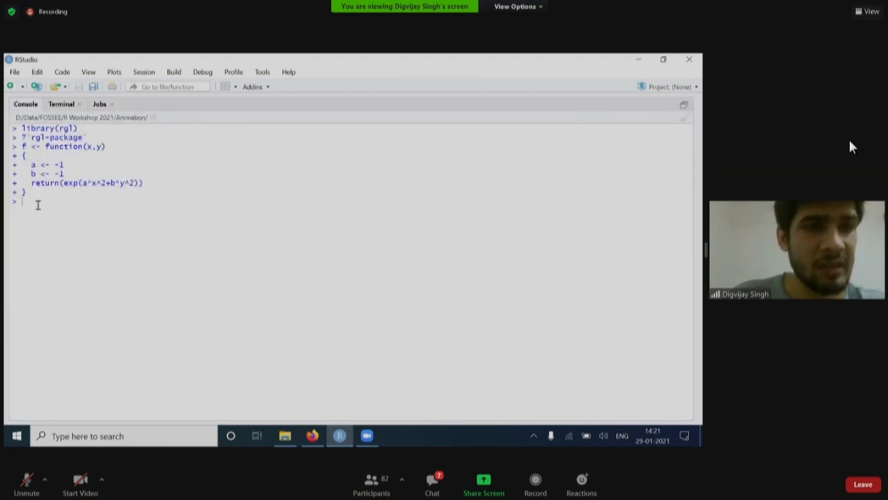
left_click_drag(25, 146, 62, 173)
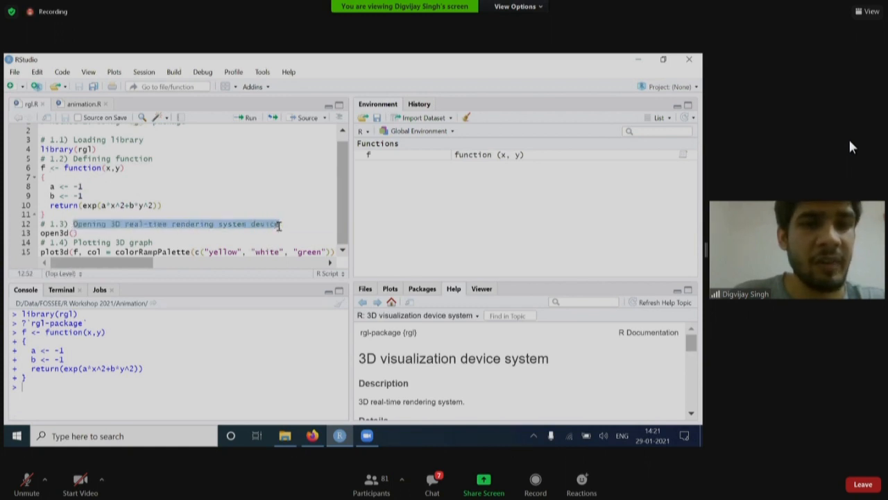
Run plot.new() and open3d() to open an rgl device, then look up ?plot3d help
left_click(278, 224)
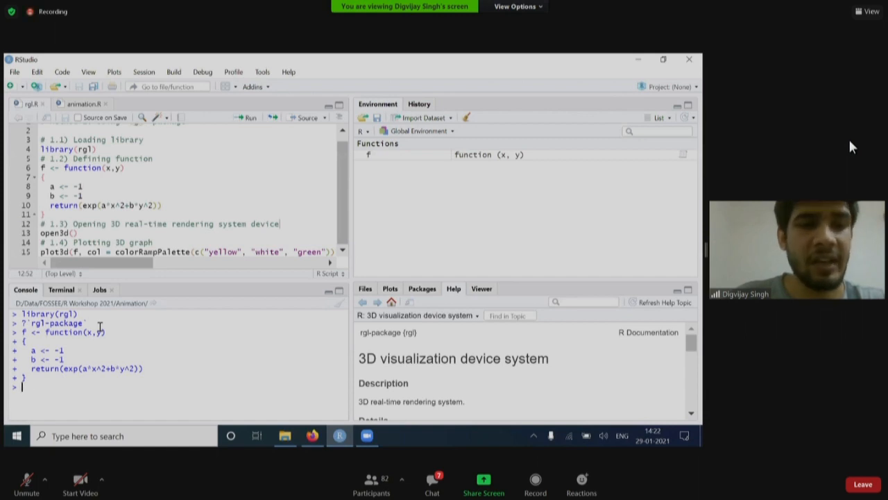
type("plot")
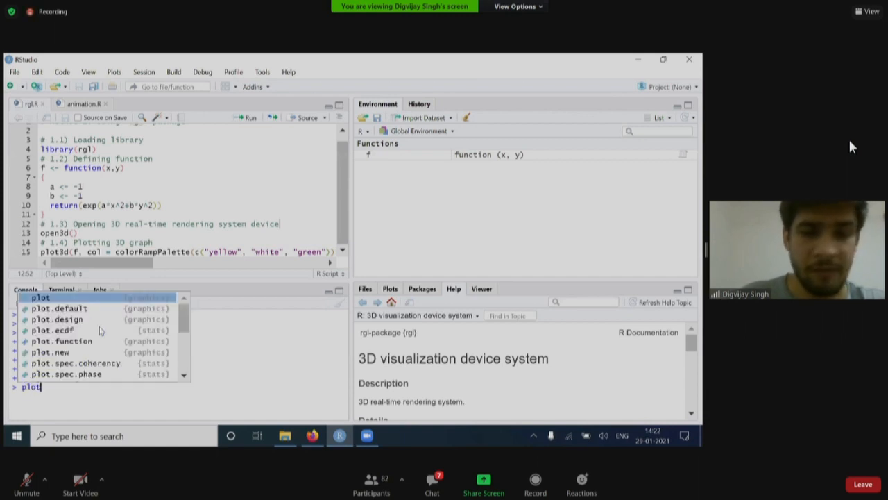
type(".new(")
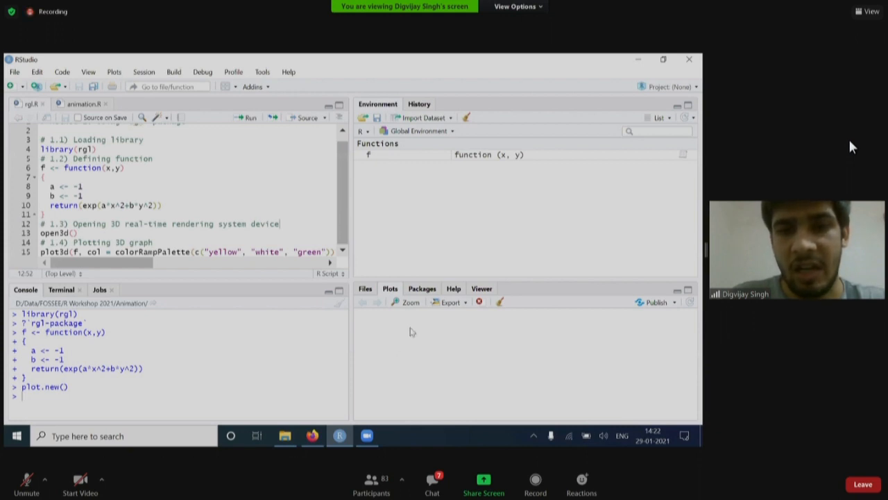
mouse_move(425, 338)
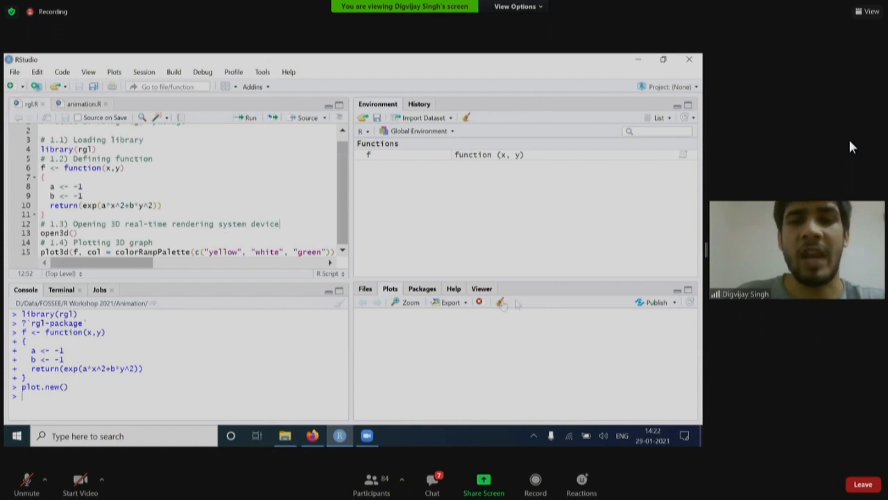
mouse_move(460, 325)
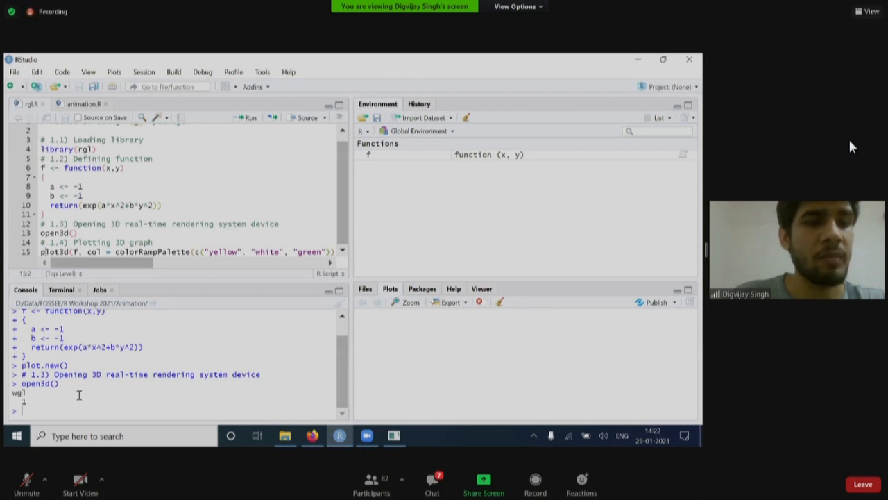
type("?plo")
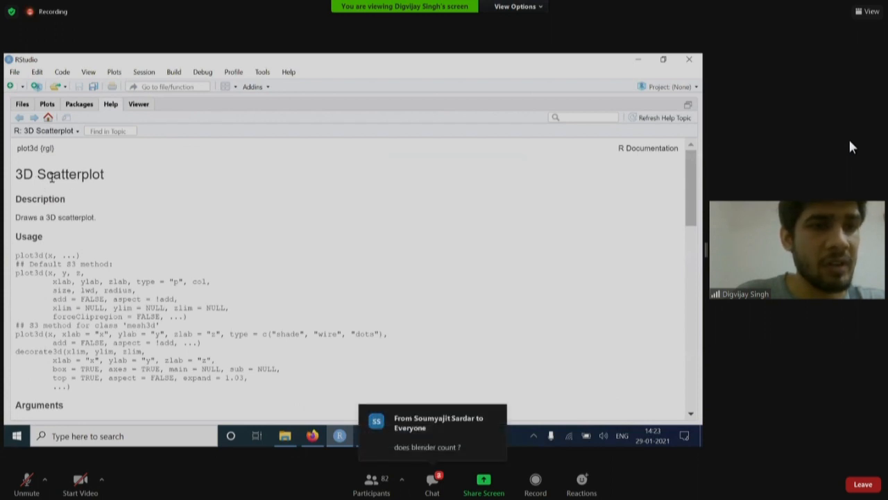
Review the plot3d Arguments section, pointing out the xlab and zlab axis label arguments
scroll("down", 3)
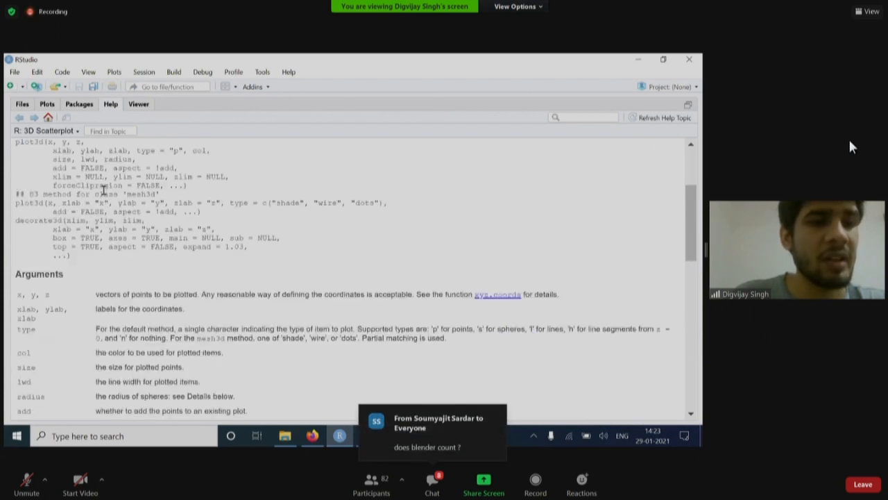
scroll("down", 3)
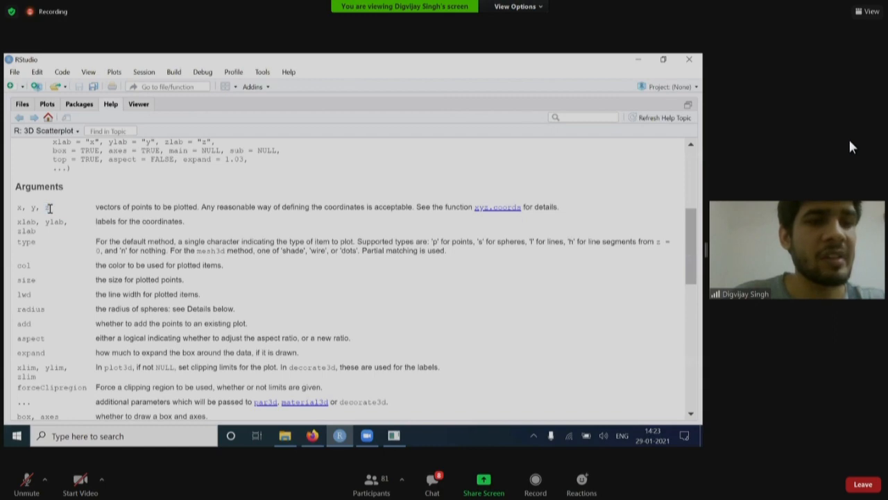
scroll("down", 3)
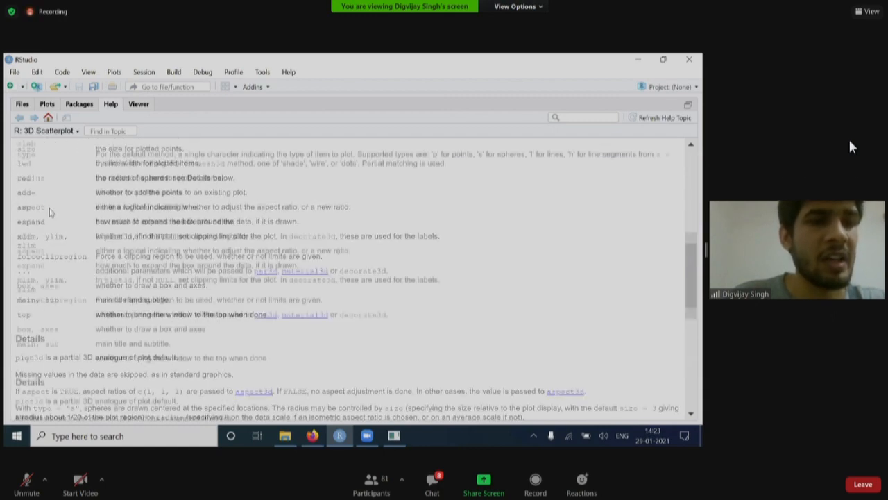
scroll("up", 3)
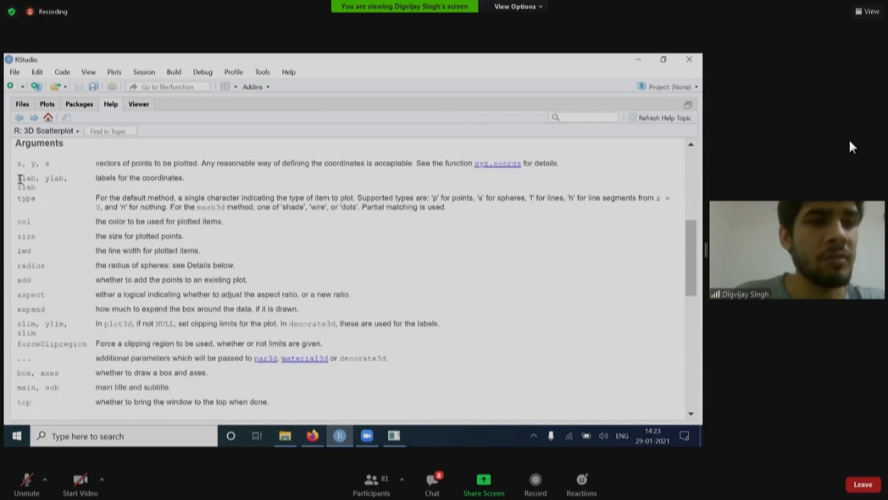
double_click(25, 177)
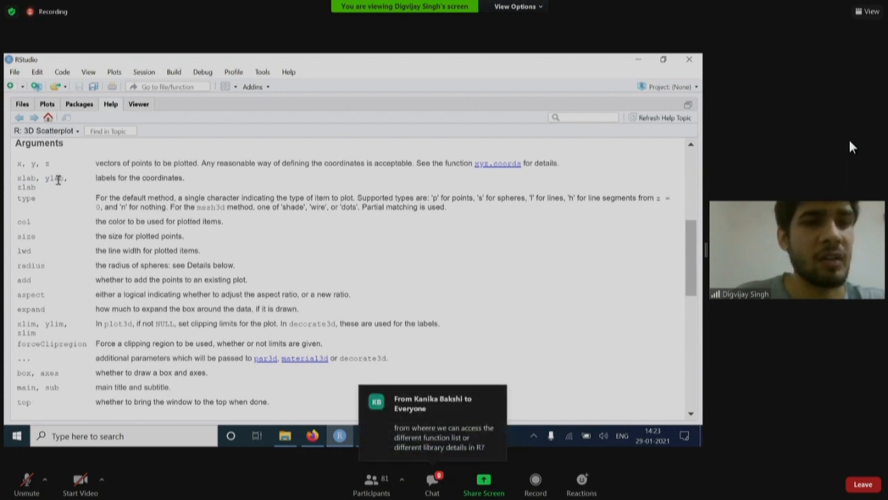
double_click(27, 186)
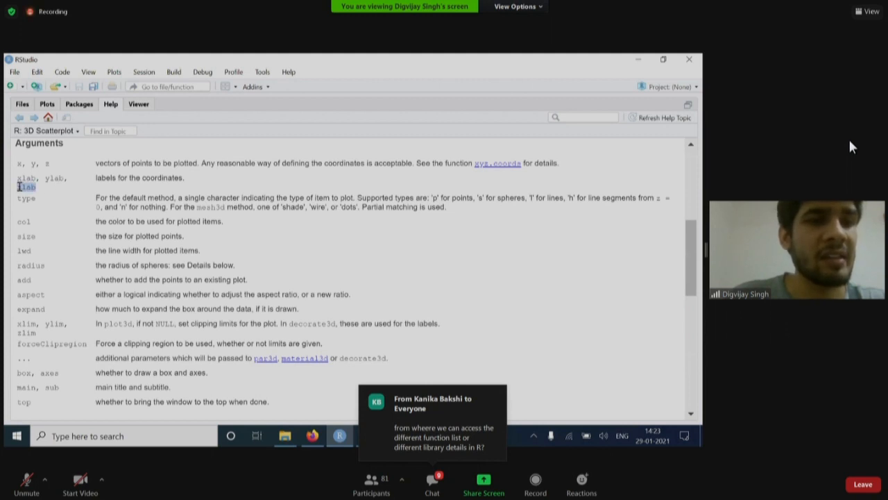
scroll("up", 3)
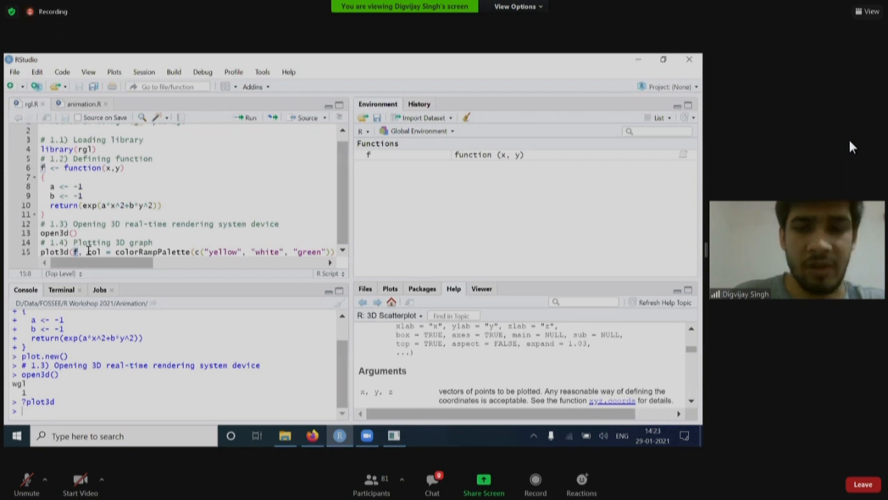
Review the plot3d call's xlim -3 to 3 and aspect 1, 1, 0.5 arguments before running it
left_click(77, 251)
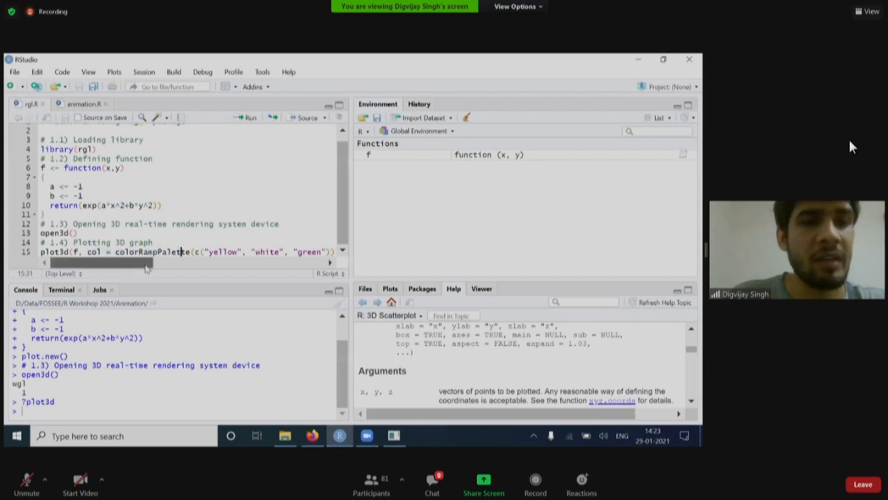
scroll("right", 3)
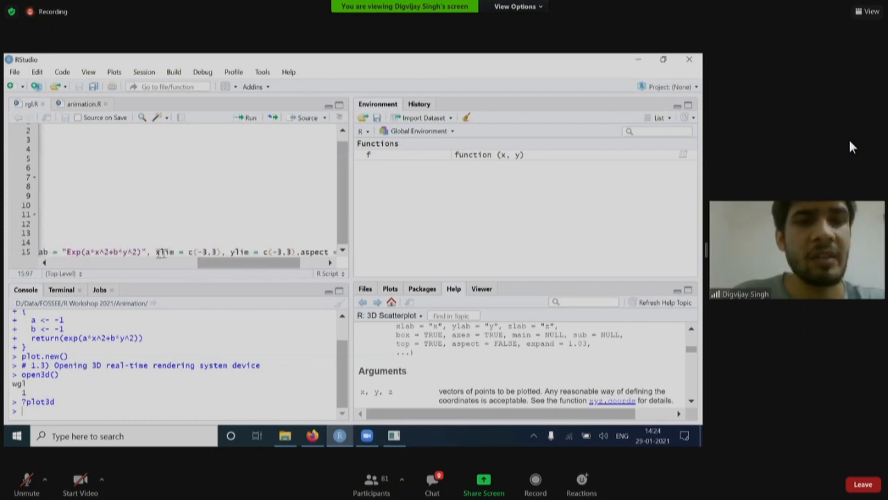
double_click(164, 251)
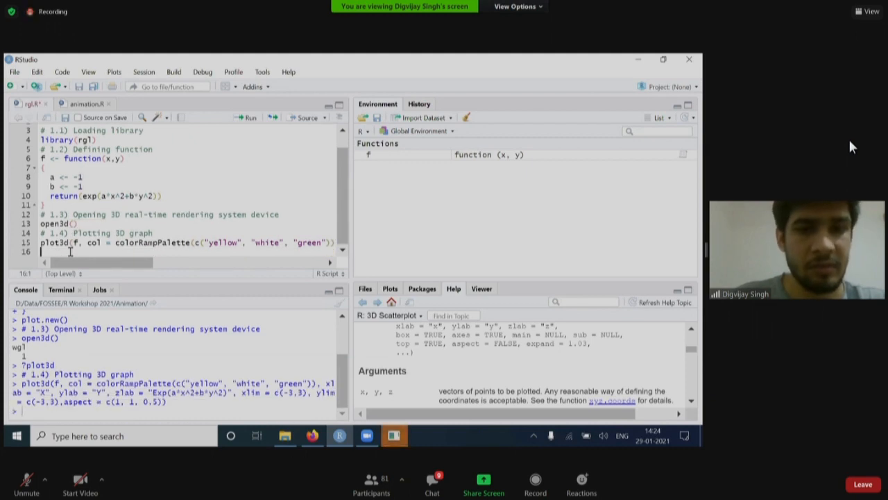
Maximize the rgl device, rotate the yellow-white-green bell surface, then close the window
left_click(250, 117)
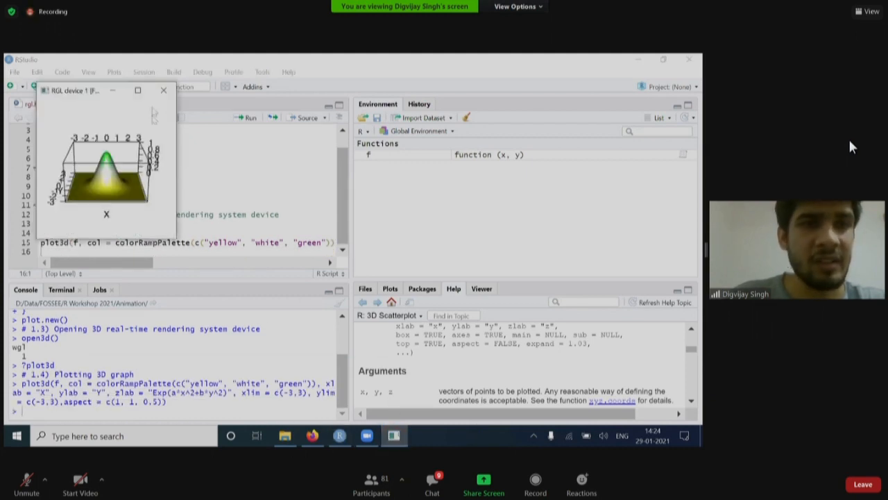
left_click(138, 90)
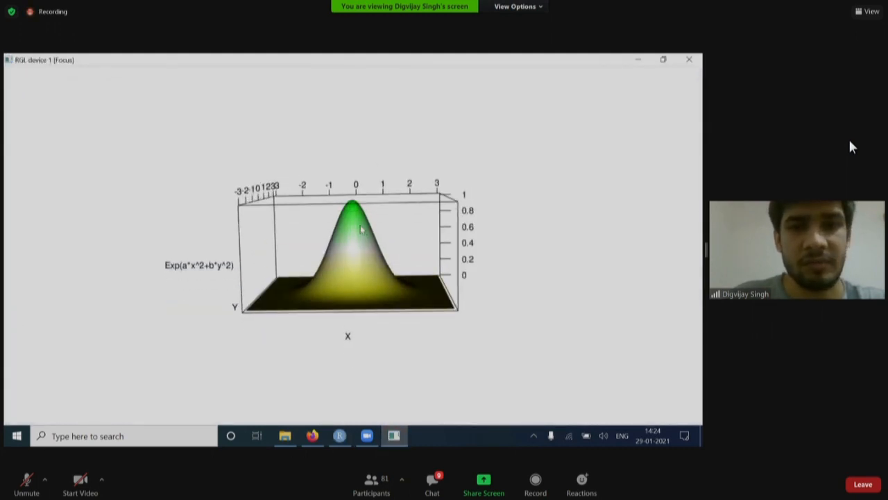
left_click_drag(354, 229, 399, 163)
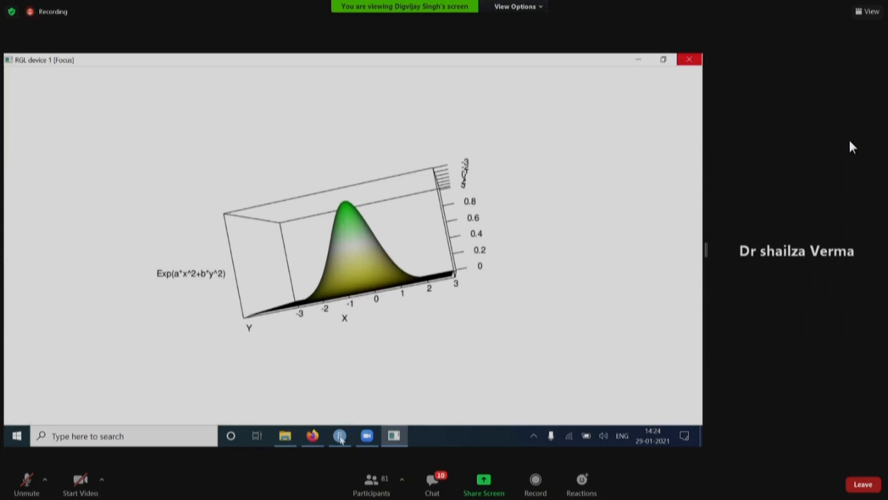
left_click(338, 436)
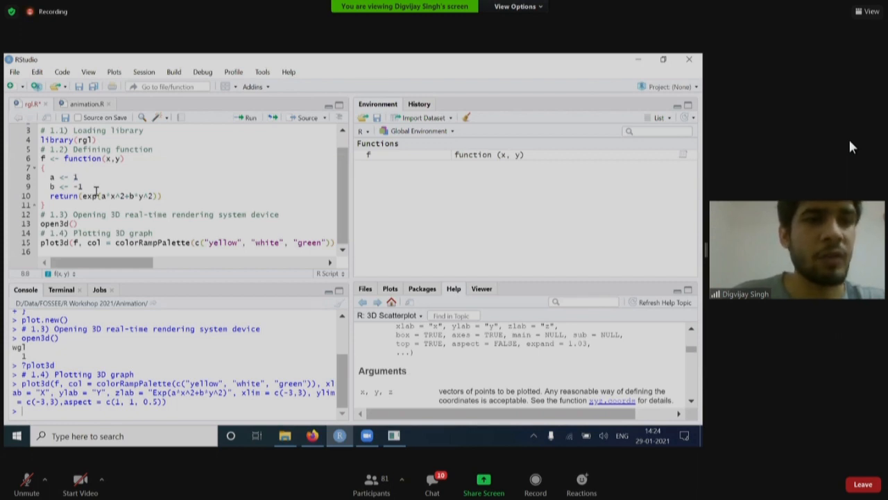
Set a and b to 1, replot f and rotate the surface showing corners rising to about 6e+07
left_click(45, 204)
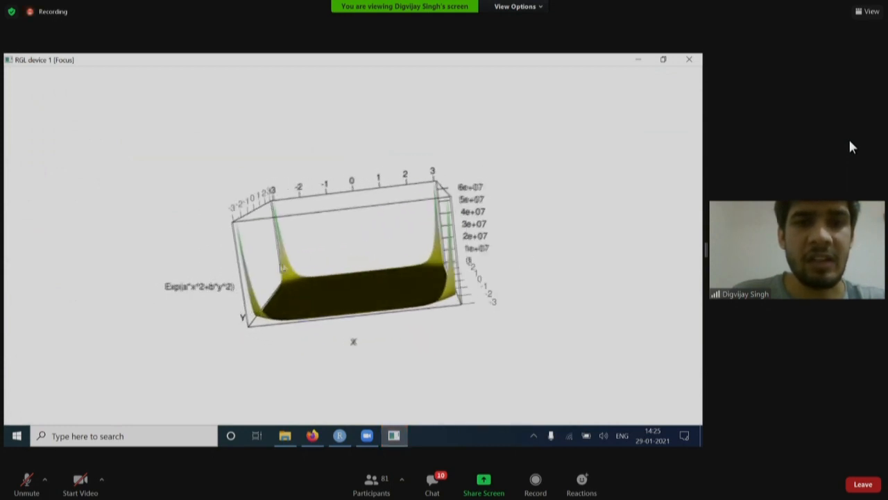
left_click_drag(353, 257, 403, 264)
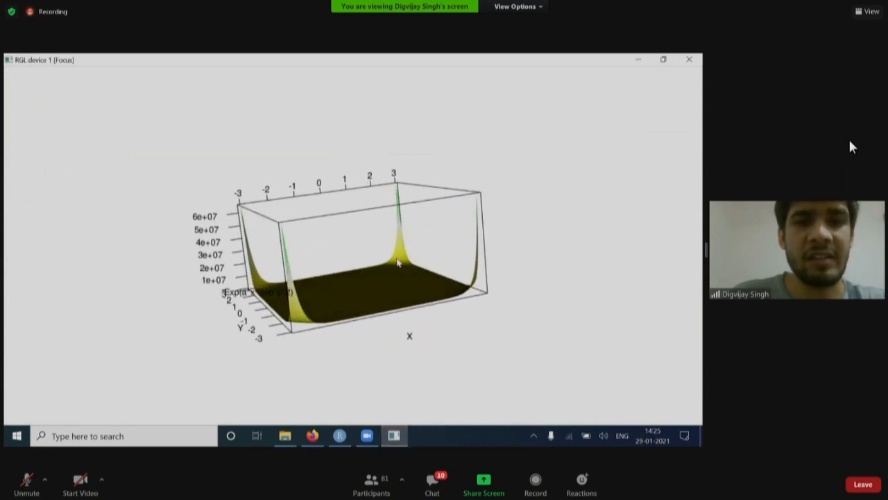
left_click_drag(400, 263, 372, 311)
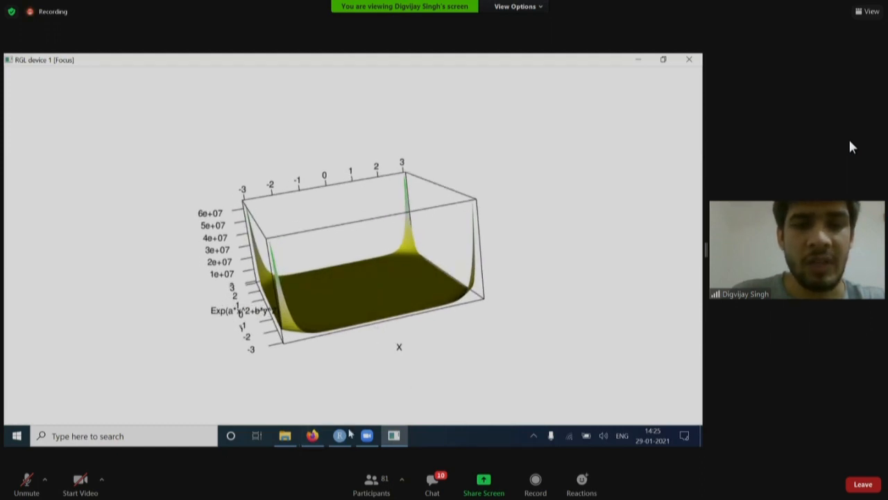
left_click(338, 436)
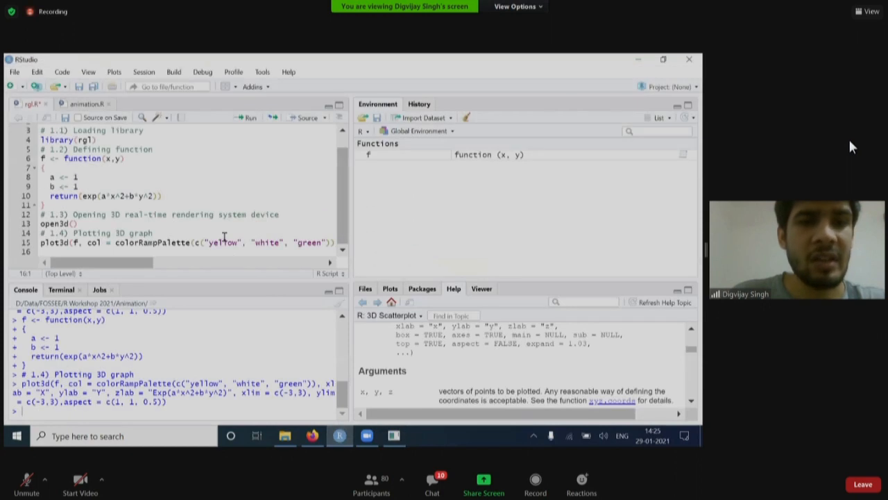
Replace yellow with red, set the coefficient to -1 and add "blue" to colorRampPalette
double_click(222, 241)
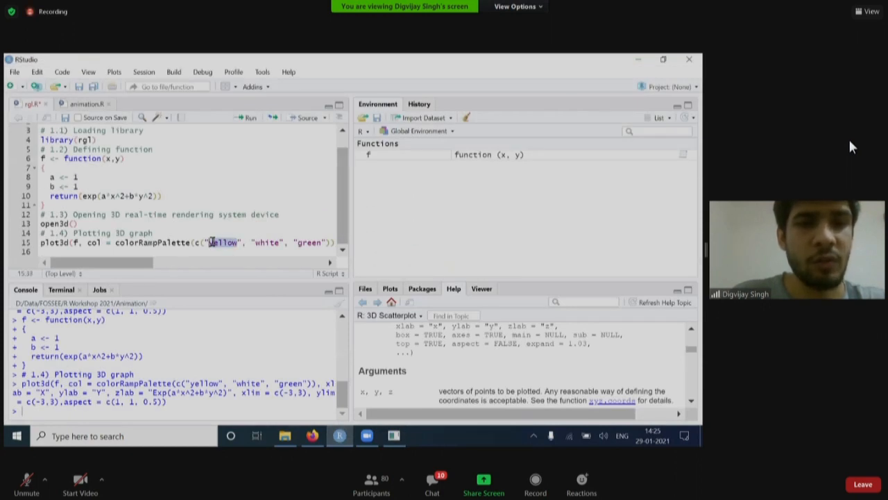
type("red")
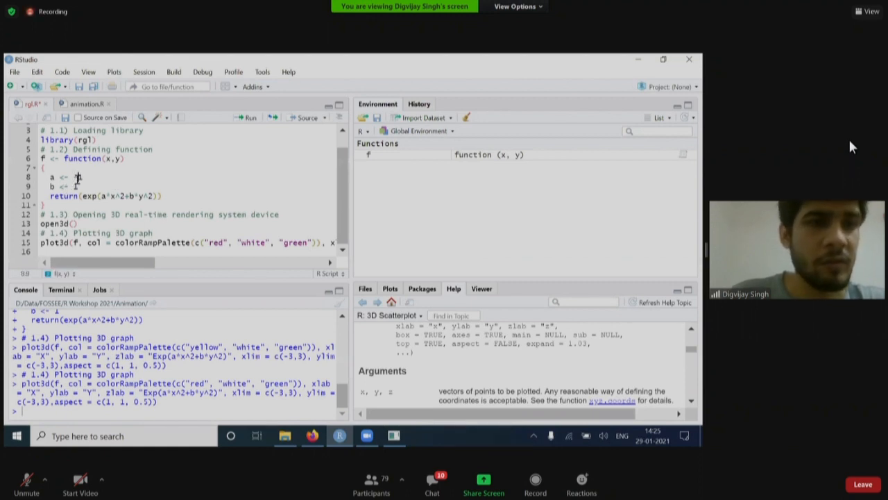
type("-1")
left_click(89, 186)
type("-")
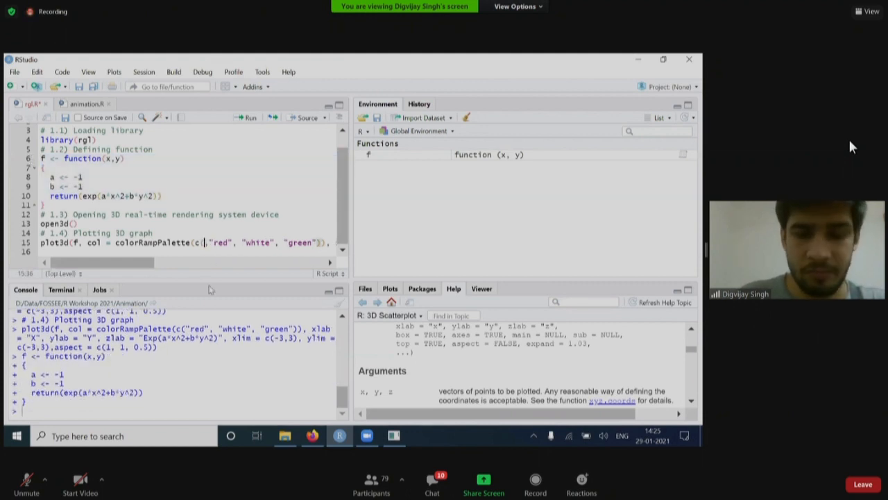
type("\"blue\",")
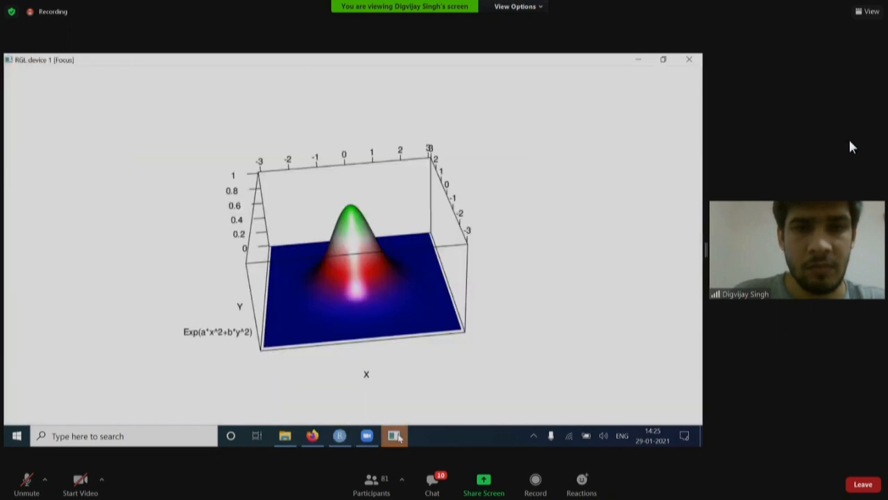
Rotate the replotted bell surface to view it flatter and from higher up
left_click_drag(361, 263, 444, 287)
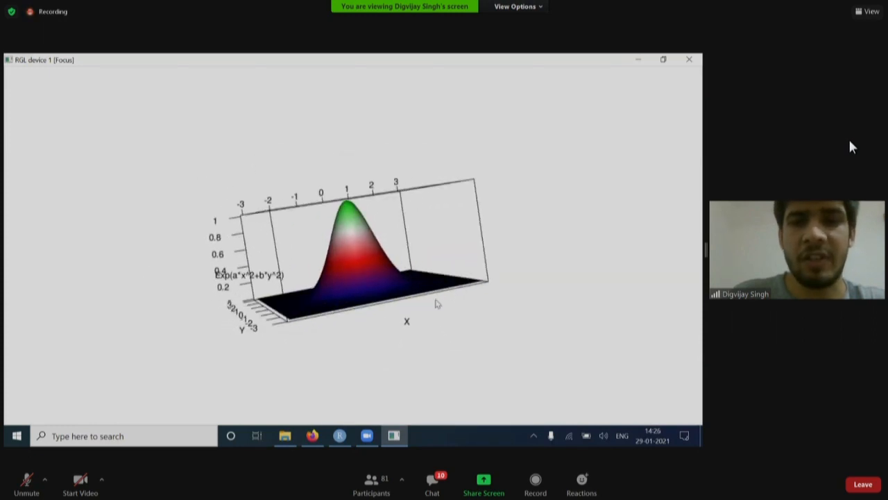
left_click_drag(437, 304, 423, 236)
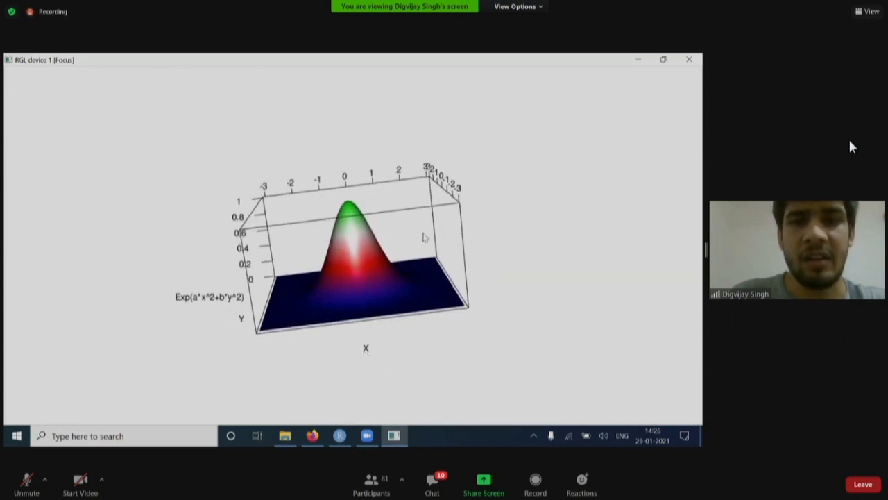
left_click_drag(424, 236, 405, 352)
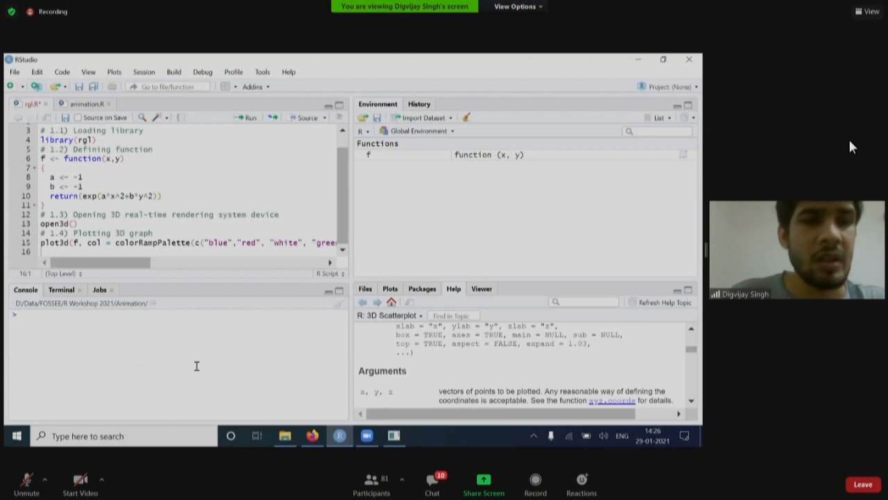
scroll("up", 3)
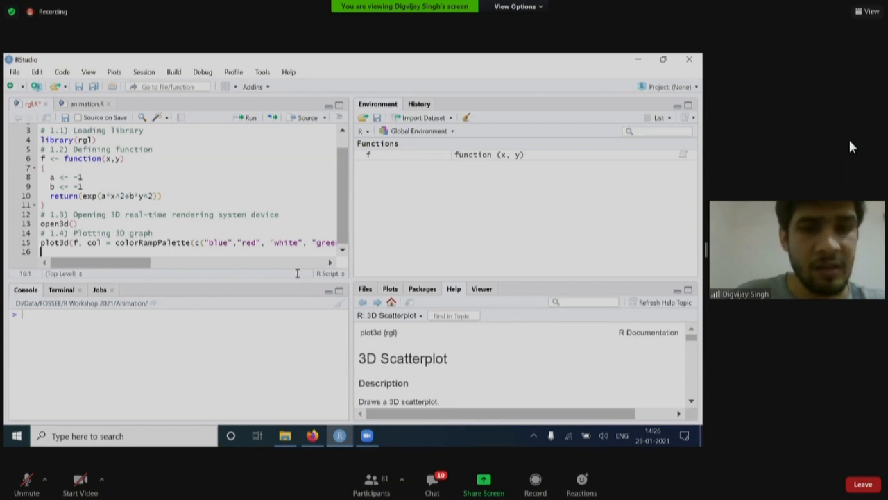
scroll("up", 3)
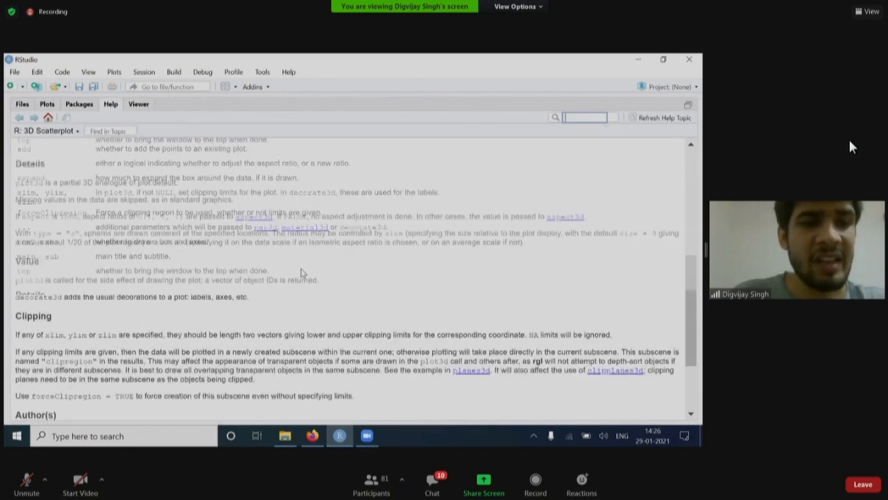
scroll("down", 3)
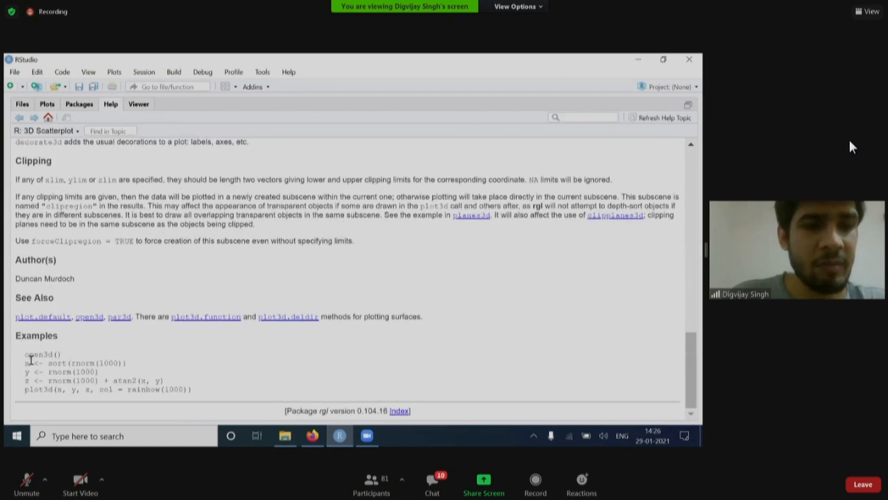
left_click_drag(25, 354, 194, 389)
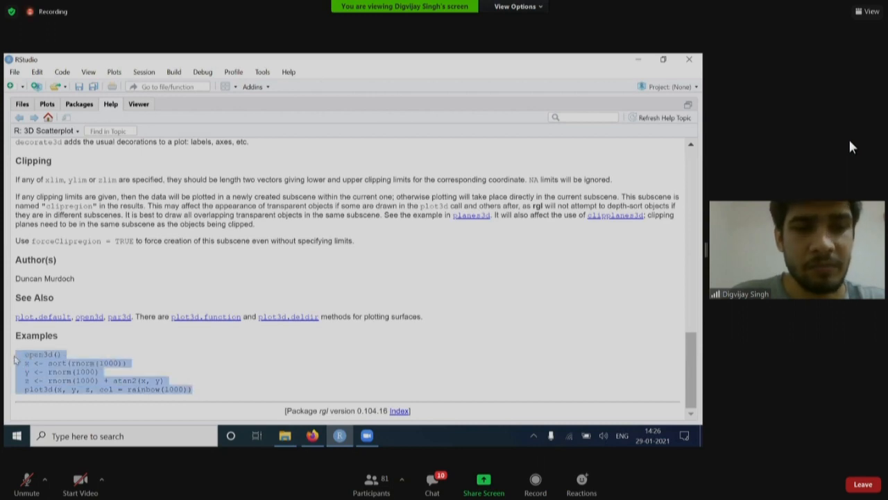
scroll("up", 3)
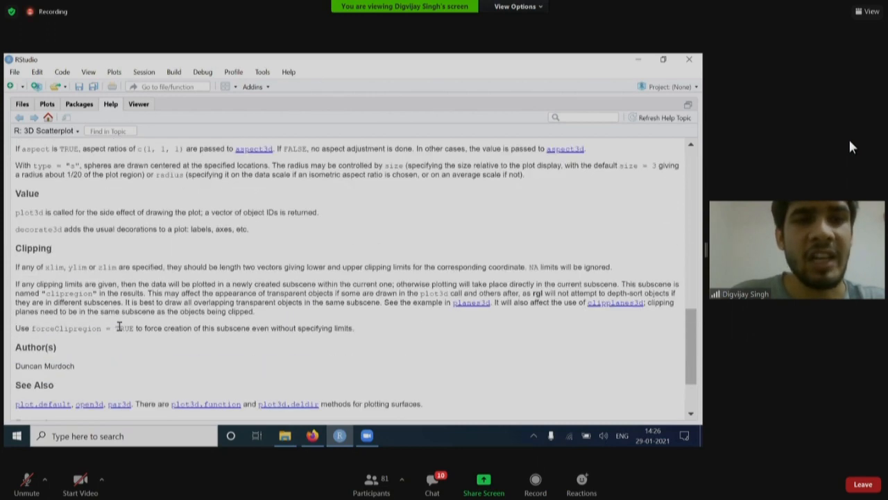
scroll("up", 3)
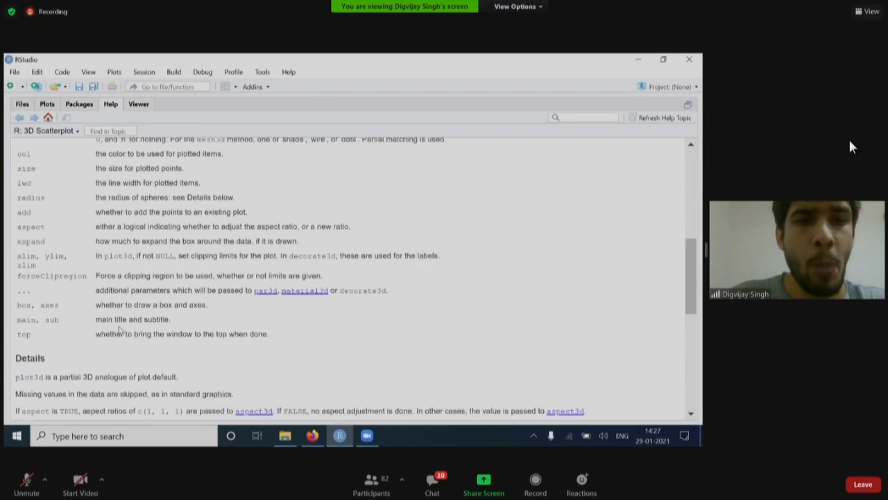
scroll("up", 3)
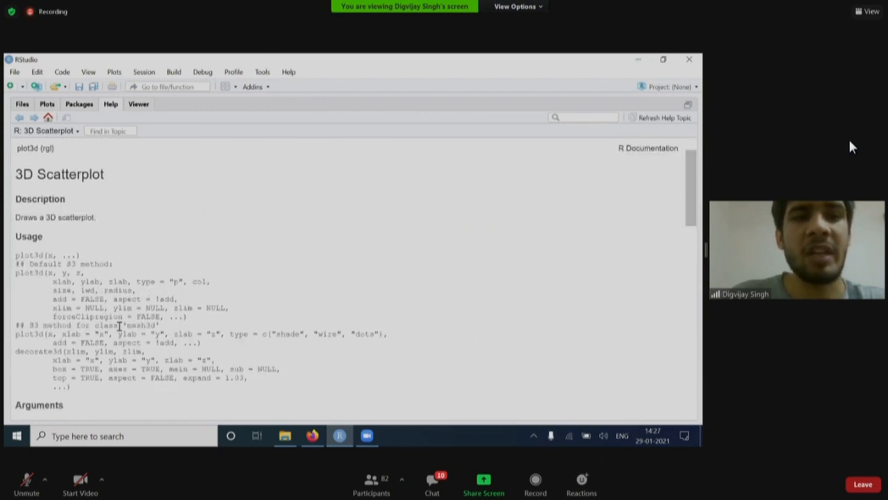
scroll("down", 3)
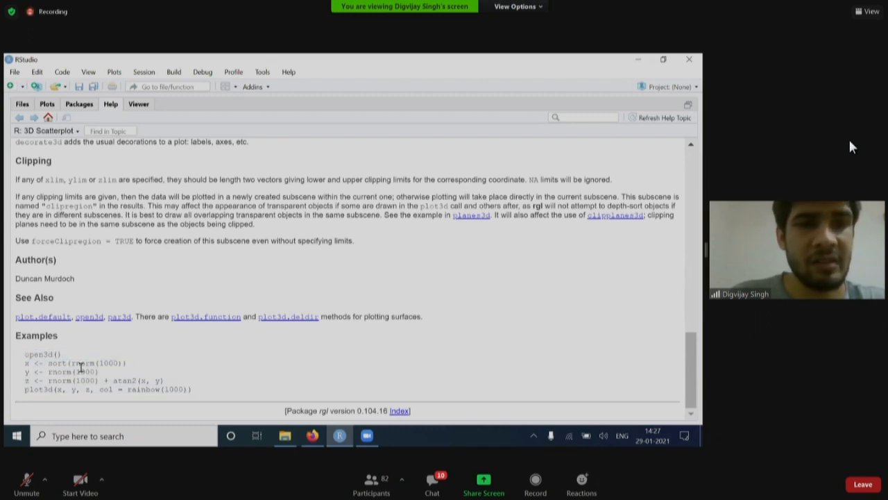
scroll("up", 3)
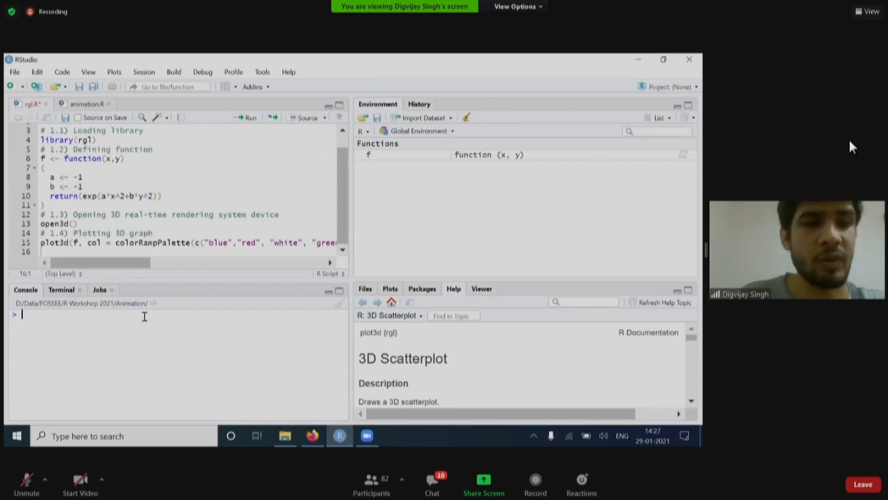
Run vignette("rgl") in the console to load the rgl Overview vignette in the Help pane
type("vi")
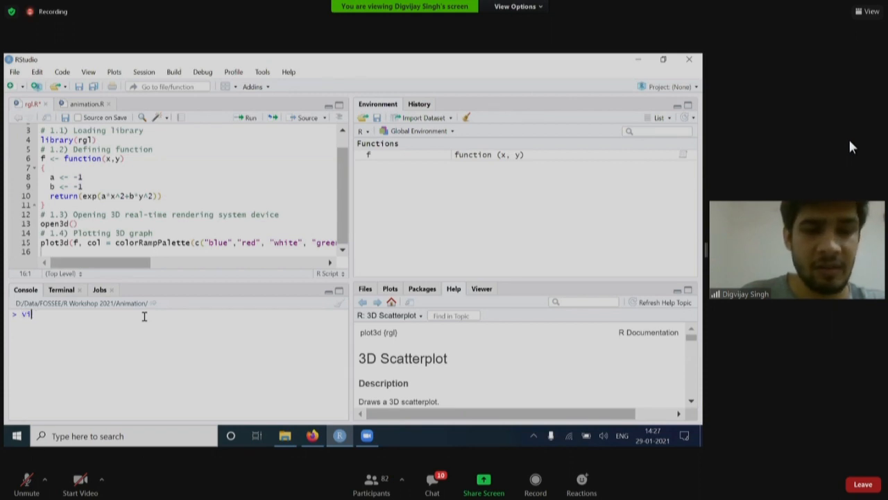
type("ignette()")
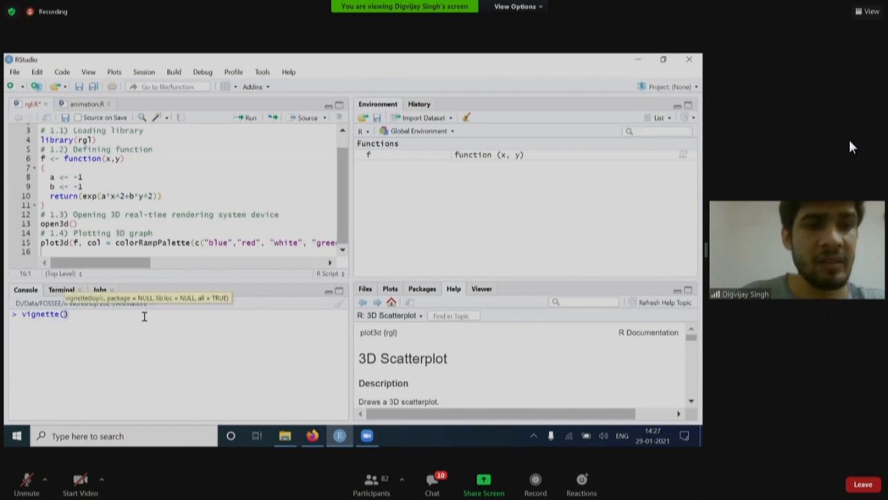
type("\"r\"")
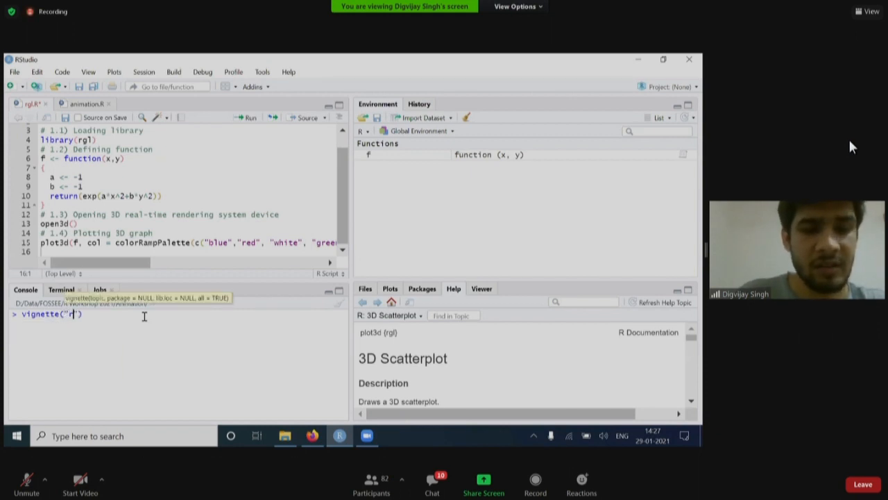
key("Return")
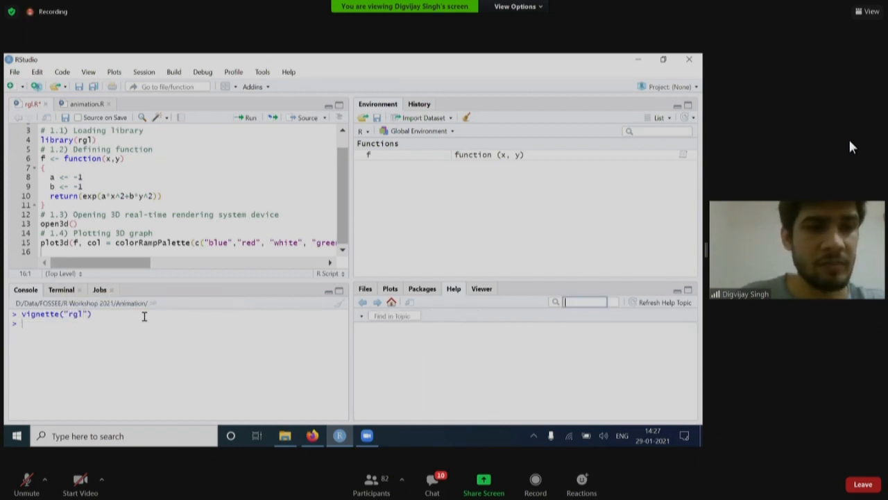
key("Return")
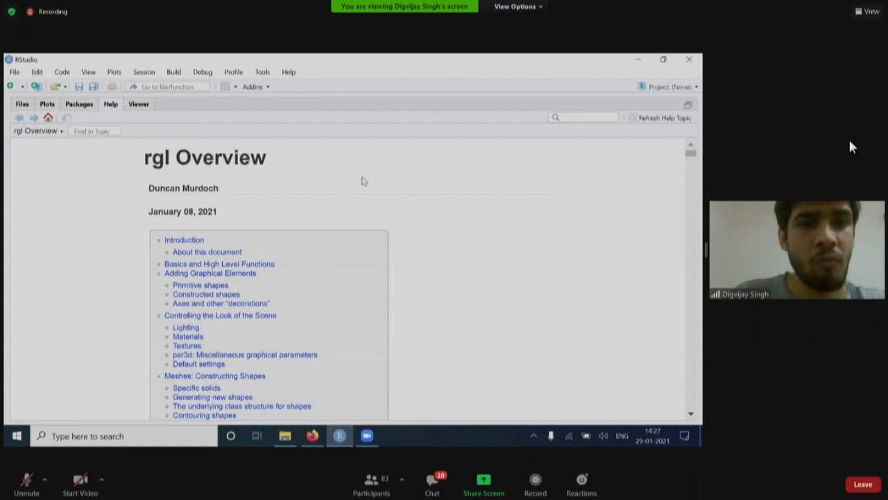
Read the Introduction, highlighting its sentence about high-level graphics commands
scroll("down", 3)
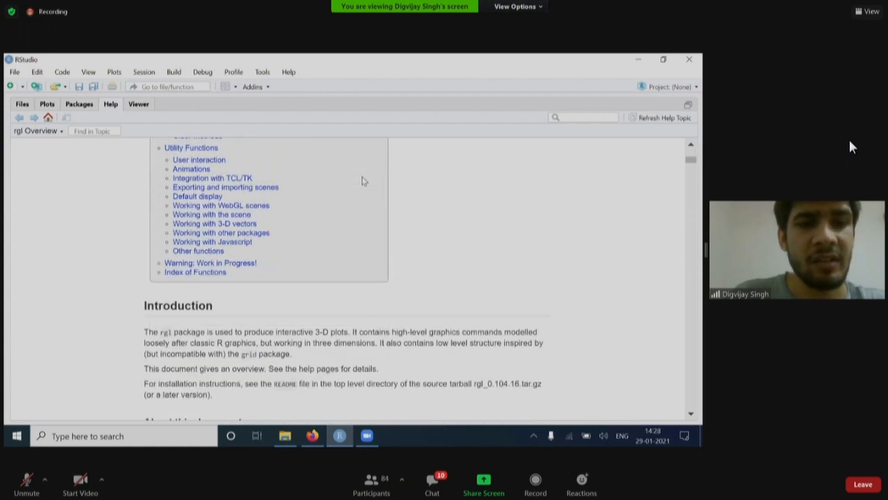
scroll("down", 3)
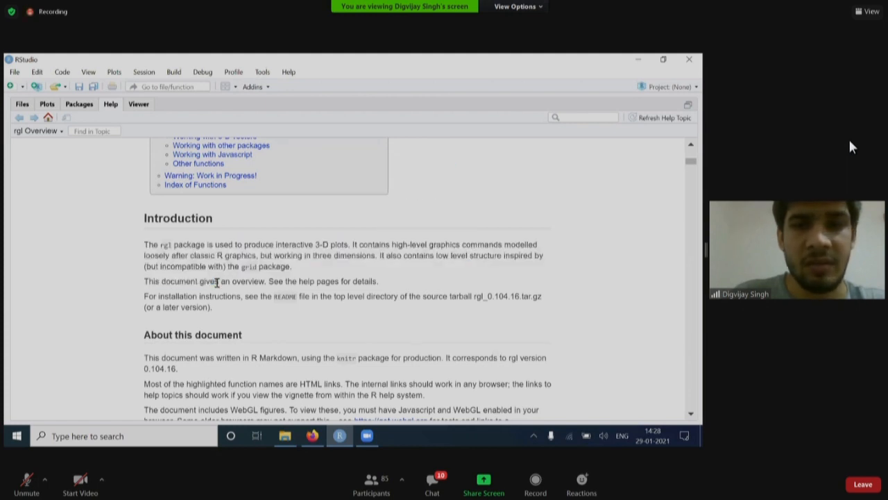
scroll("down", 3)
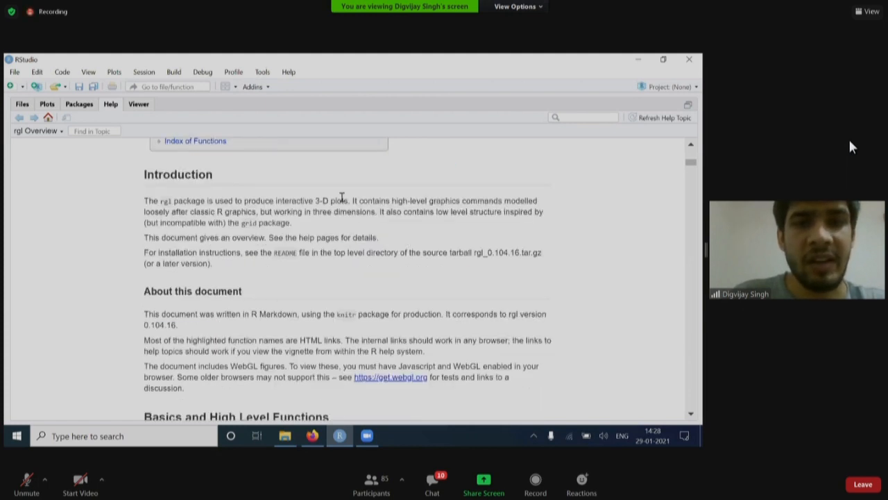
left_click_drag(161, 200, 262, 200)
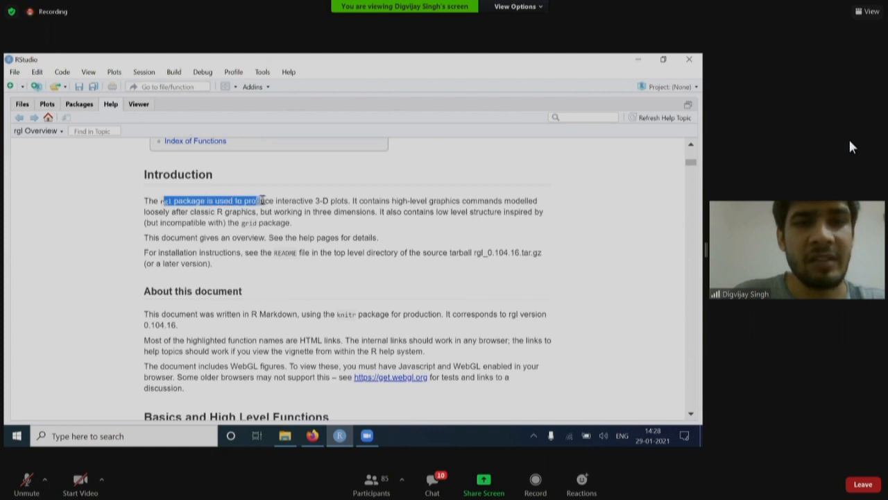
left_click_drag(258, 200, 350, 200)
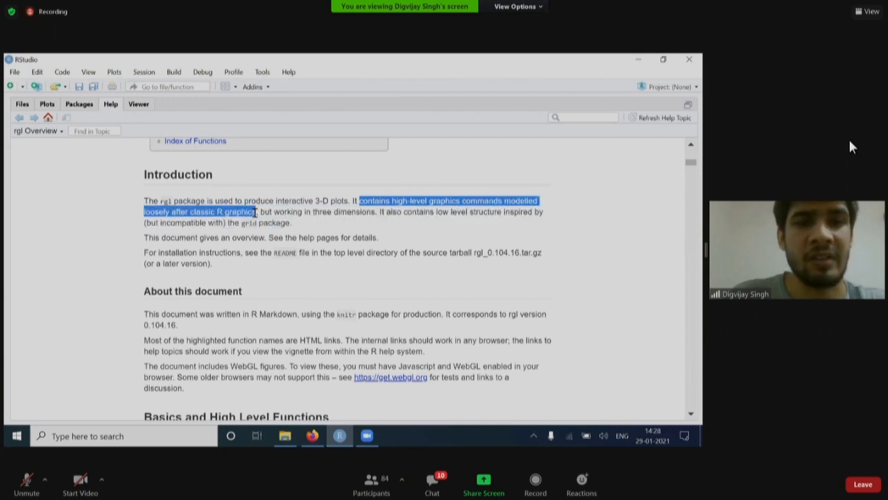
left_click(255, 210)
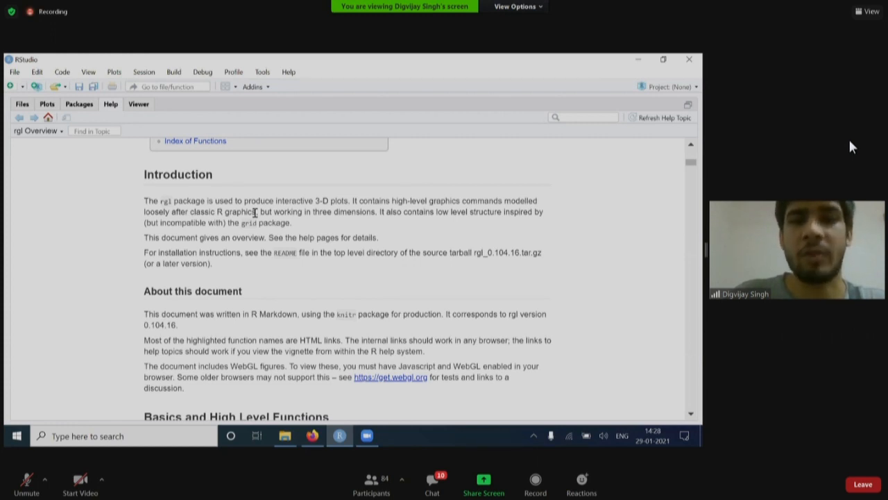
Scroll through the sections on graphical elements, decorations, materials, polyhedra shapes and mesh classes
scroll("down", 3)
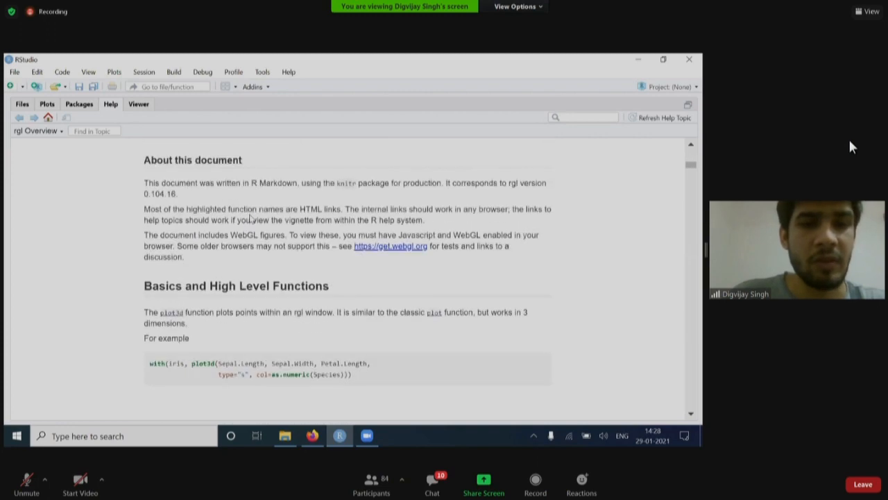
scroll("down", 3)
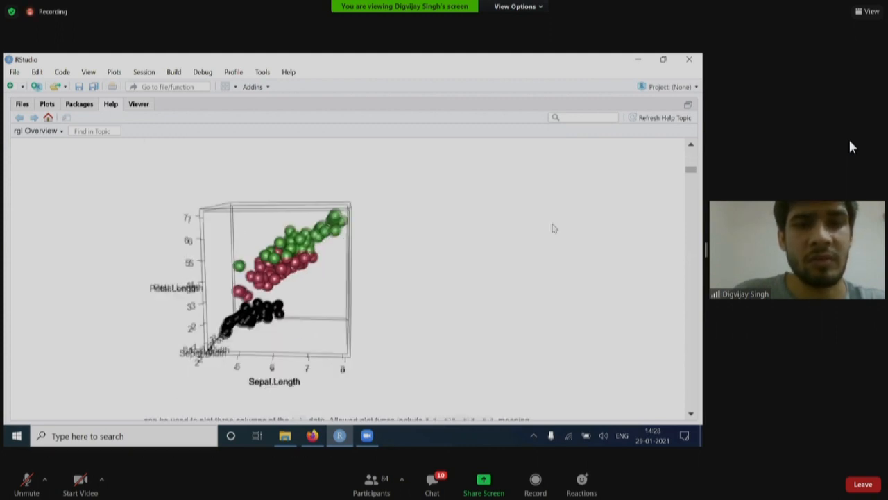
scroll("down", 3)
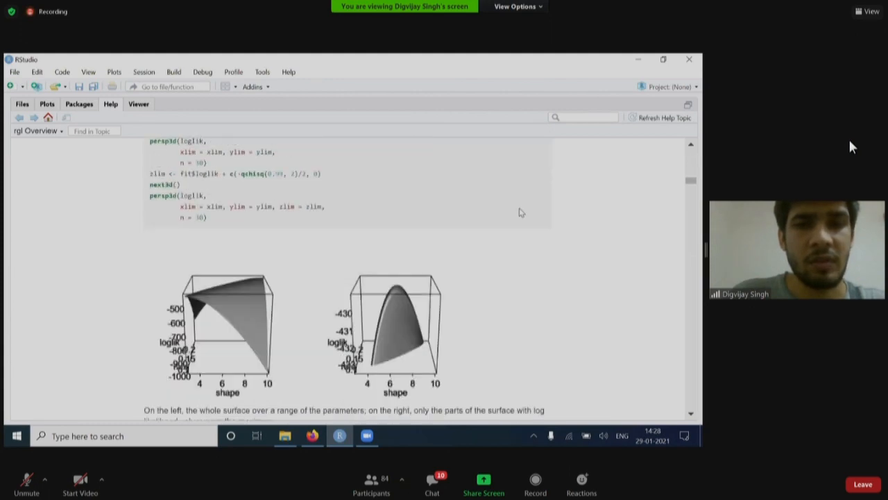
scroll("down", 3)
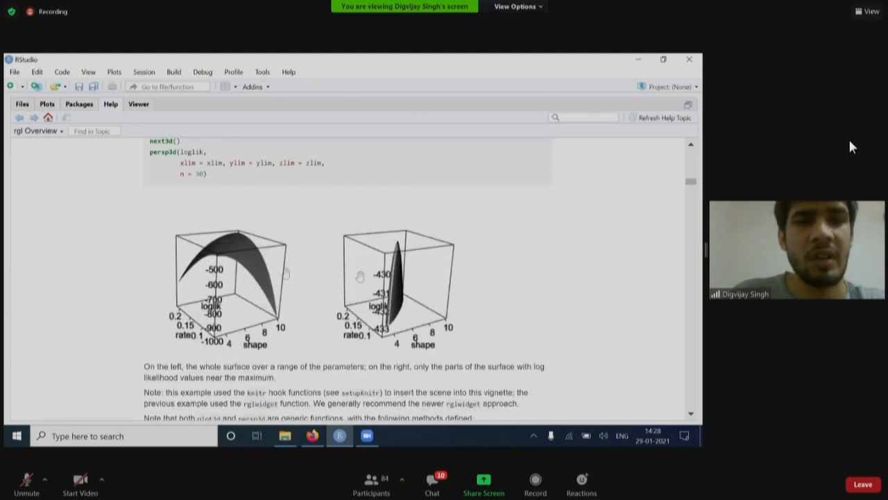
scroll("up", 3)
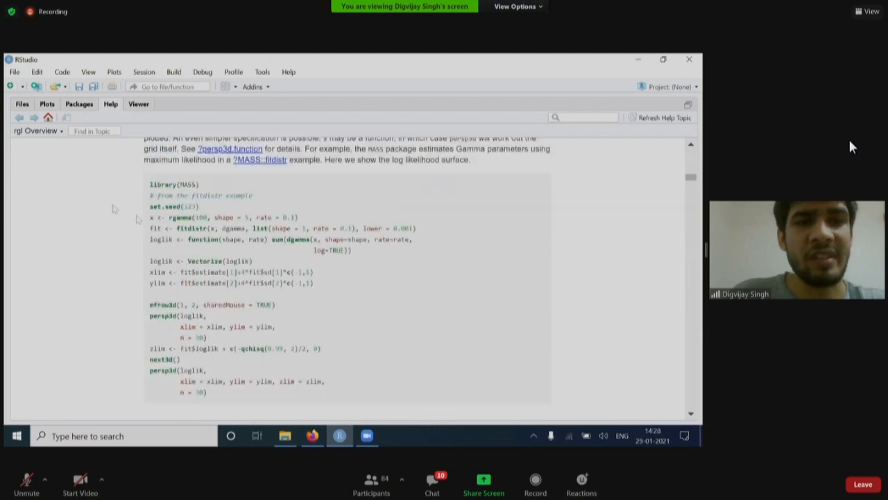
scroll("down", 3)
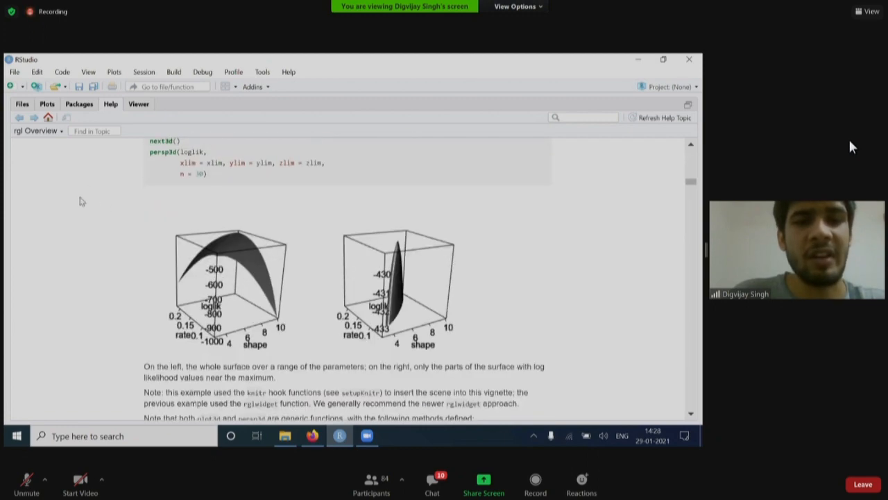
scroll("down", 3)
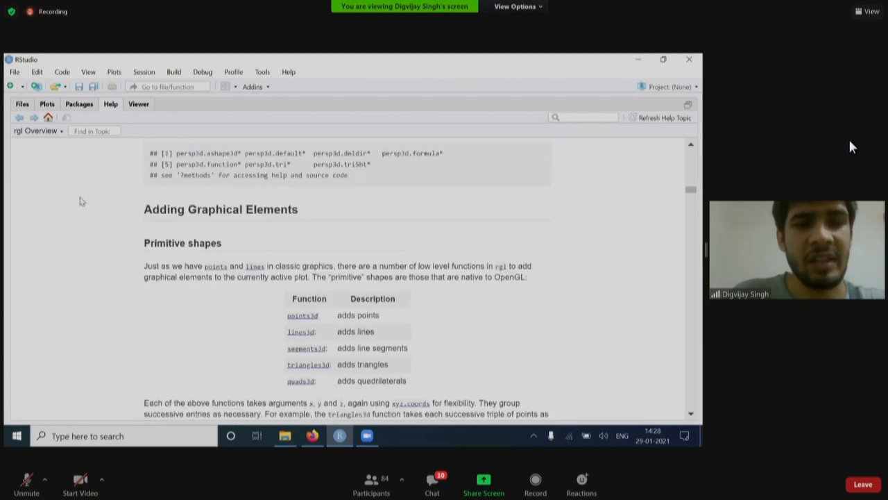
scroll("down", 3)
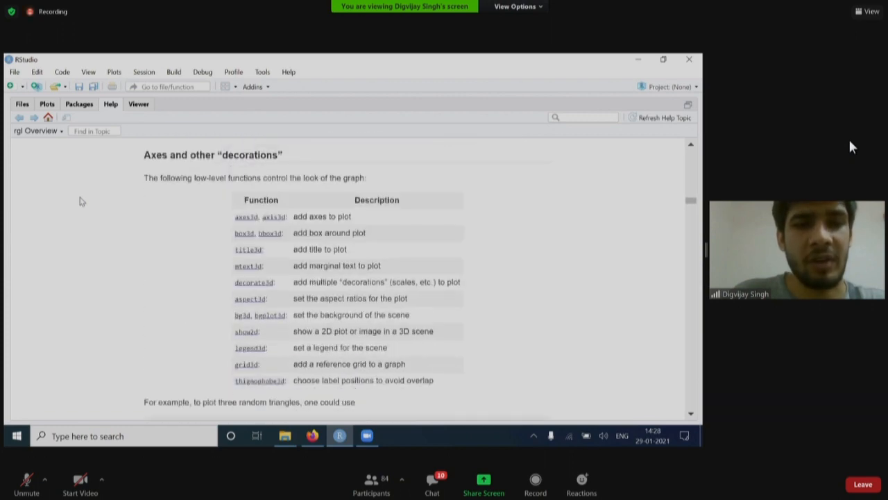
scroll("down", 3)
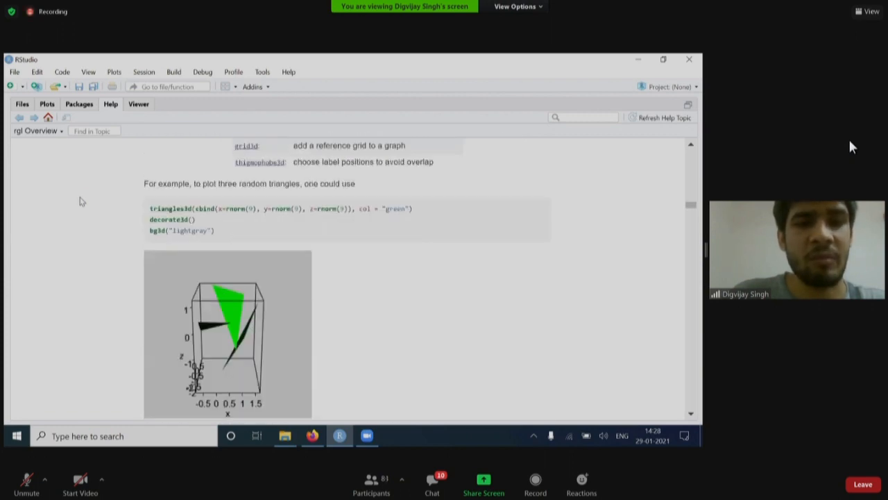
scroll("down", 3)
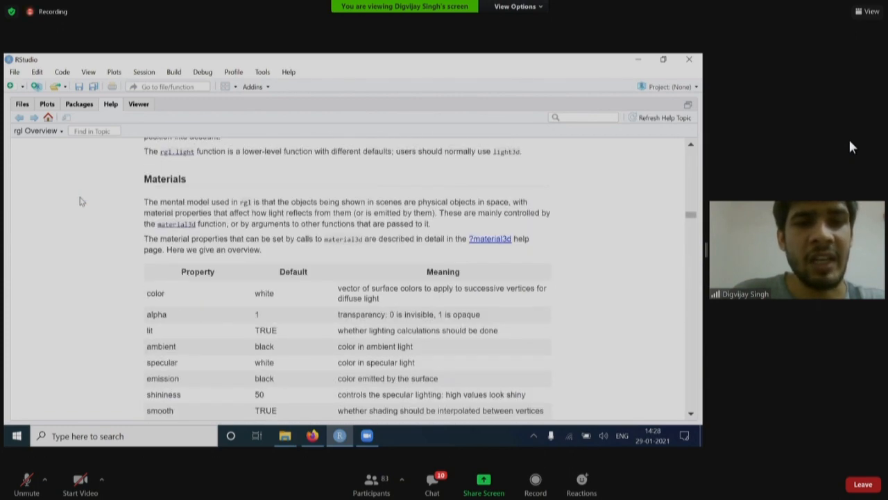
scroll("down", 3)
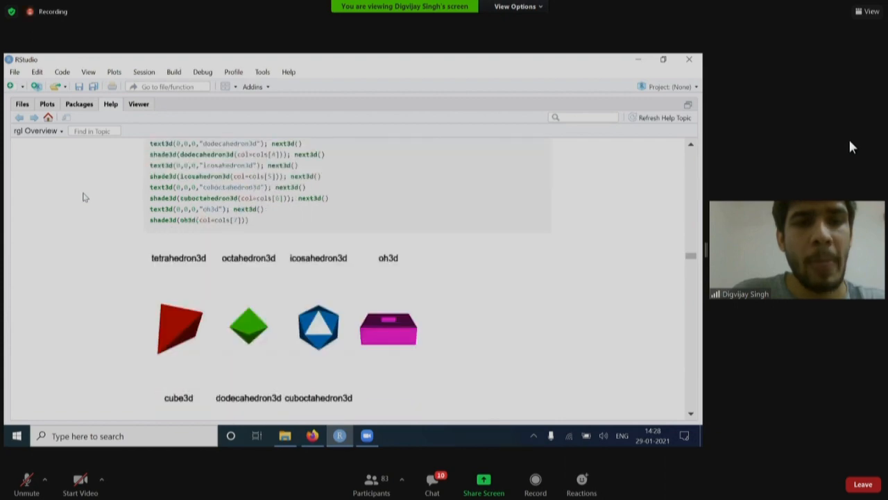
scroll("down", 3)
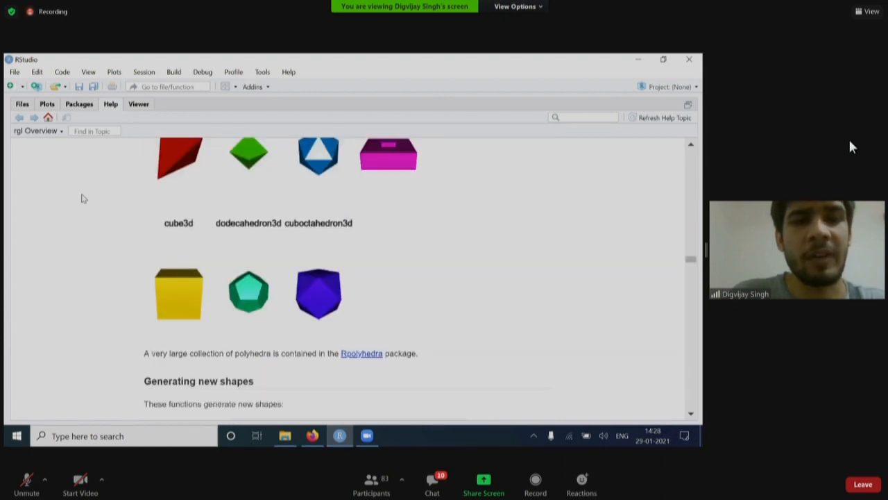
scroll("down", 3)
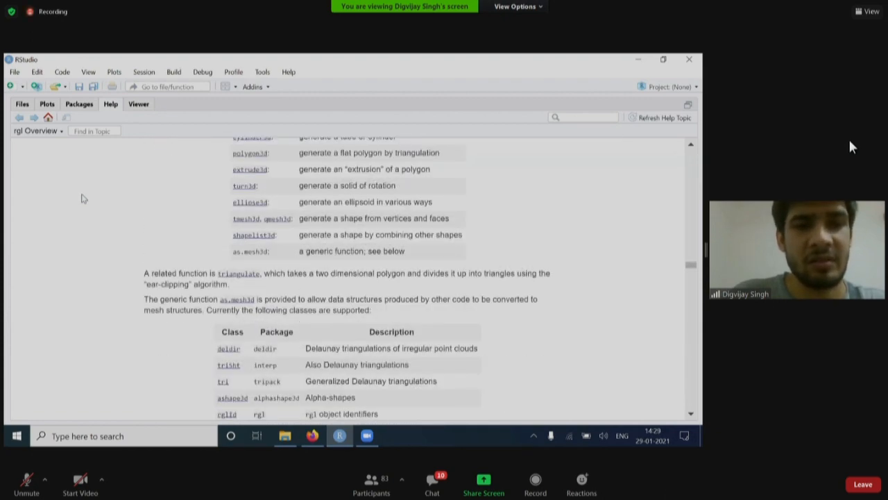
scroll("down", 3)
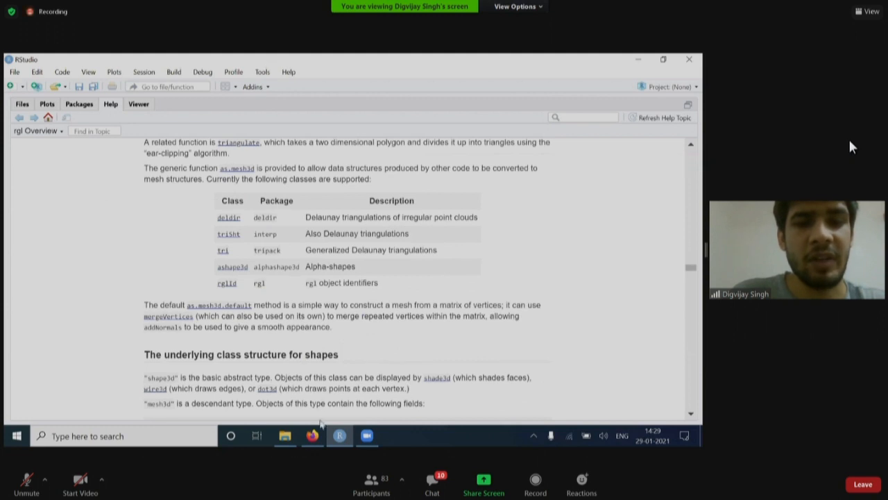
mouse_move(98, 173)
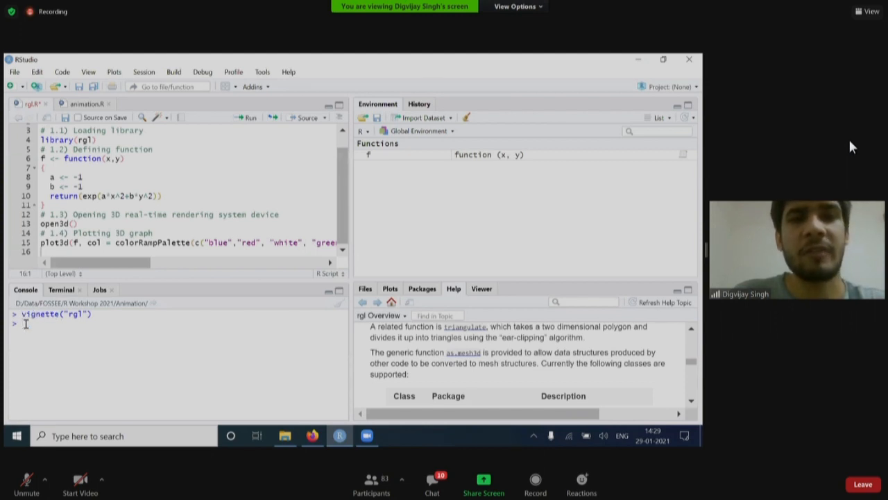
Enter browseVignettes("rgl") in the console
type("u")
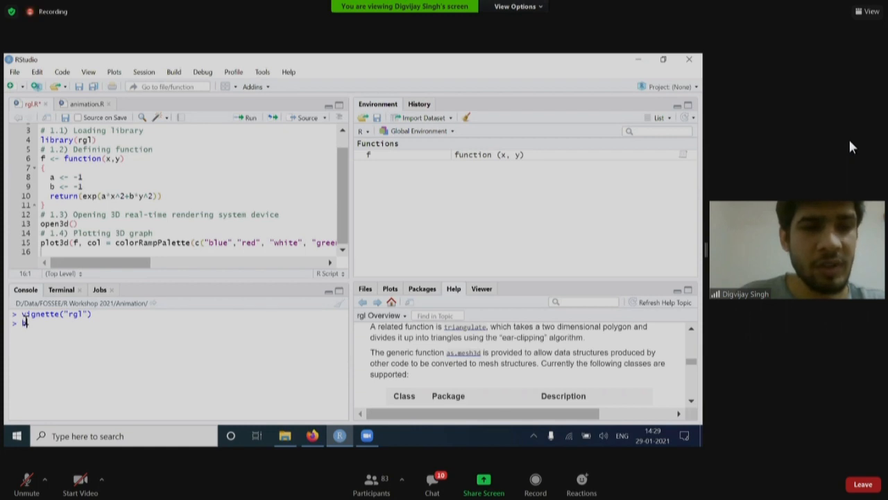
type("browseVignettes(")
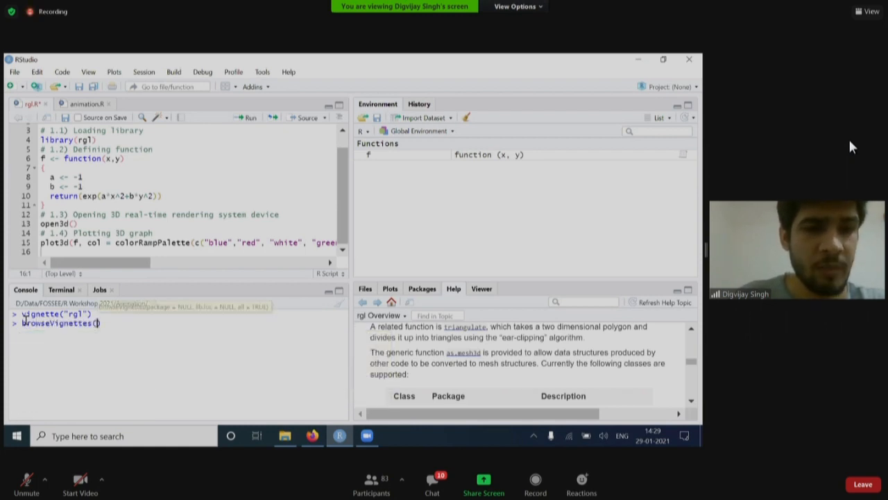
type("rgl\"")
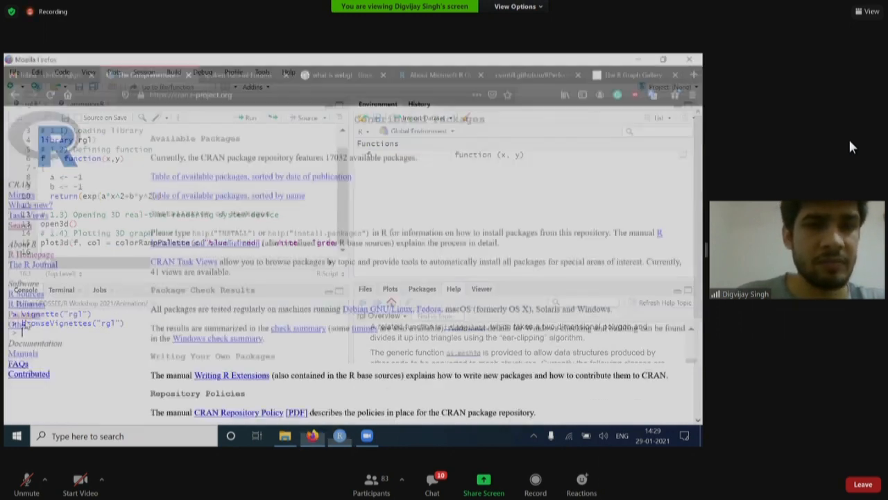
View the 'User Interaction in WebGL (updated)' vignette's introduction in Firefox, then return to RStudio
left_click(631, 75)
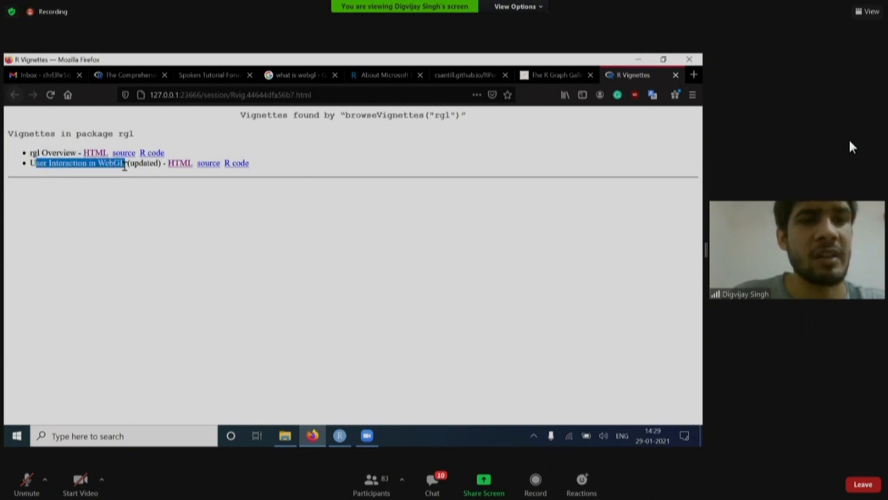
left_click(180, 162)
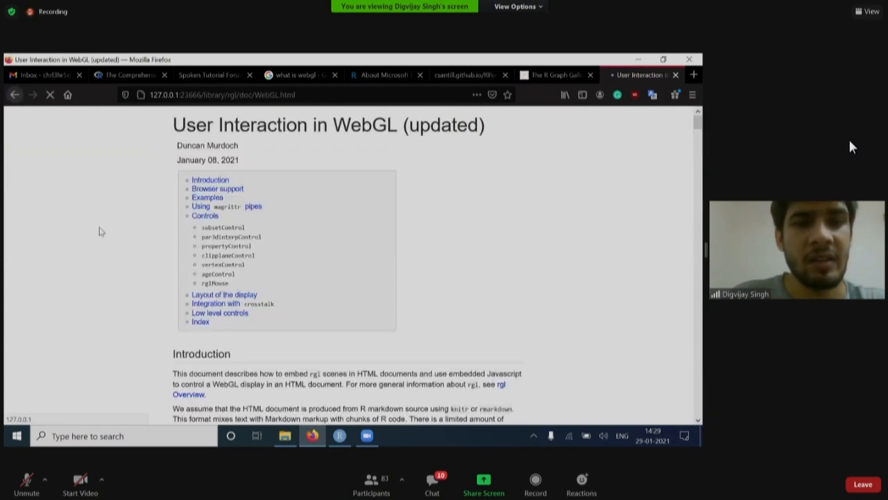
mouse_move(455, 241)
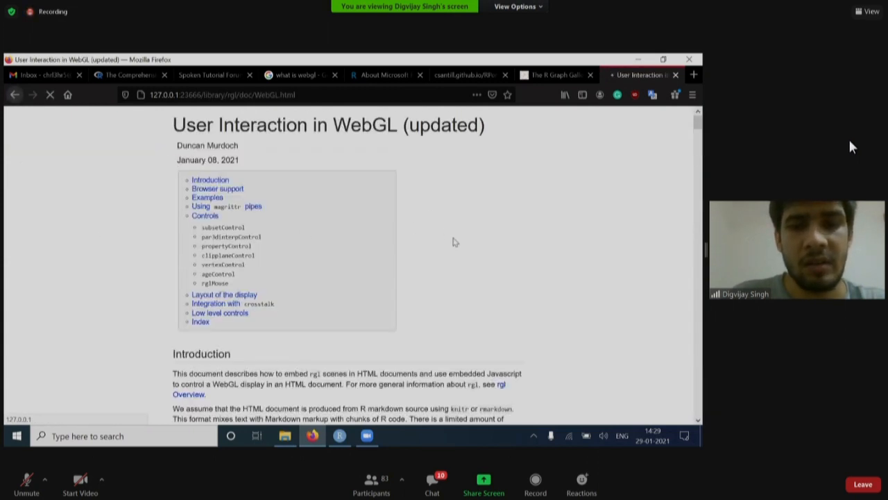
mouse_move(447, 251)
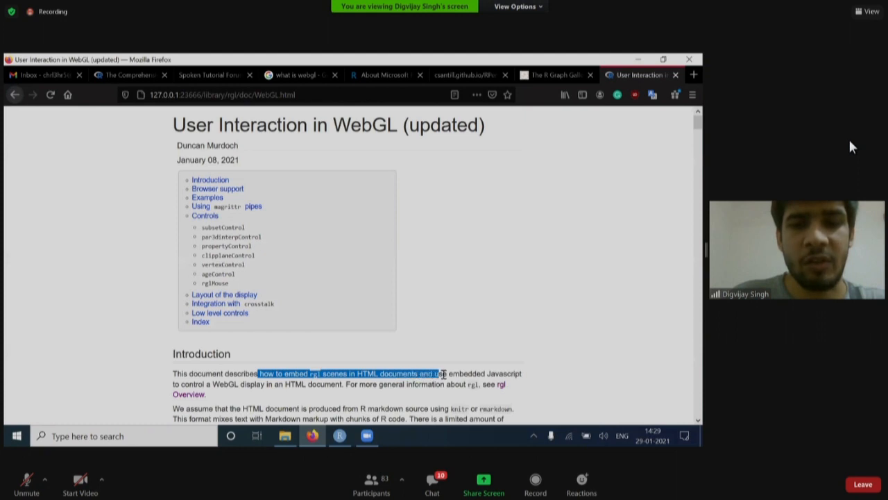
left_click_drag(444, 374, 247, 394)
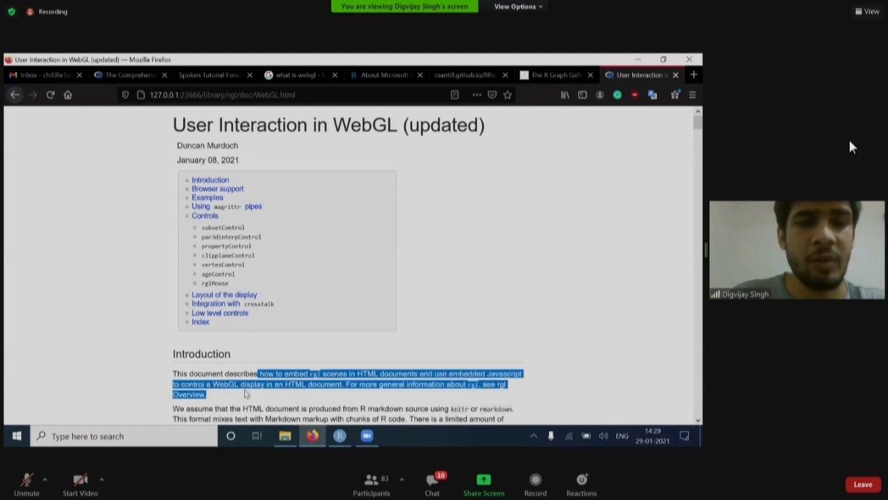
left_click(374, 250)
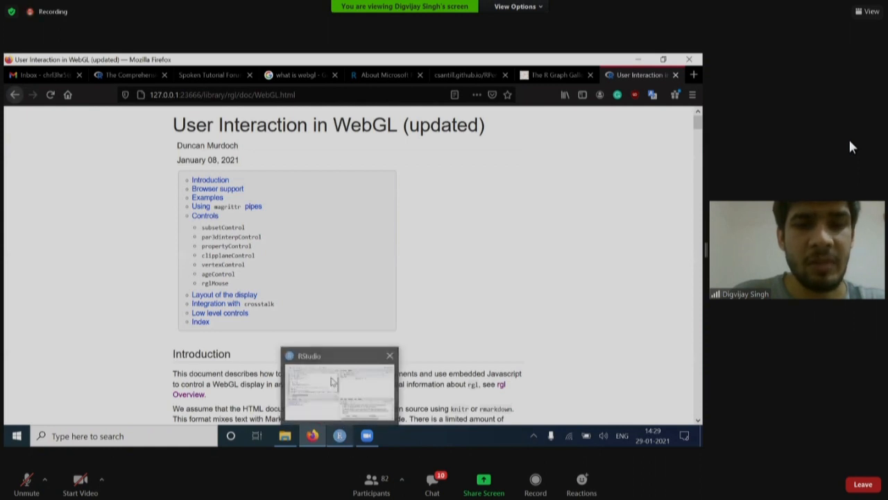
left_click(338, 381)
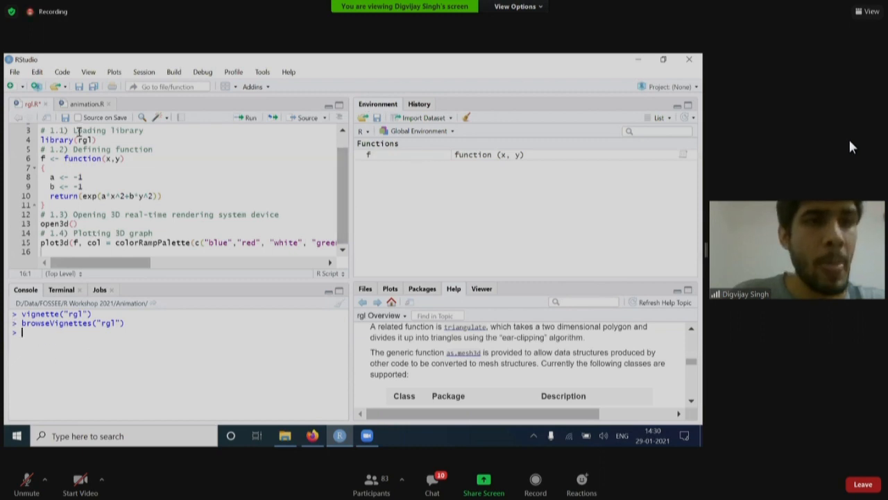
Switch to animation.R and run library(animation) to load the package
scroll("up", 3)
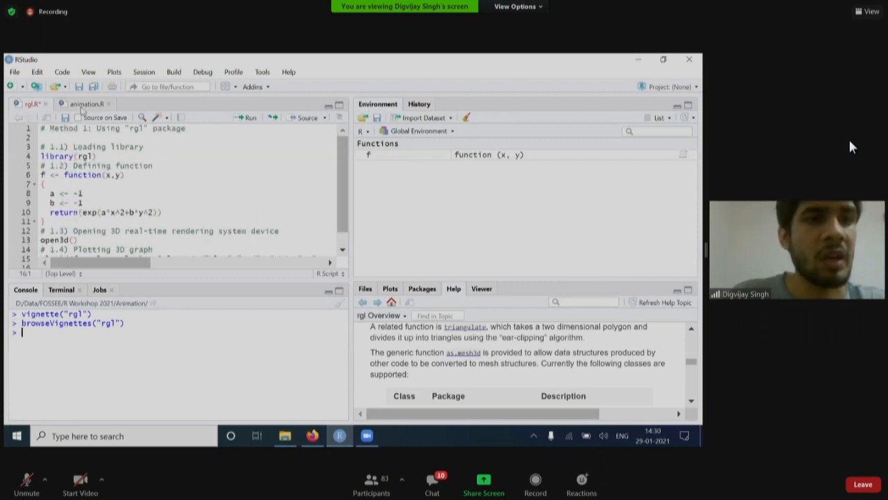
left_click(85, 103)
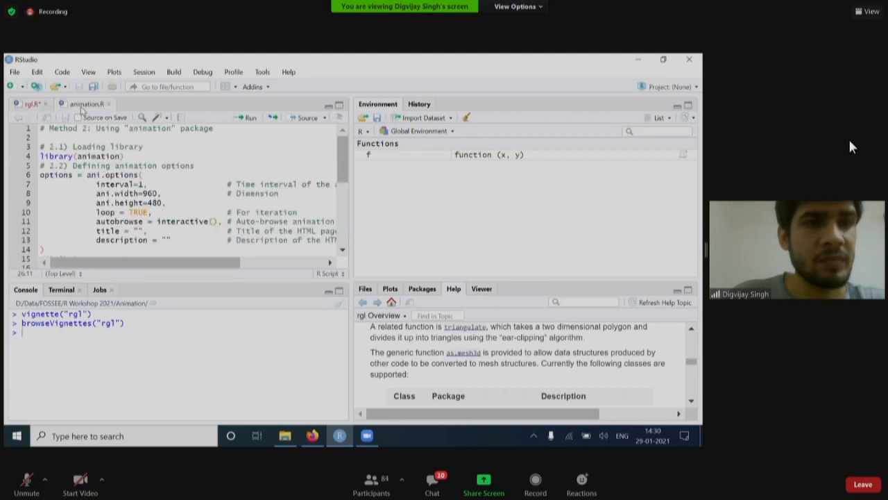
left_click(76, 155)
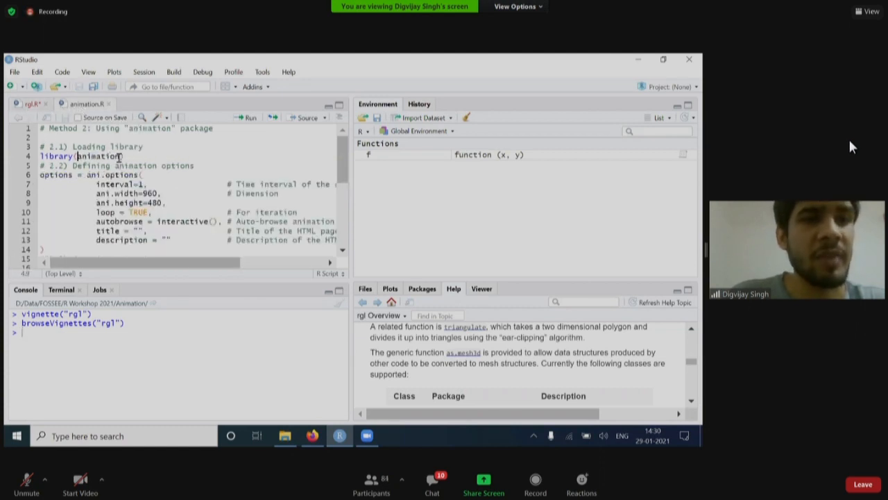
double_click(97, 156)
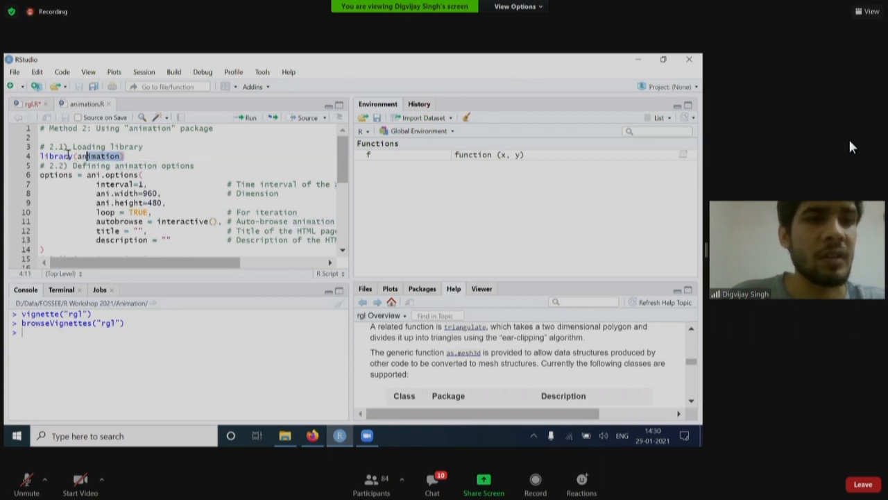
left_click(250, 117)
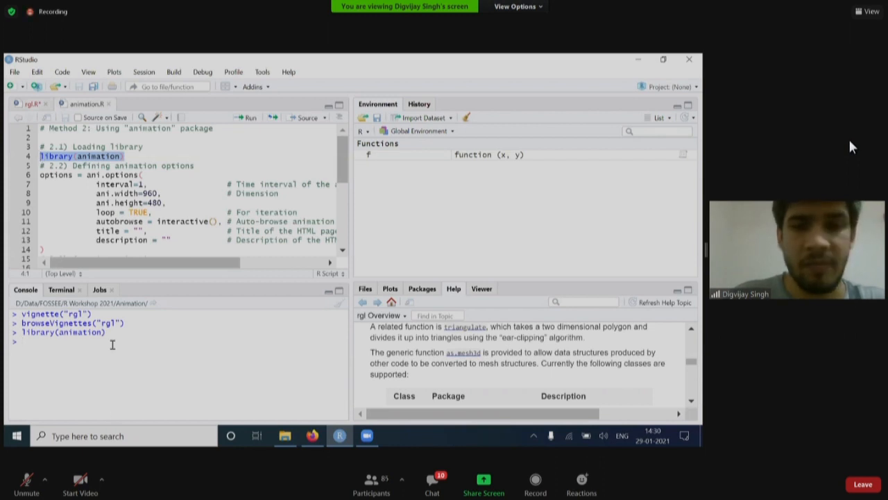
Request the ?animation-package help page in the console
type("?an")
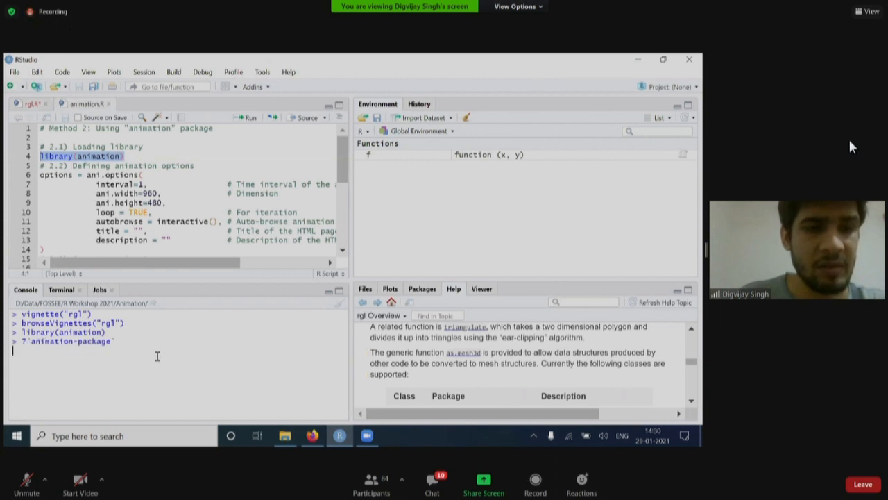
key("Return")
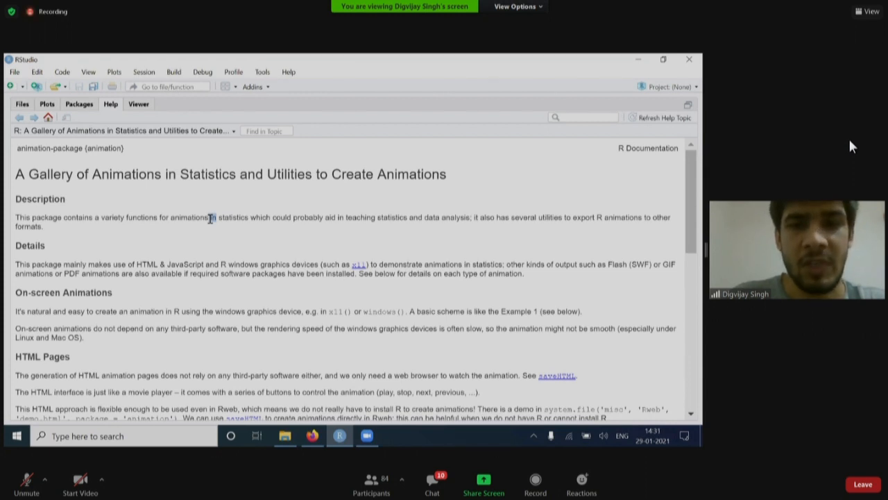
mouse_move(161, 230)
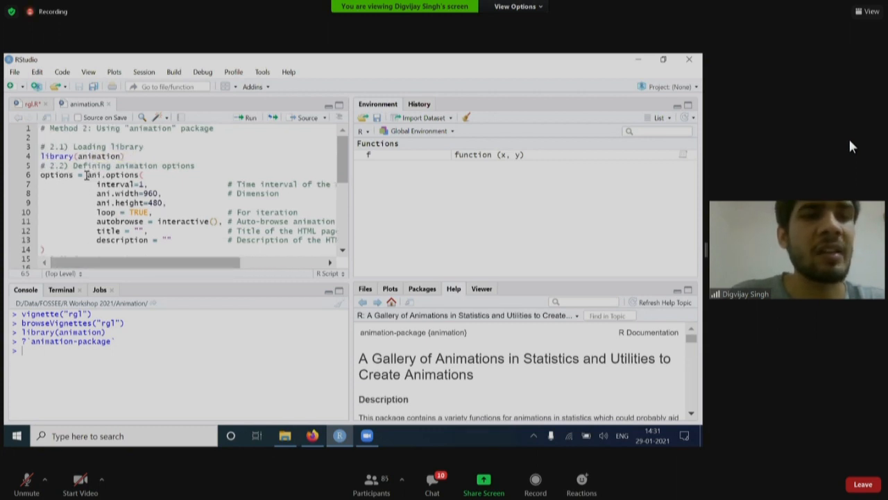
double_click(111, 175)
type("?ani")
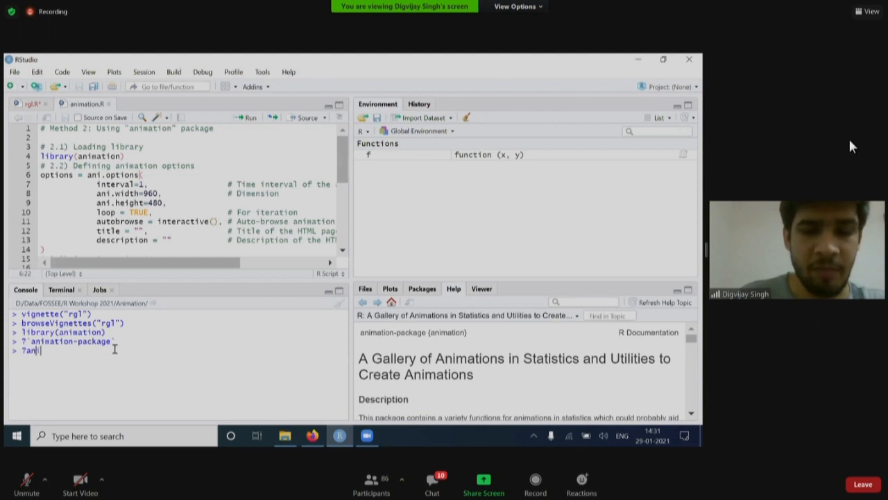
key("Return")
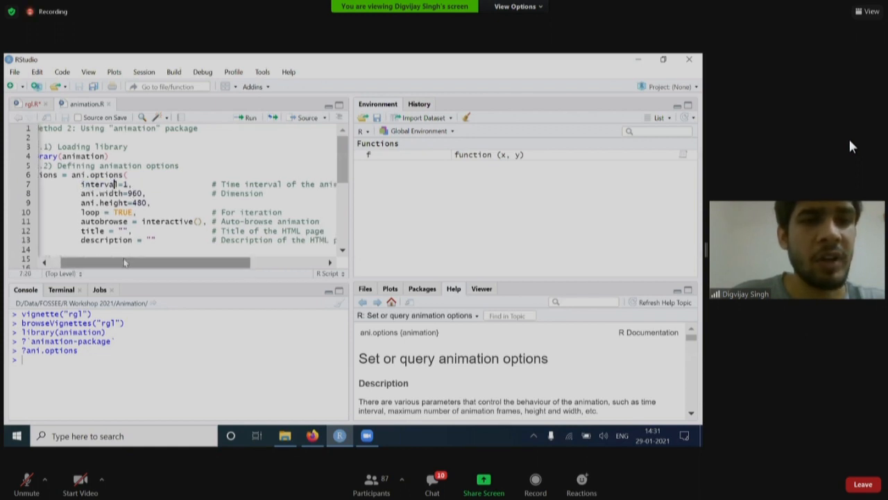
scroll("right", 3)
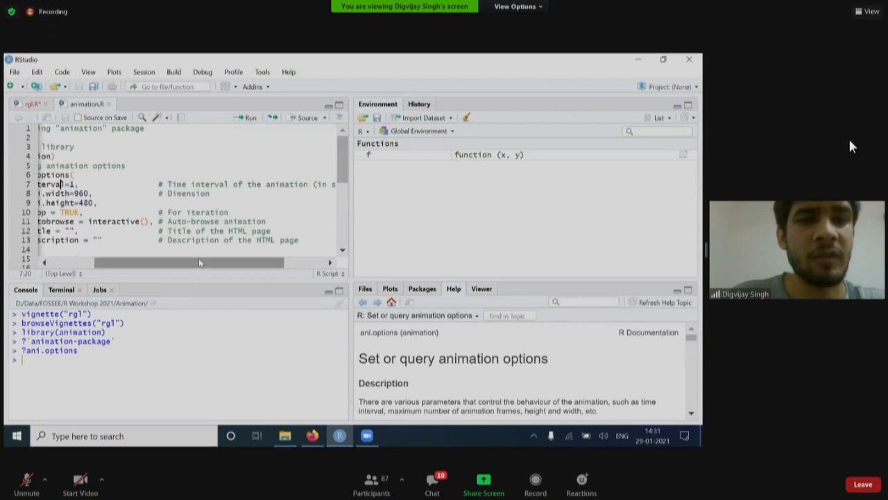
left_click_drag(202, 262, 103, 262)
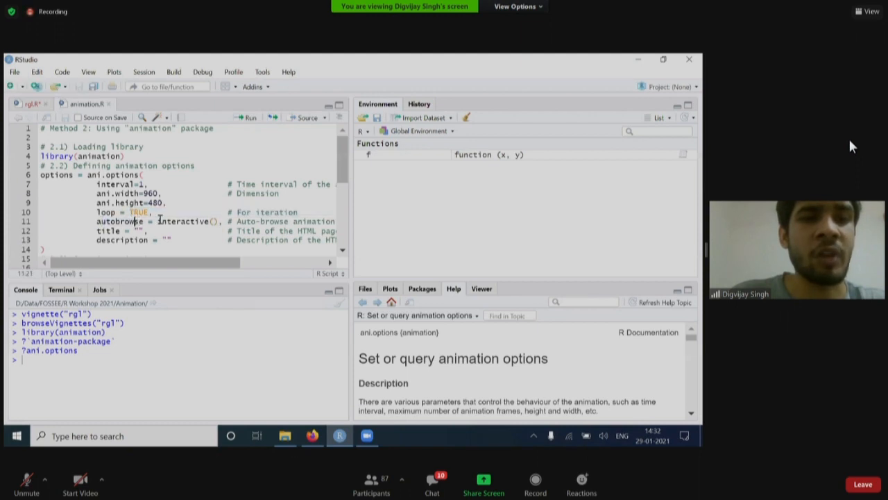
scroll("down", 3)
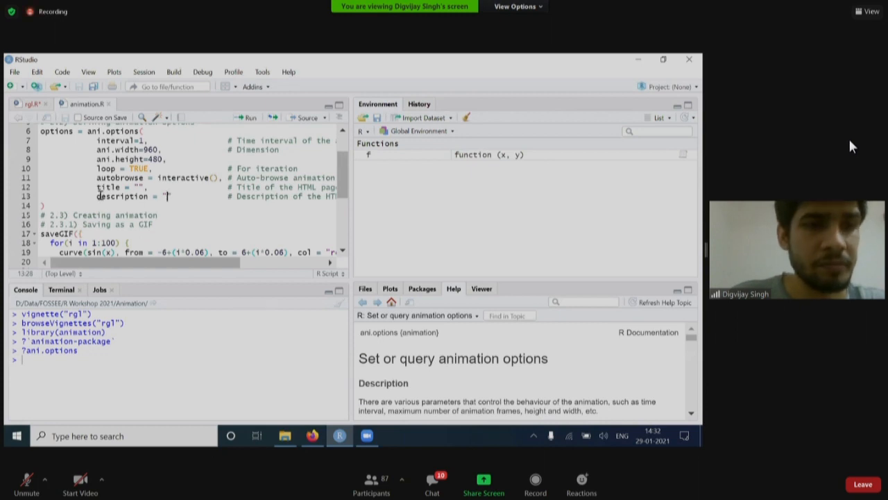
scroll("down", 3)
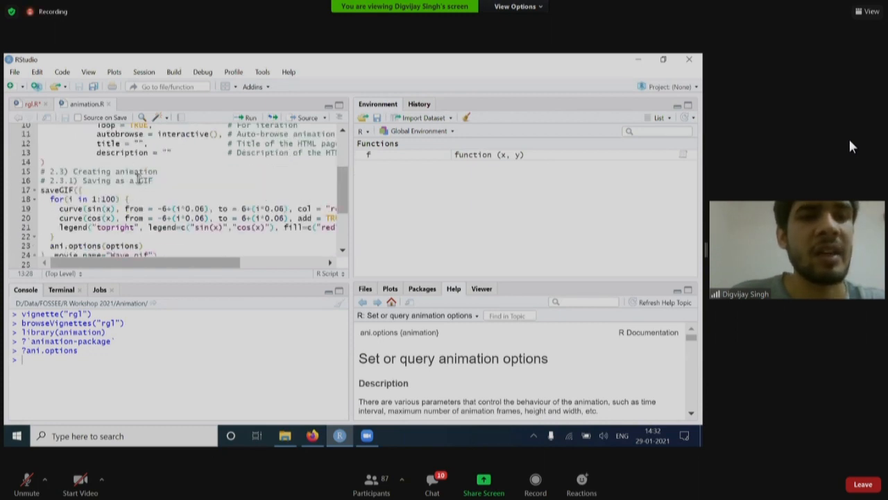
scroll("down", 3)
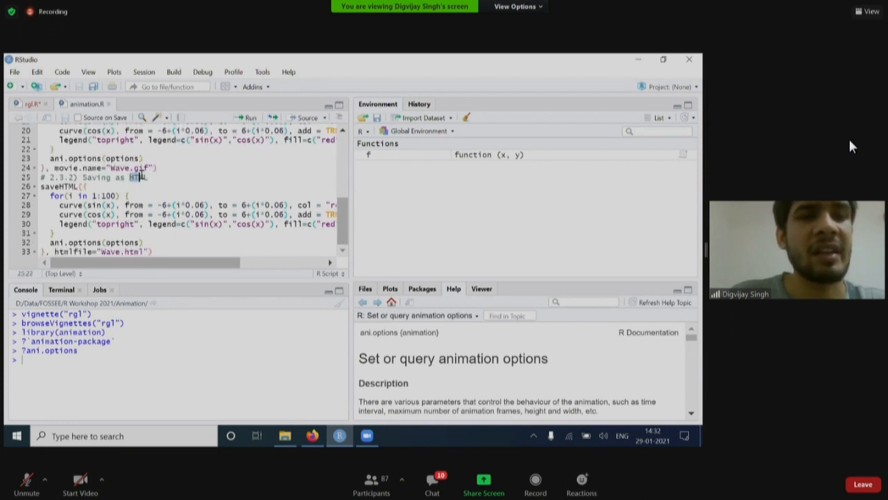
scroll("up", 3)
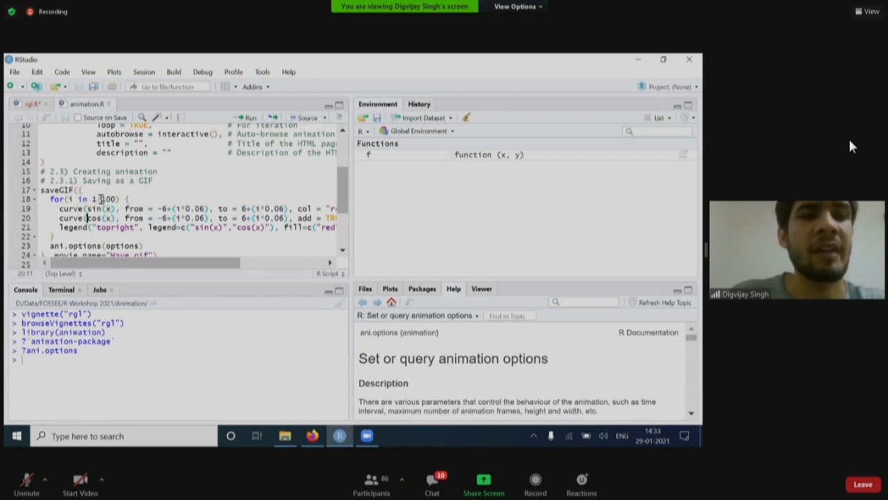
left_click(111, 200)
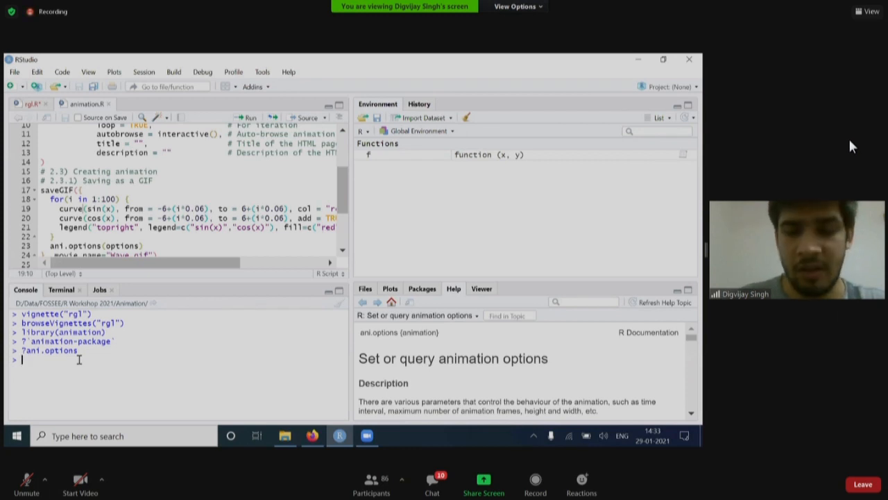
Run ?curve to show the 'Draw Function Plots' help page
type("?curve")
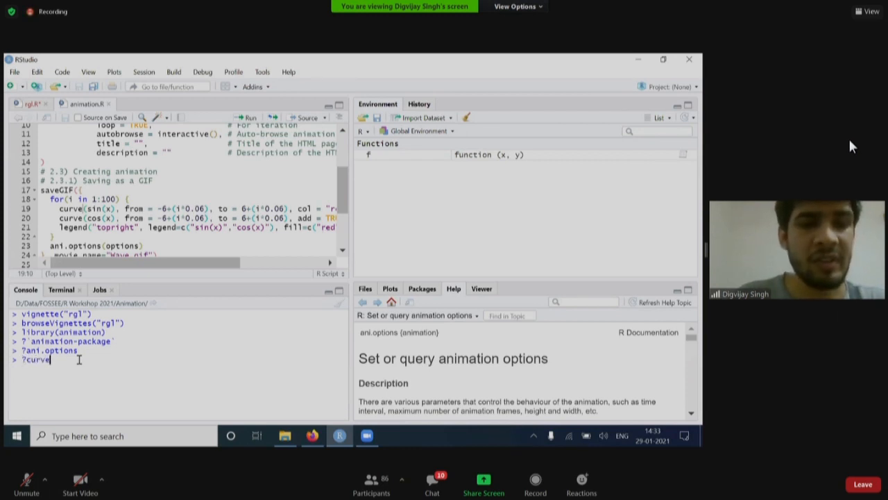
key("Return")
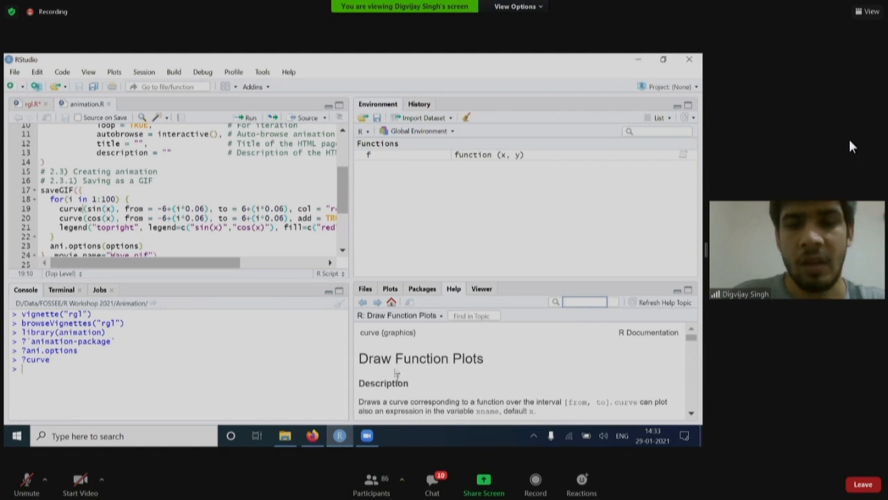
double_click(419, 358)
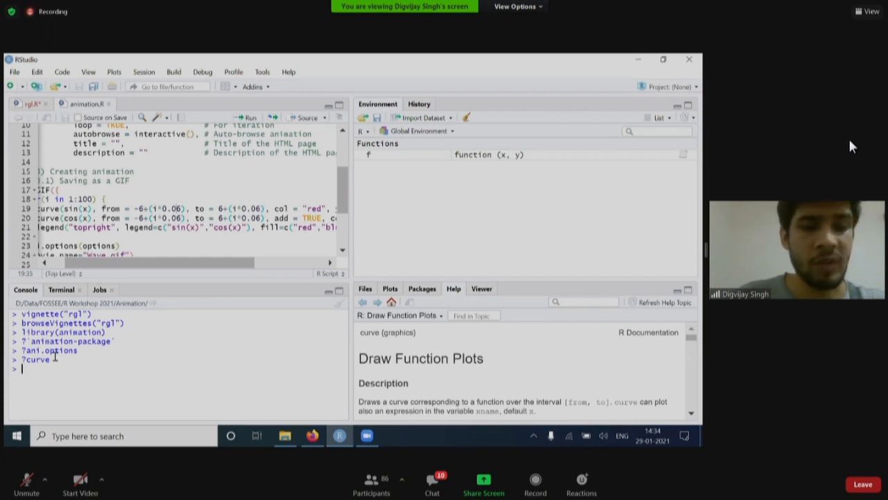
Evaluate sin(90), getting 0.8939967 in radians
type("sin(90")
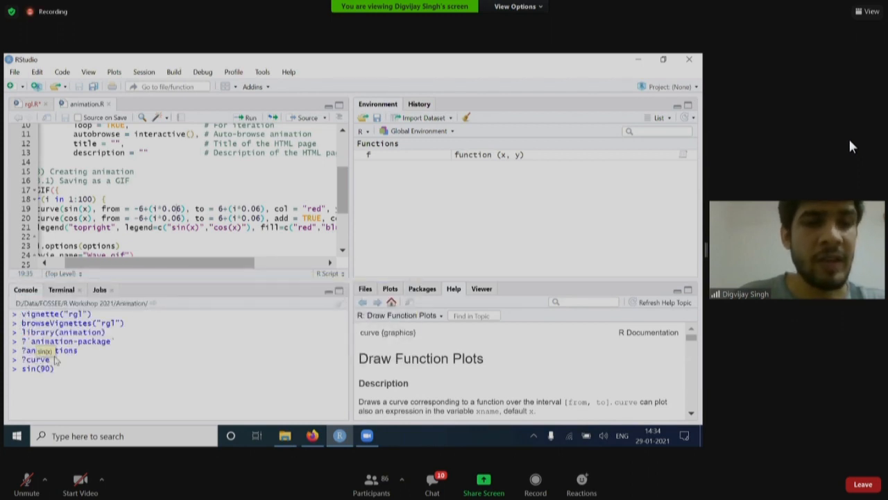
key("Return")
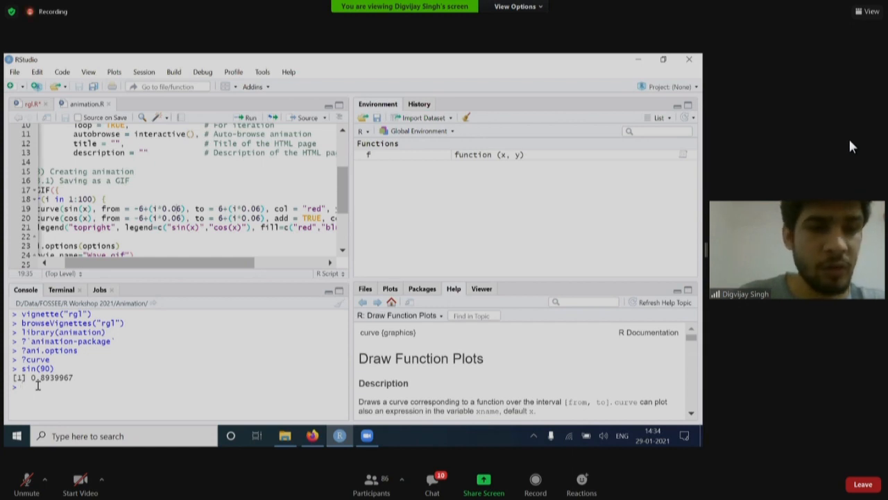
Evaluate sin(90*pi/180), returning 1 after converting degrees to radians
type("sin(90)")
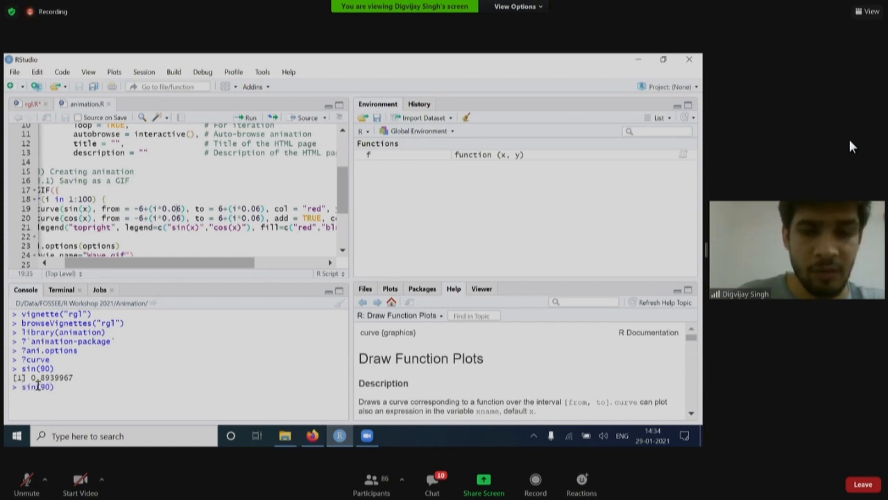
type("*pi")
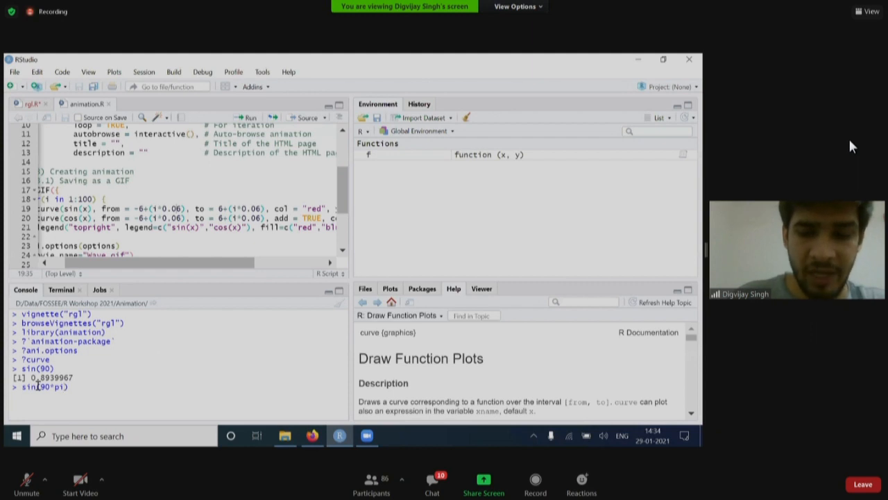
type("/180")
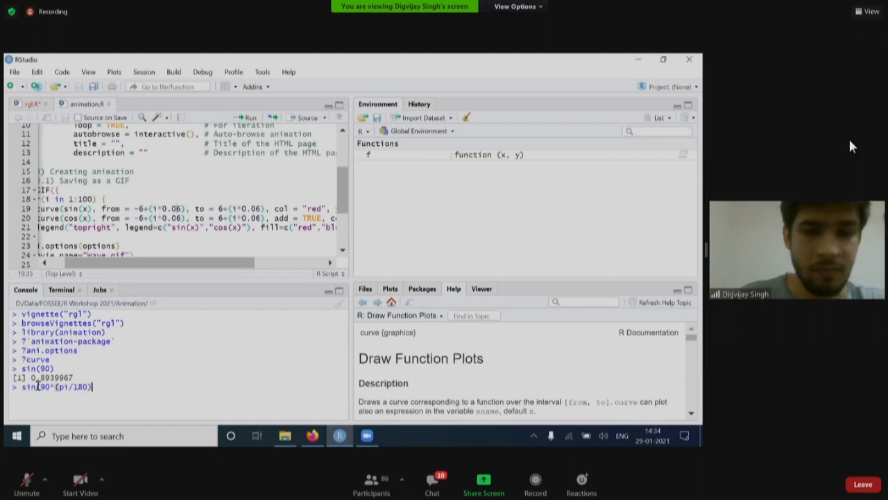
key("Return")
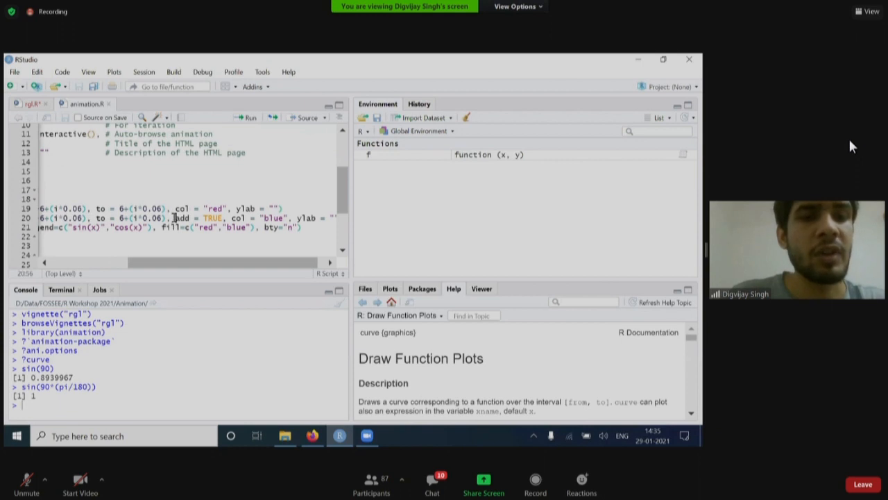
Review the cos curve's add argument and the topright legend position in animation.R
double_click(197, 218)
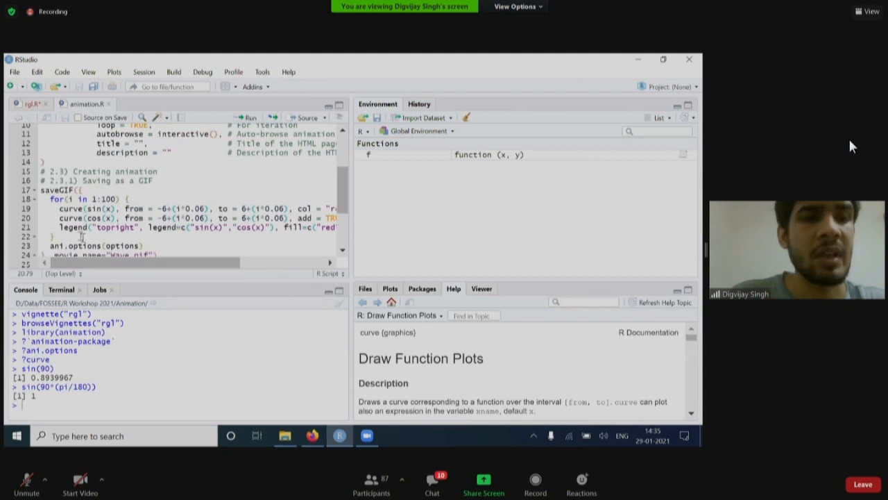
left_click(100, 228)
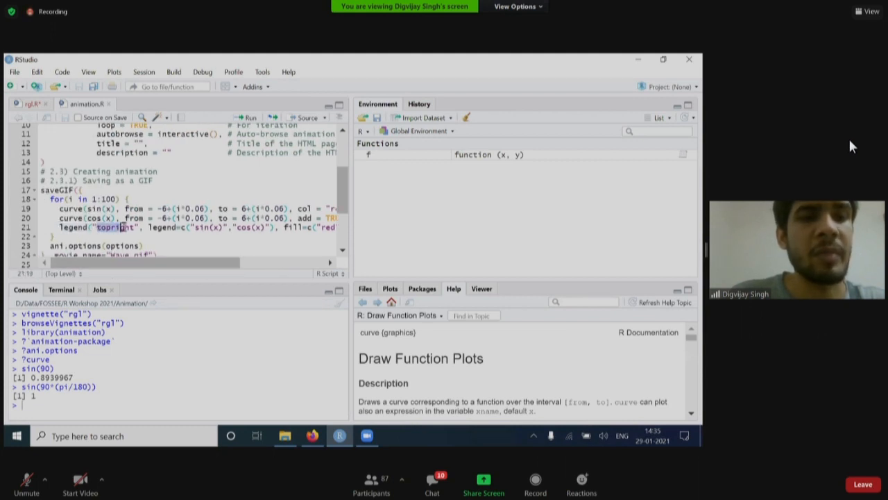
left_click_drag(145, 263, 208, 262)
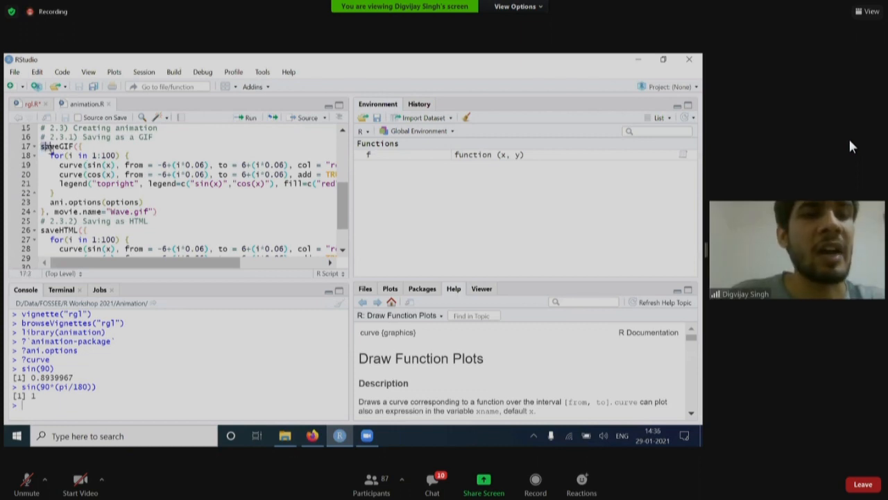
Run the saveGIF sin/cos loop, which errors with 'invalid subscript type list' from ani.options
scroll("down", 3)
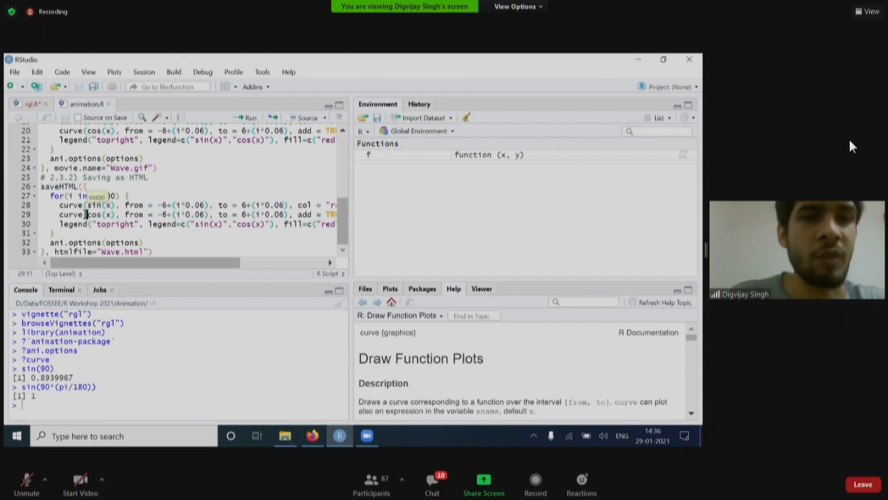
scroll("up", 3)
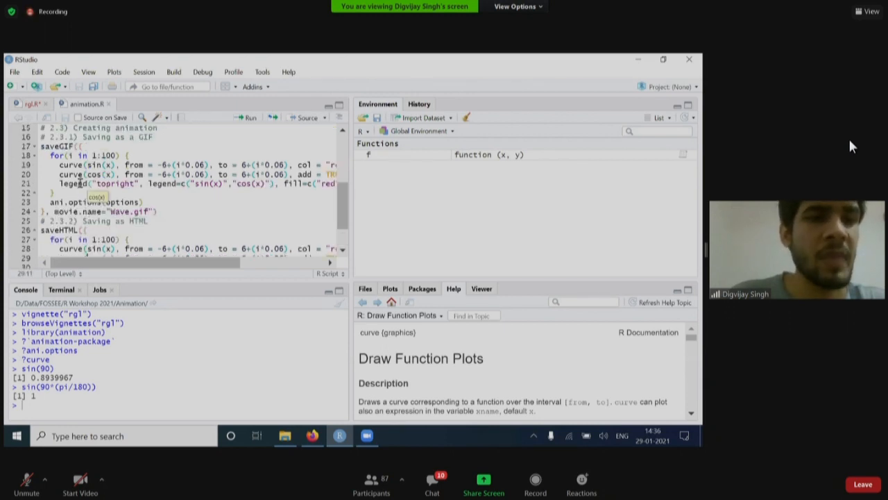
left_click(72, 184)
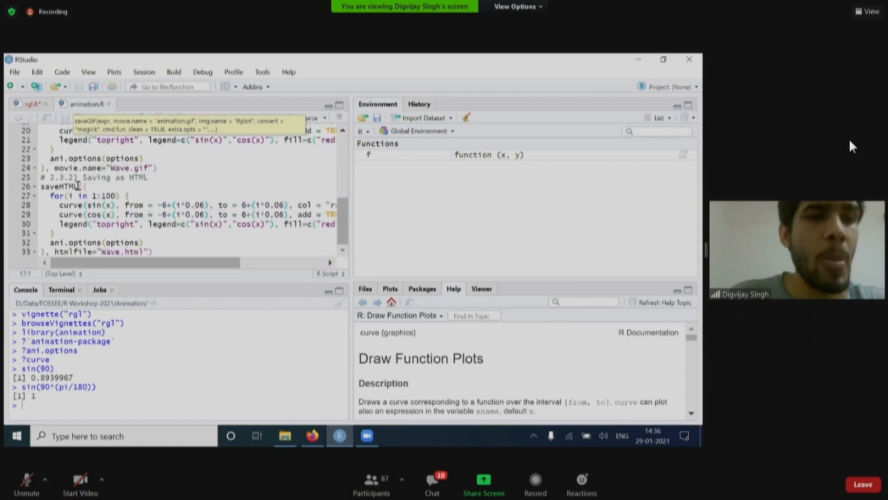
scroll("up", 3)
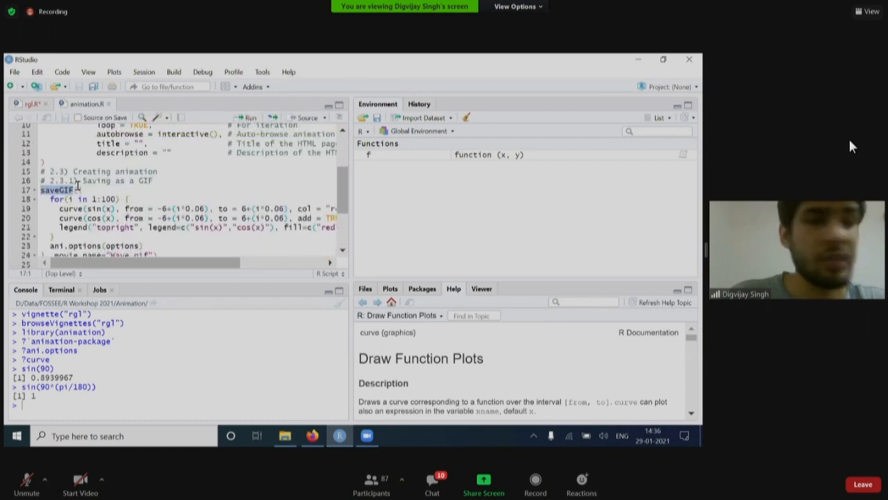
scroll("down", 3)
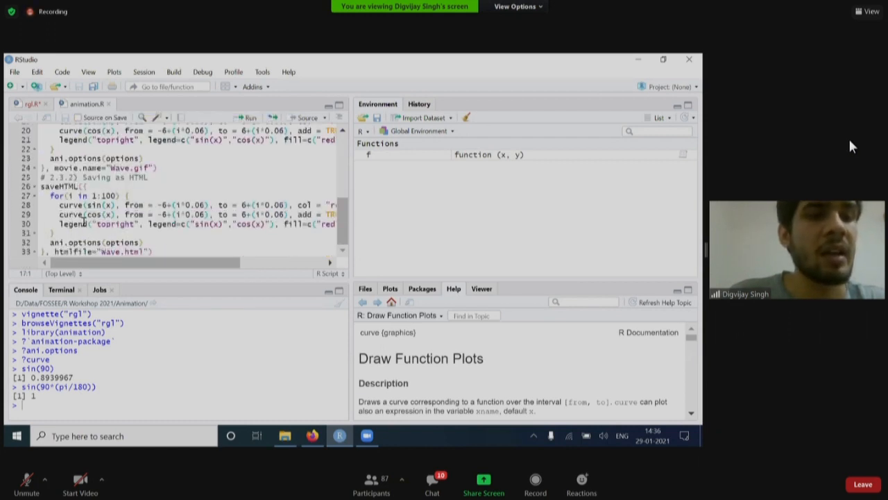
left_click(57, 167)
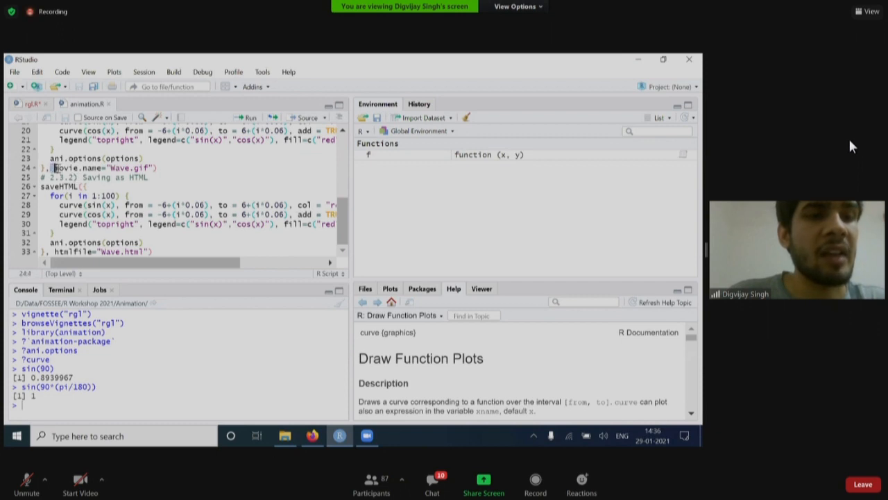
left_click(82, 168)
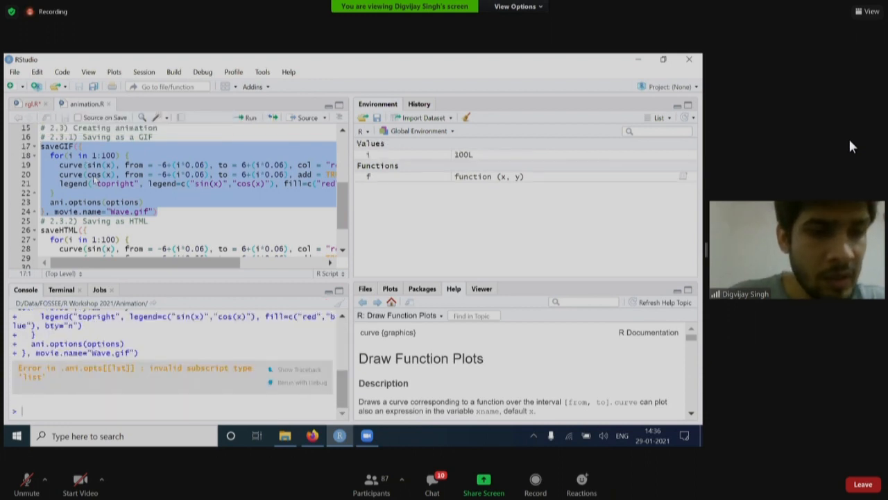
Run the options <- ani.options(...) block (width 960, height 480, loop) so options becomes a list of 18
scroll("up", 3)
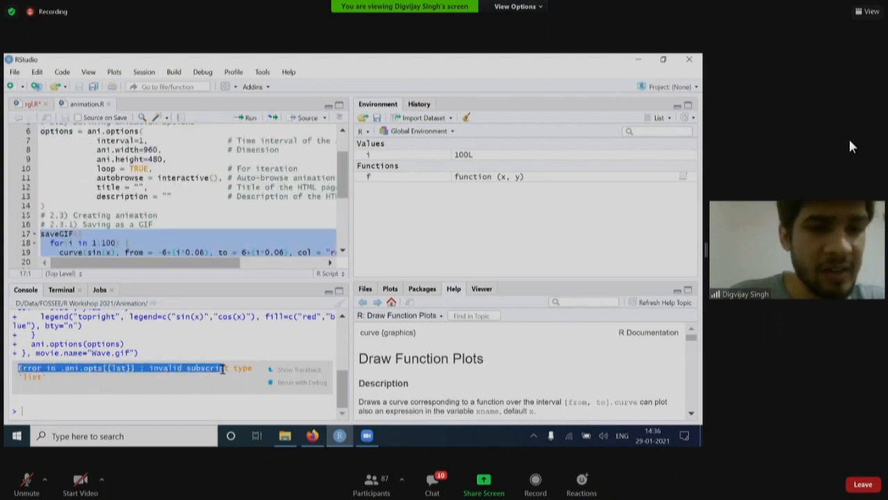
scroll("up", 3)
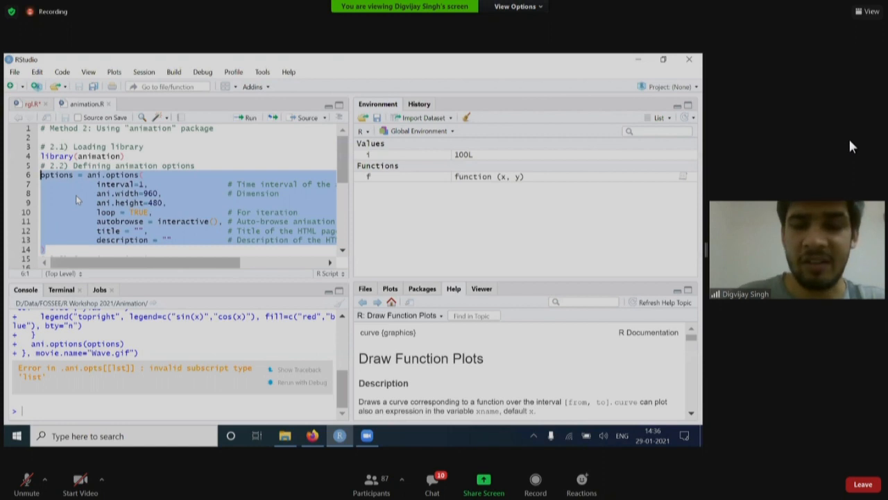
left_click(250, 117)
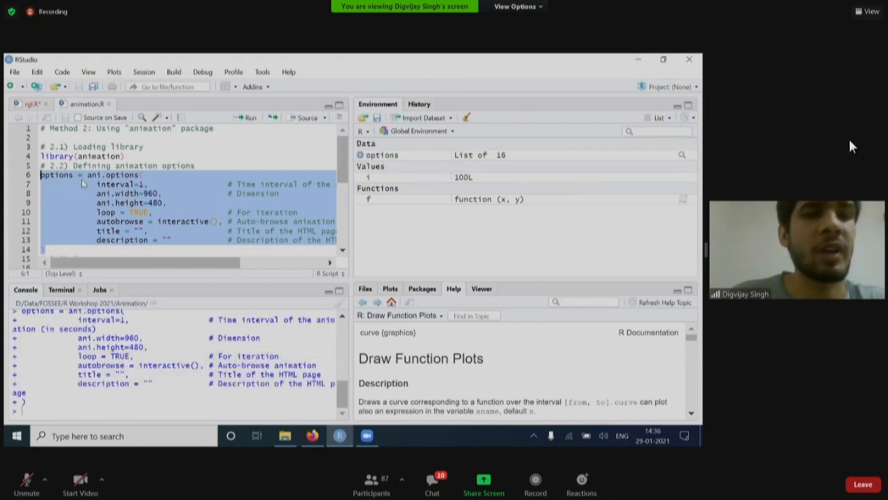
Rerun the saveGIF block so it writes Wave.gif and returns TRUE
scroll("down", 3)
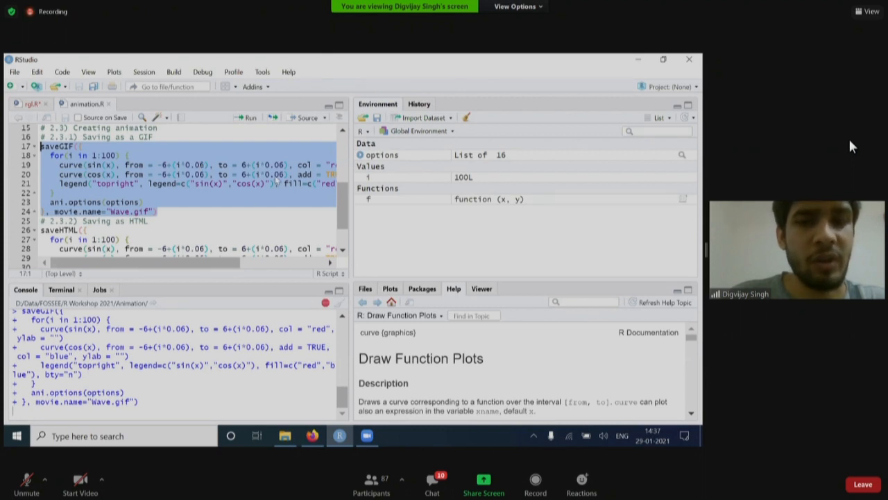
scroll("down", 3)
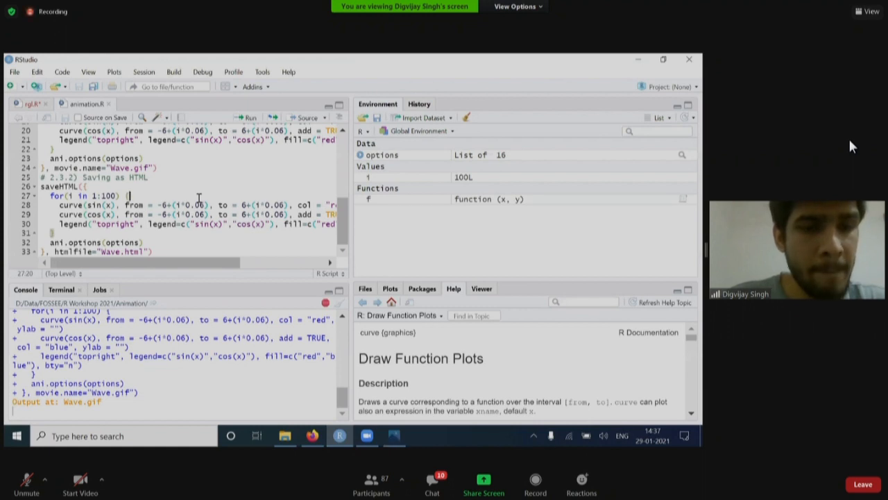
mouse_move(394, 435)
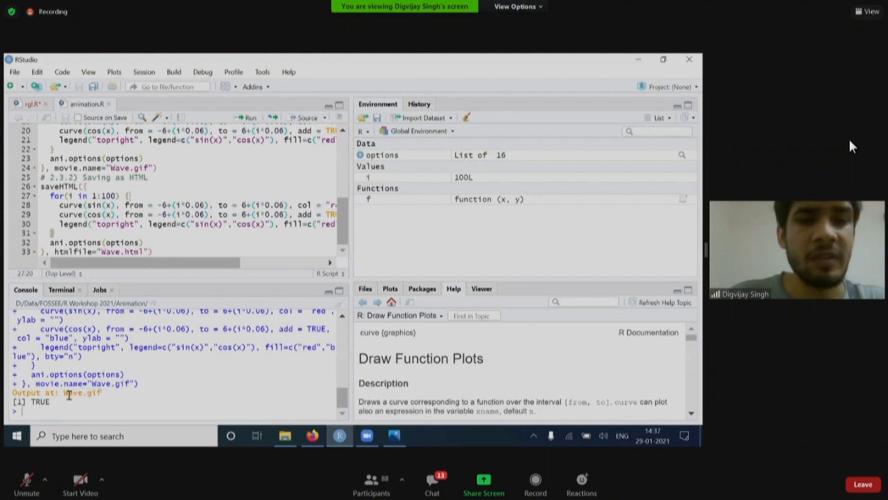
left_click(365, 287)
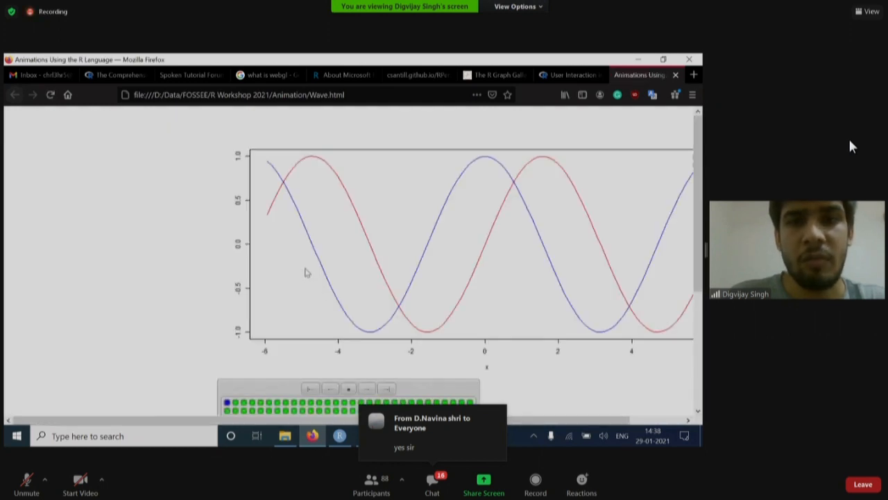
Advance the Wave.html sine/cosine animation through later frames and view its controls and code
scroll("down", 3)
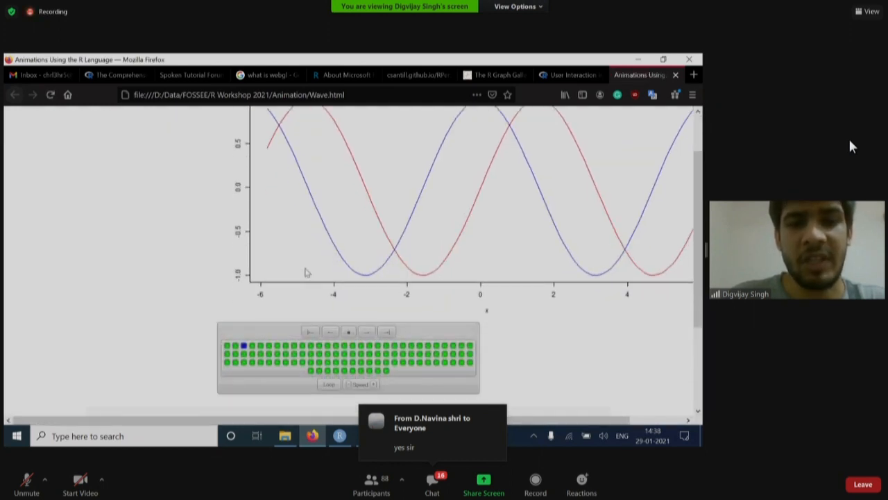
scroll("down", 3)
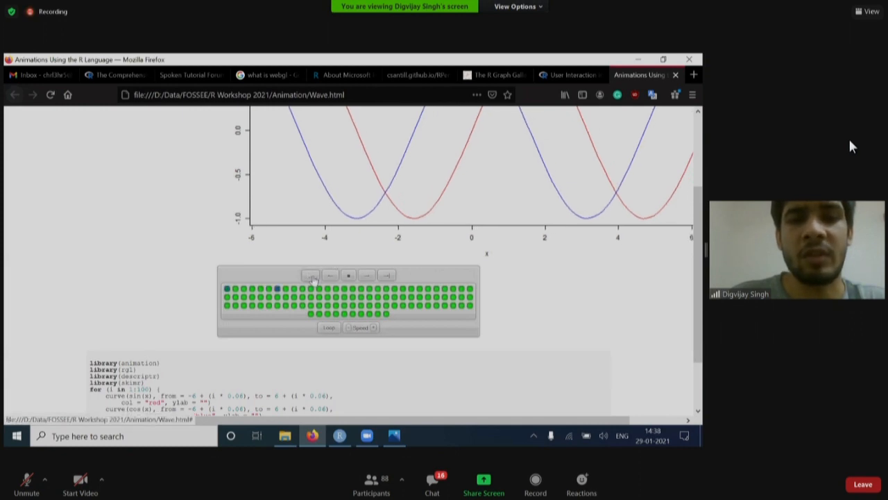
left_click(330, 275)
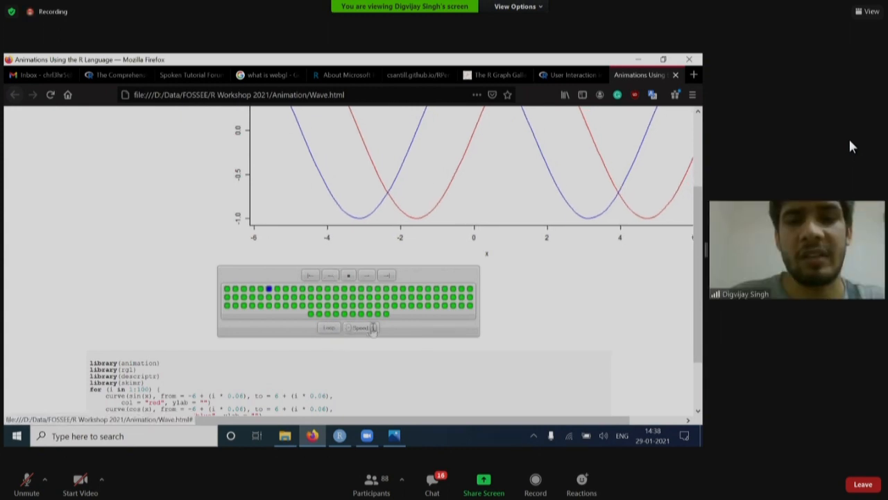
scroll("down", 3)
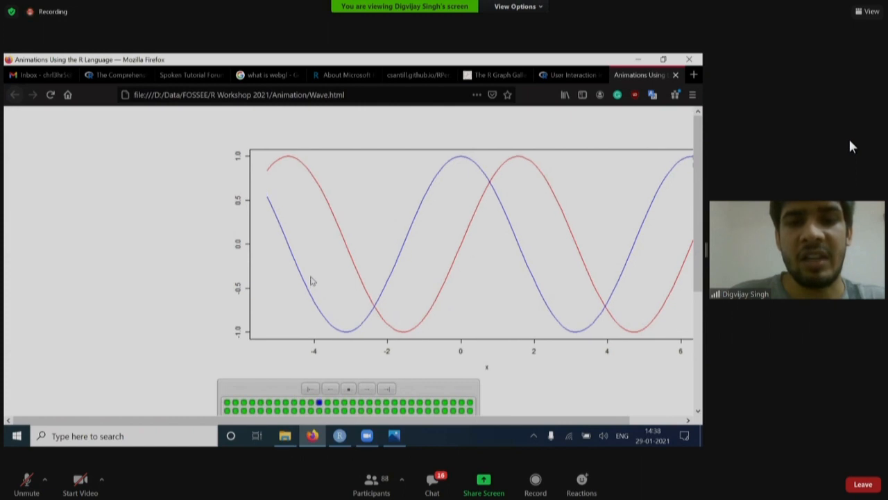
scroll("down", 3)
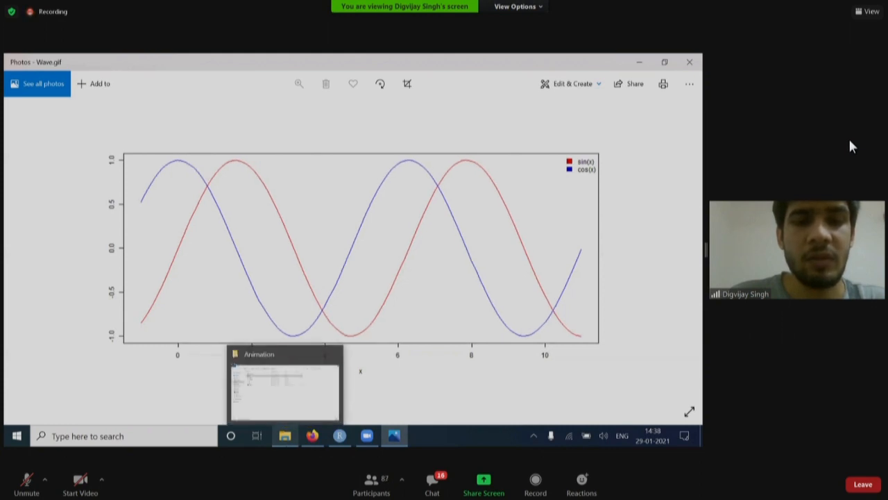
Browse the images folder holding the 100 Rplot PNG frames from the Animation folder
left_click(285, 389)
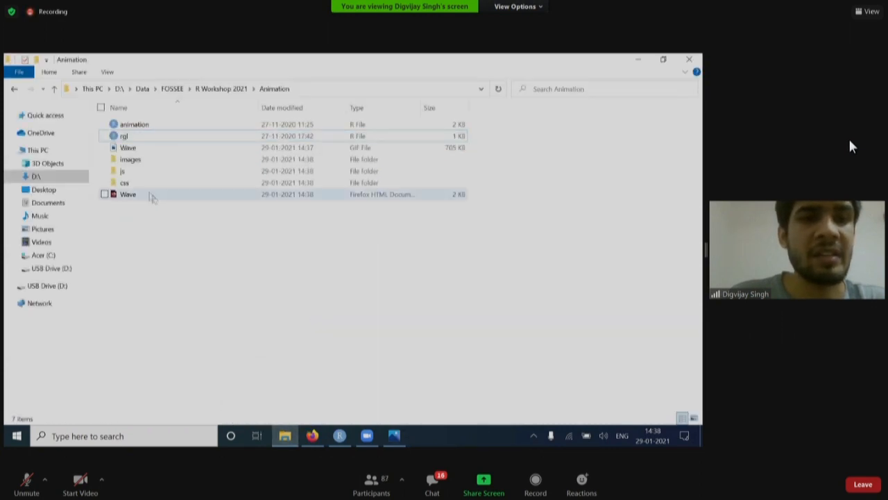
double_click(131, 158)
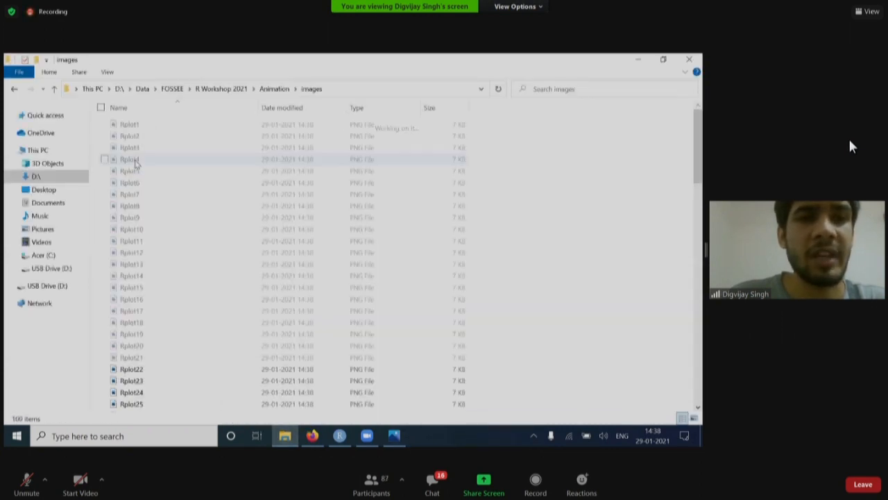
scroll("down", 3)
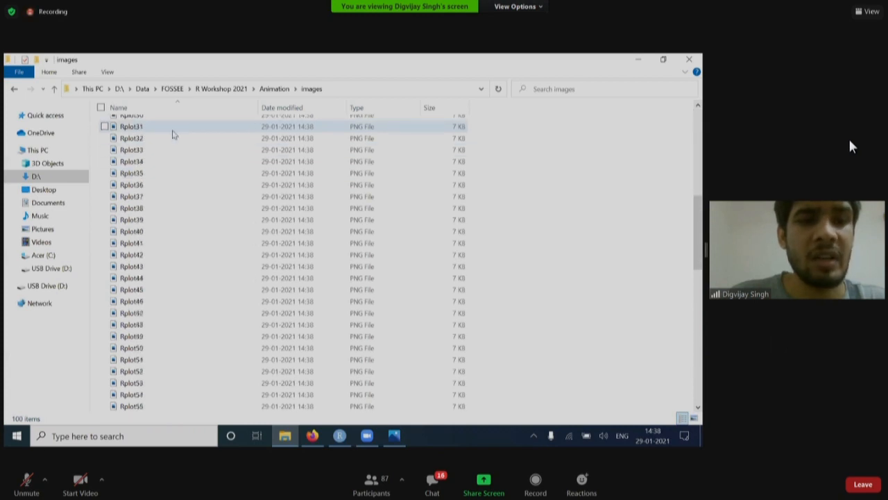
scroll("down", 3)
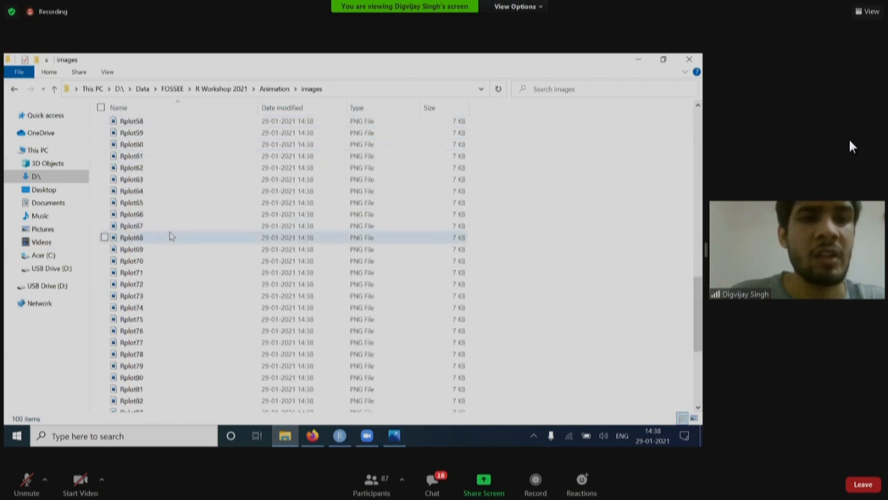
scroll("up", 3)
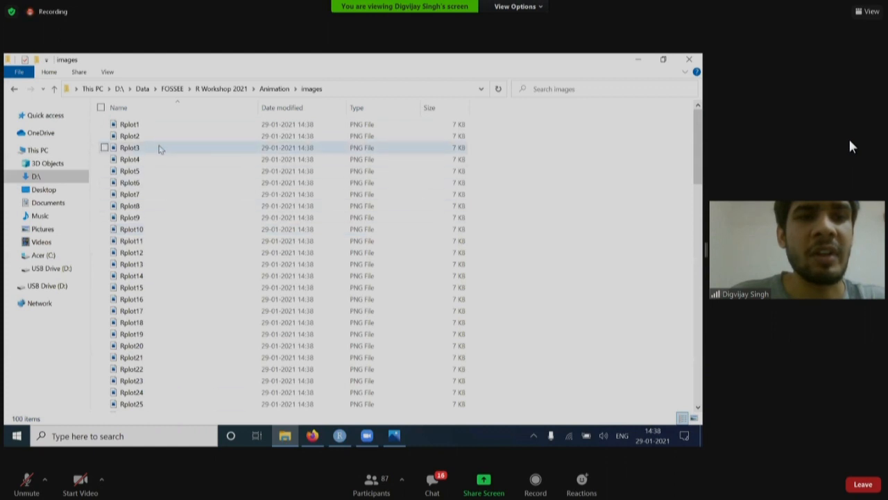
mouse_move(154, 129)
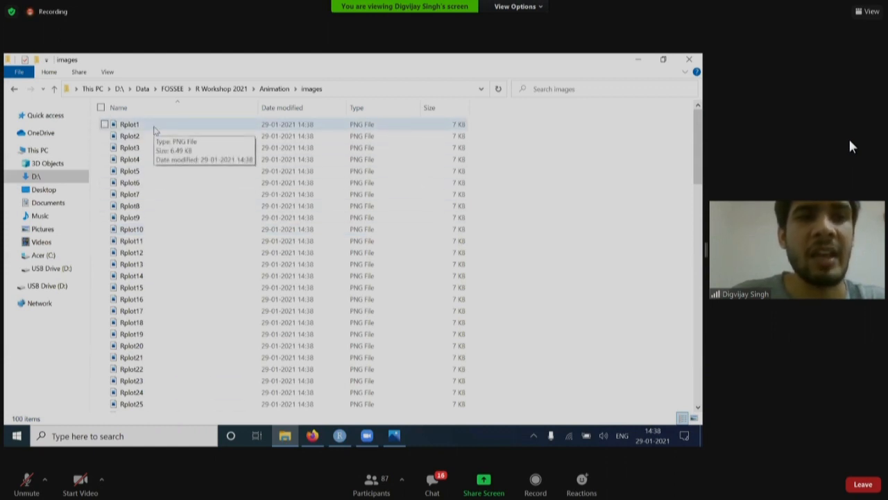
Select the first frame Rplot1 and the last frame Rplot100, then return to the top
left_click(130, 125)
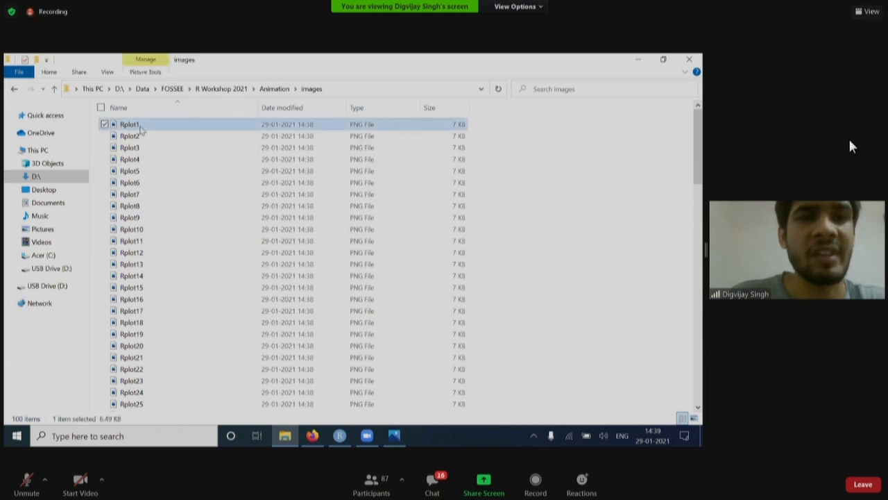
scroll("down", 3)
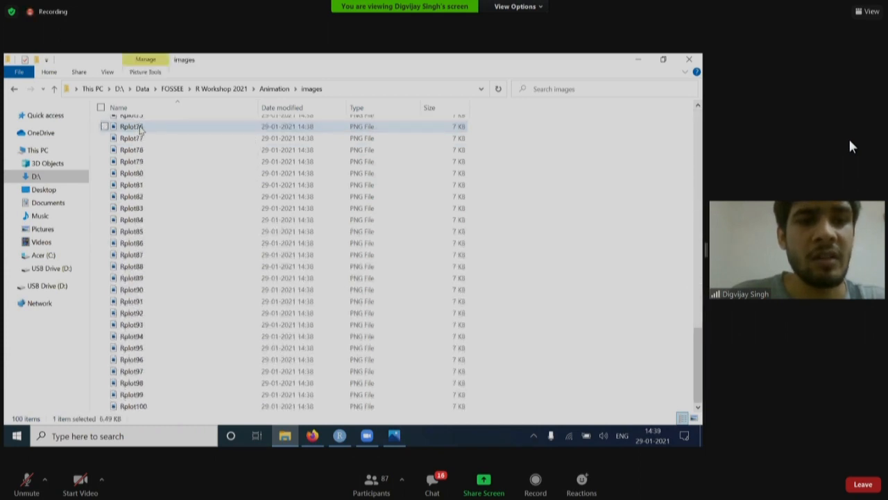
left_click(133, 405)
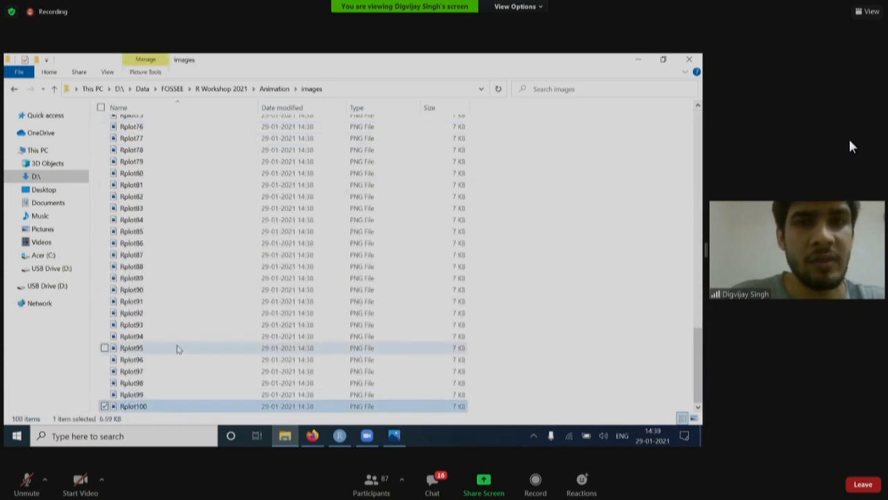
scroll("up", 3)
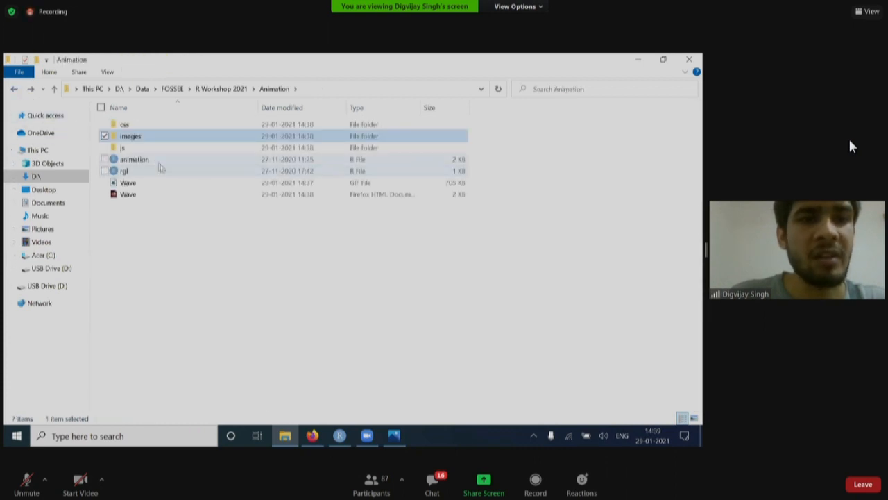
double_click(122, 147)
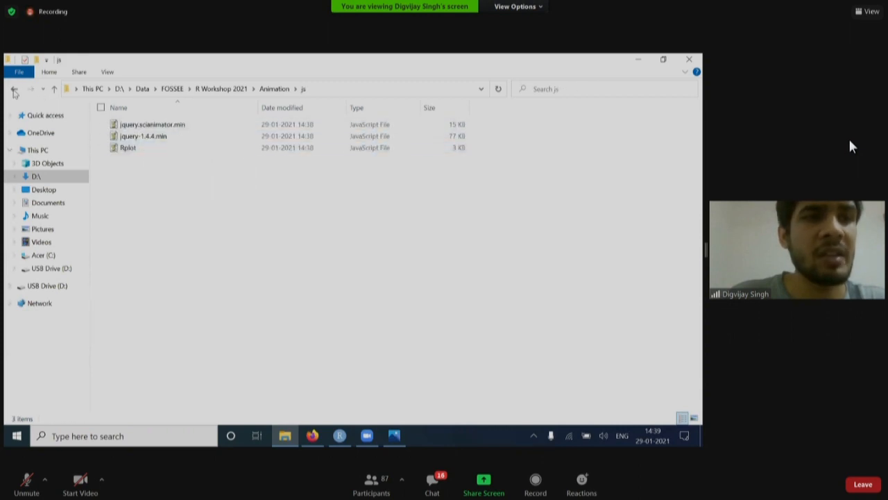
left_click(13, 88)
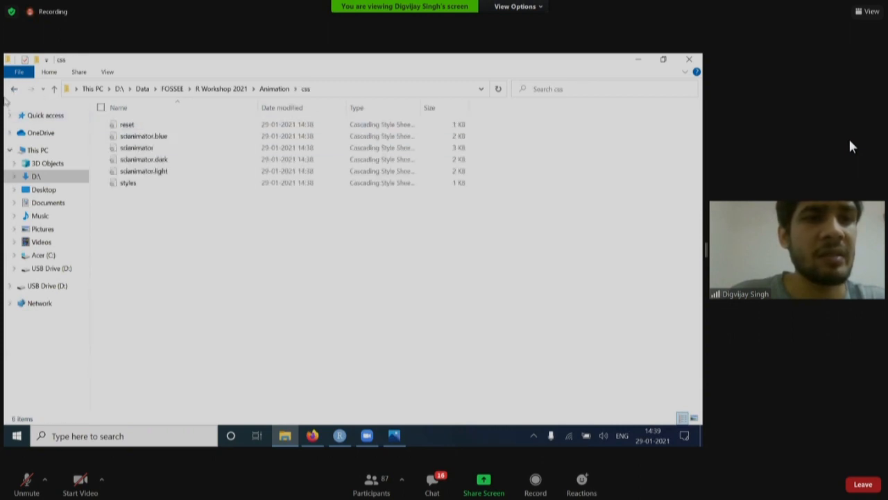
left_click(14, 88)
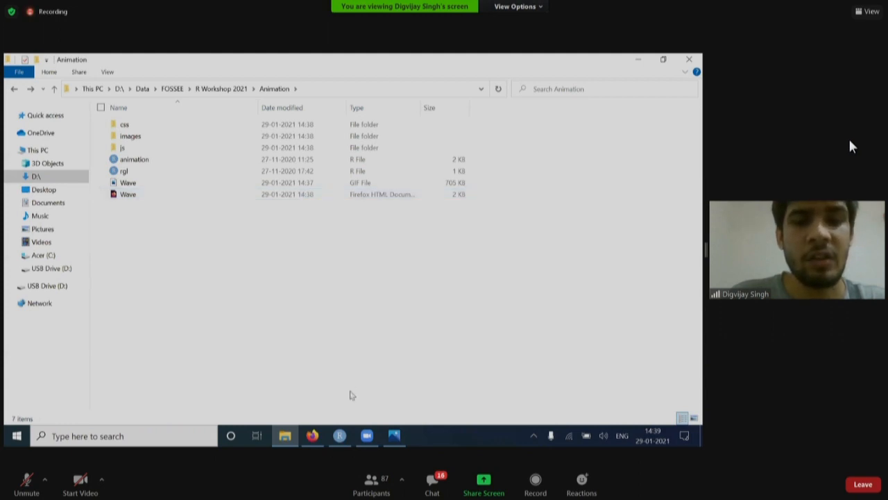
mouse_move(338, 405)
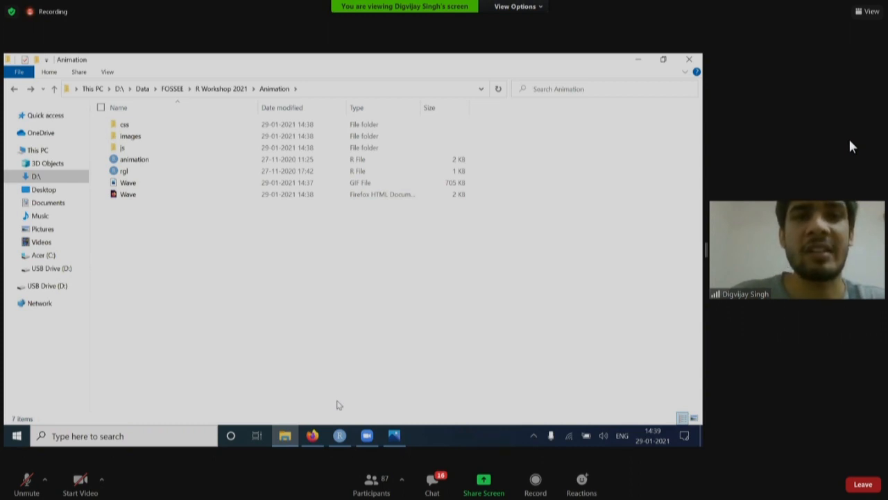
mouse_move(311, 435)
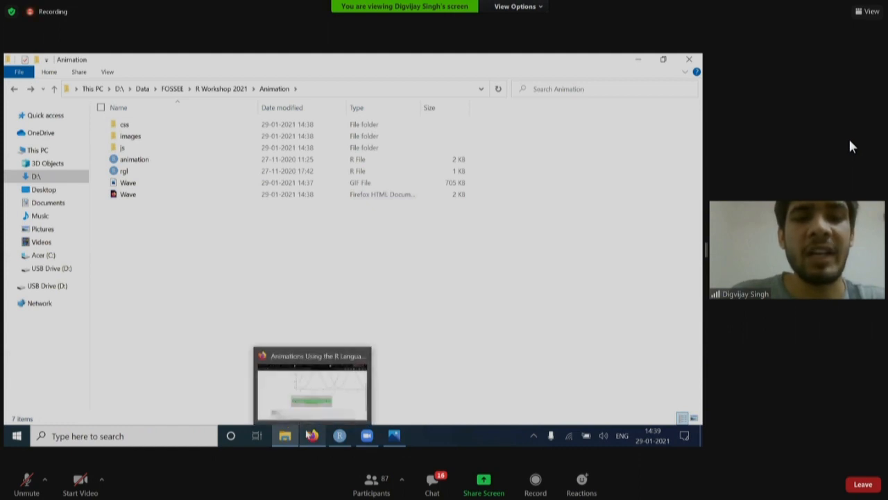
Bring the Wave.html animation page back and start a new tab for searching
left_click(313, 386)
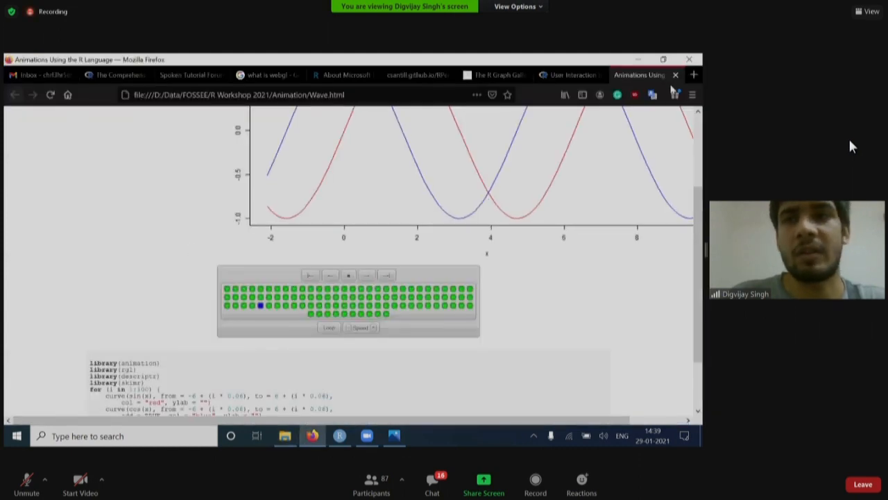
mouse_move(694, 75)
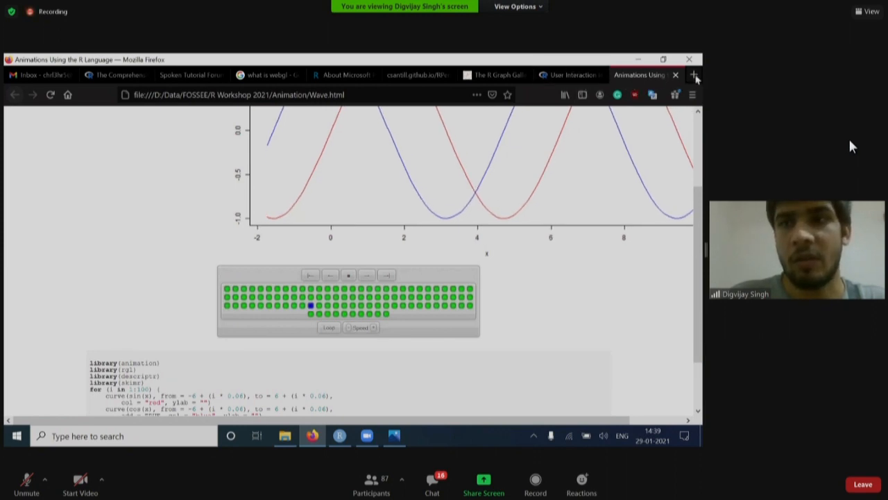
left_click(694, 75)
type("r gallery")
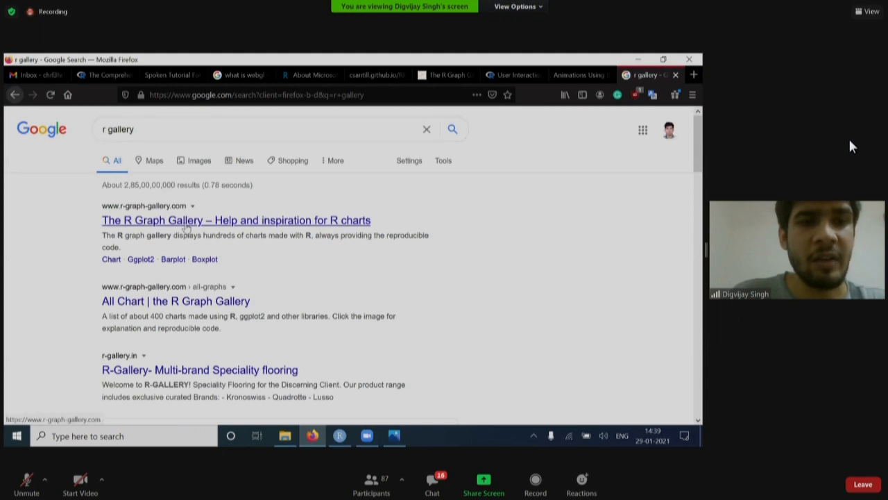
Open The R Graph Gallery from the 'r gallery' results and view its Distribution, Correlation and Ranking categories
left_click(236, 220)
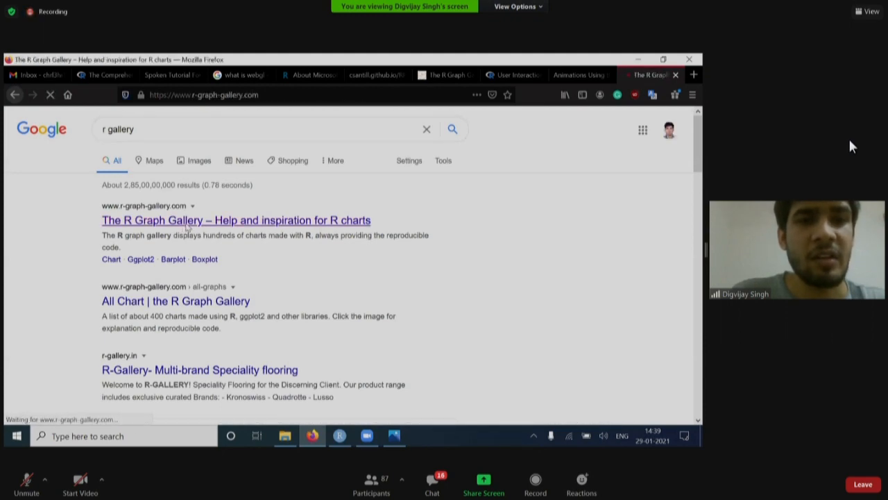
left_click(235, 219)
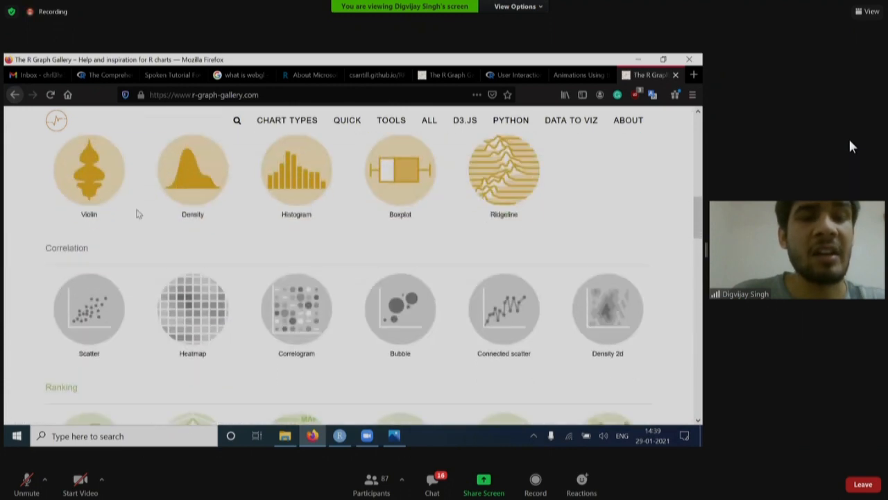
scroll("up", 3)
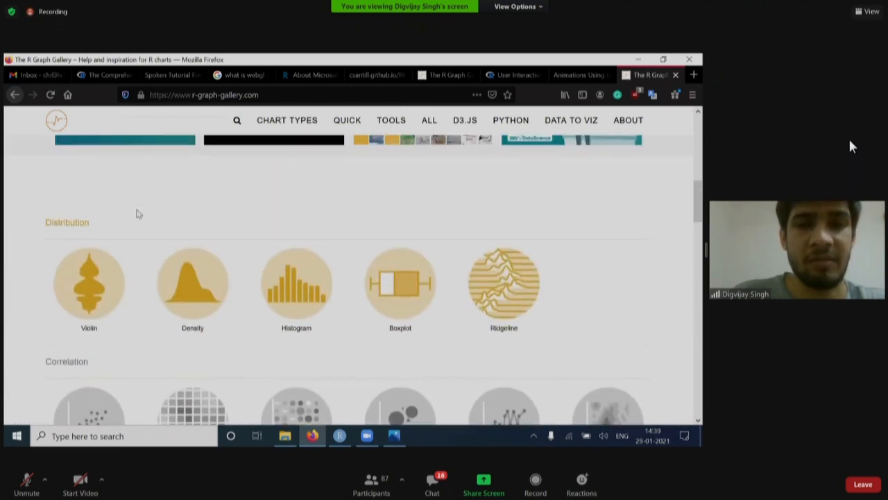
scroll("down", 3)
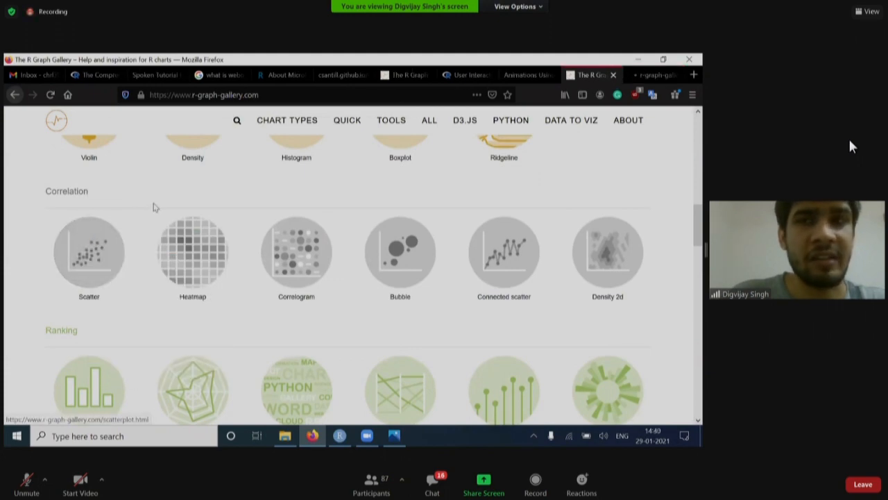
Browse the gallery's scatterplot section and open the 'Map a variable to marker feature' ggplot2 example
left_click(89, 252)
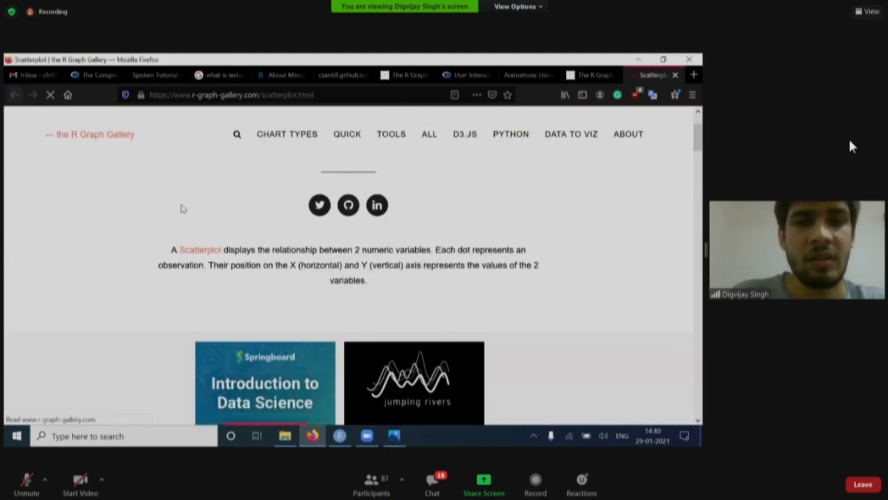
scroll("down", 3)
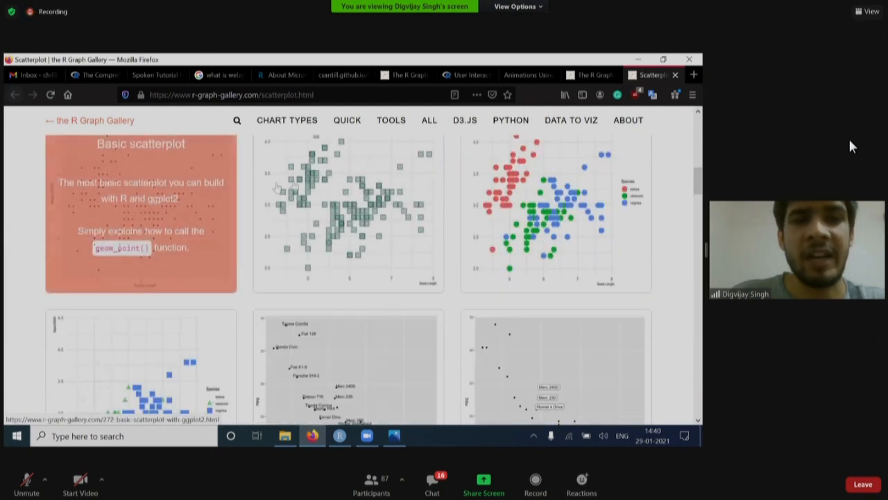
scroll("down", 3)
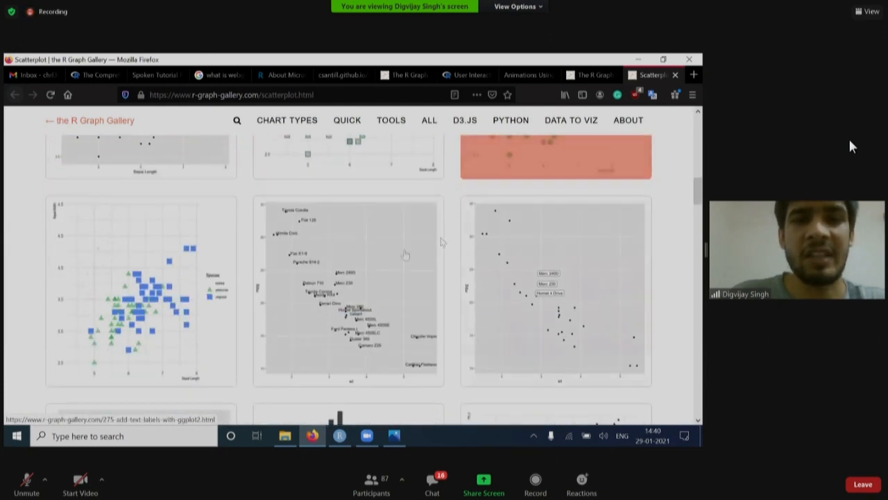
left_click(555, 155)
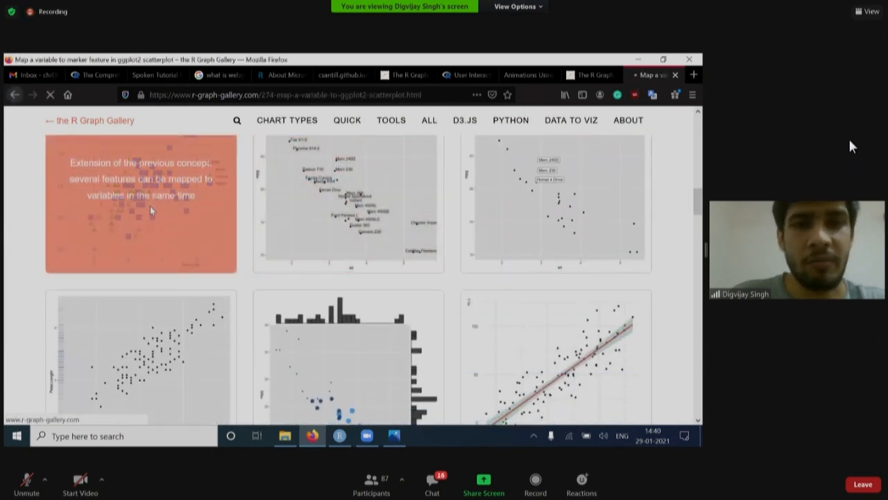
Read through the marker-feature scatterplot examples, then return to the gallery home page
scroll("up", 3)
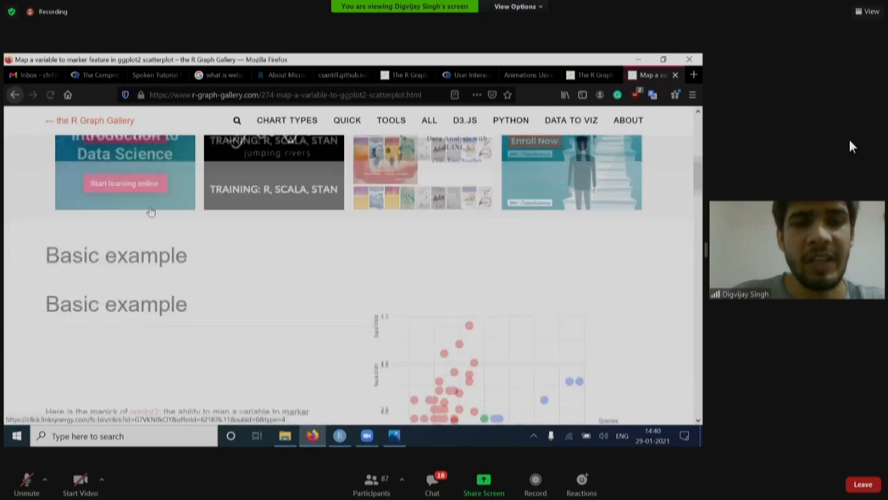
scroll("down", 3)
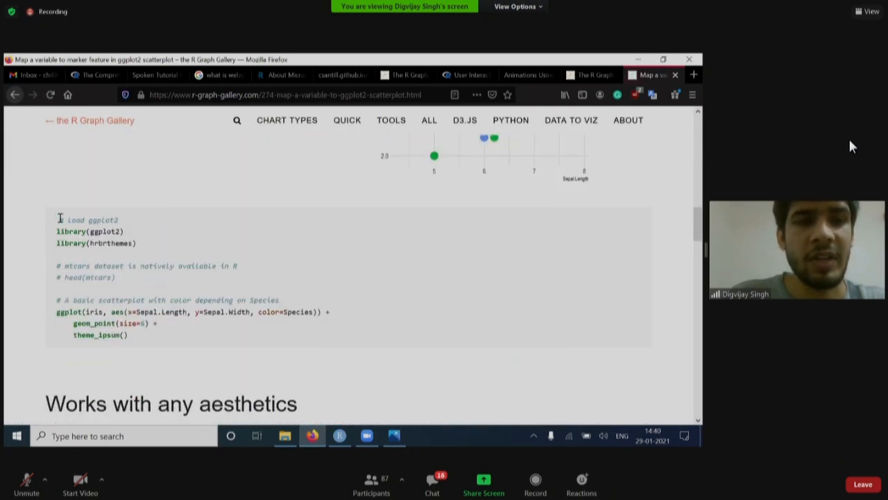
scroll("down", 3)
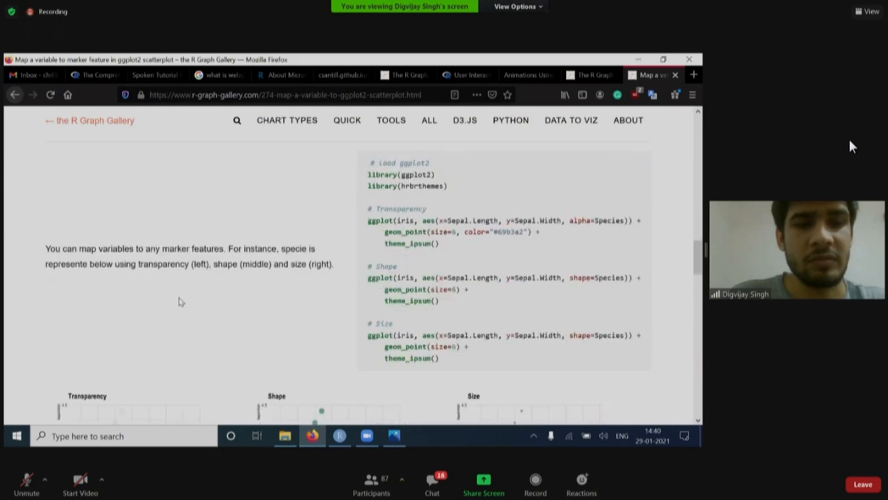
scroll("down", 3)
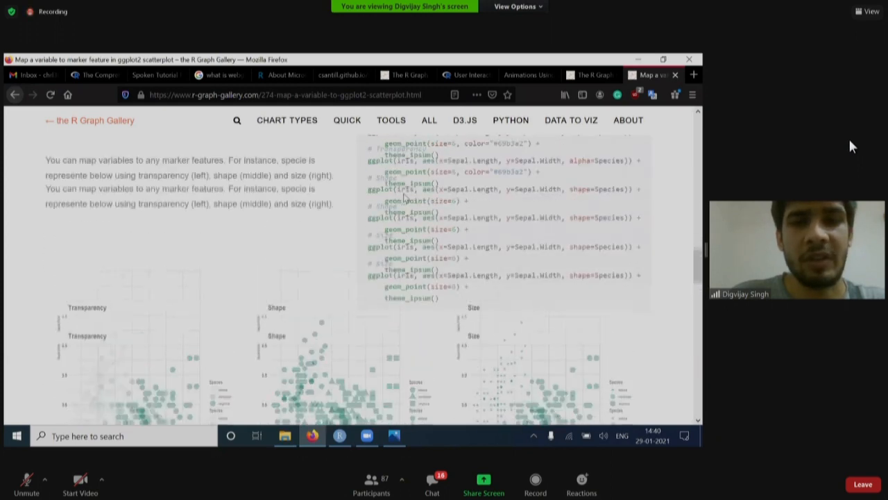
left_click(590, 75)
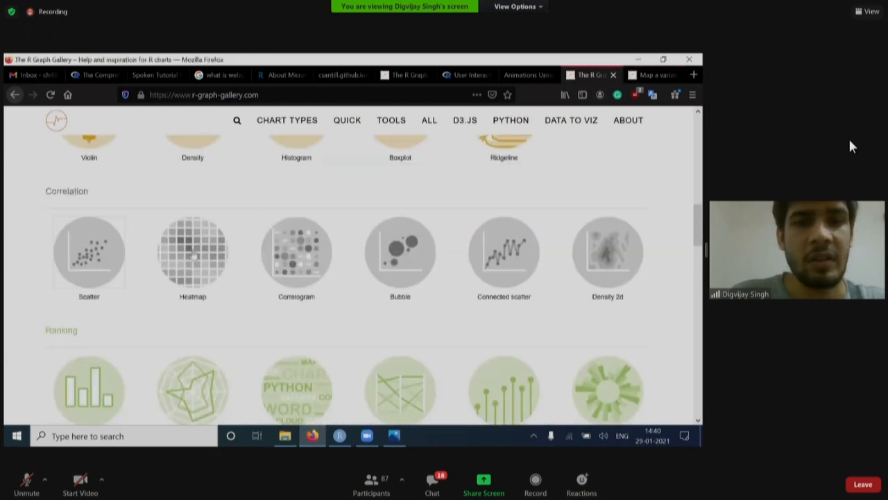
Scroll the gallery home categories from Ranking to General knowledge, then start a fresh tab
scroll("down", 3)
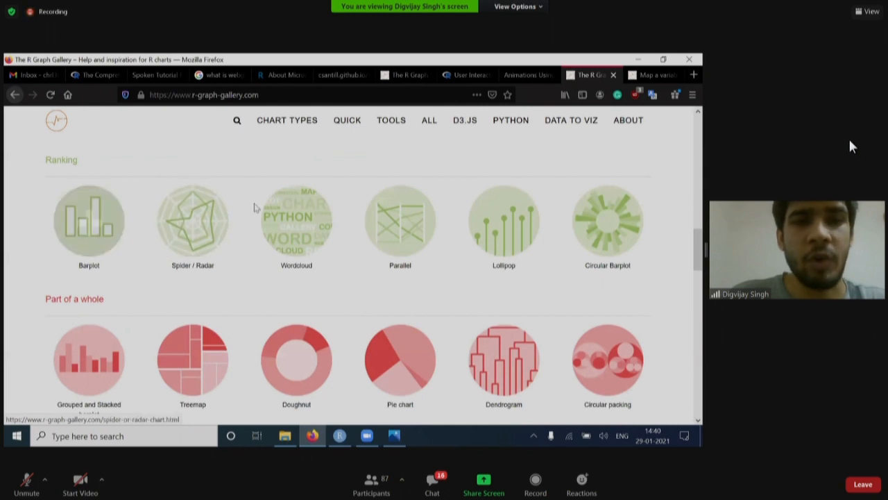
mouse_move(399, 222)
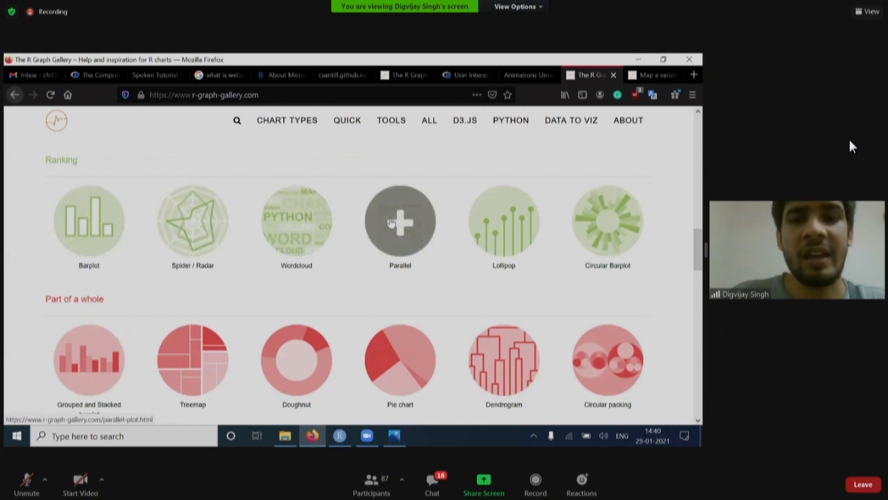
scroll("down", 3)
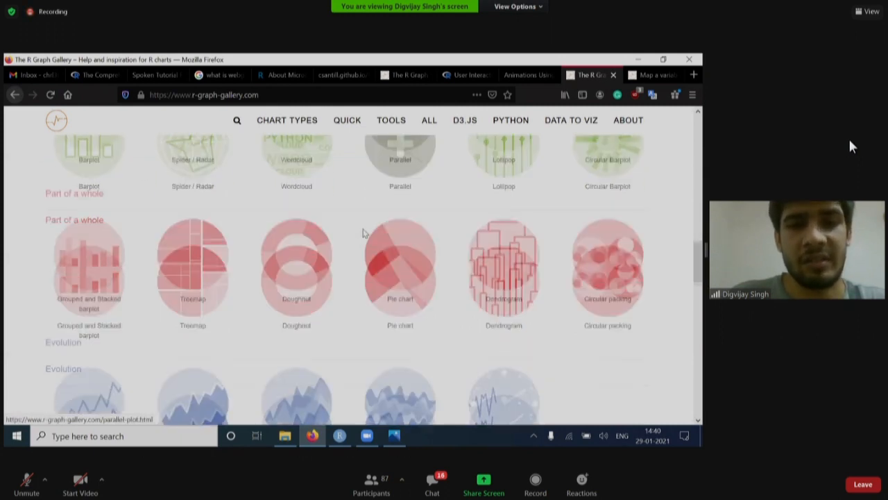
scroll("down", 3)
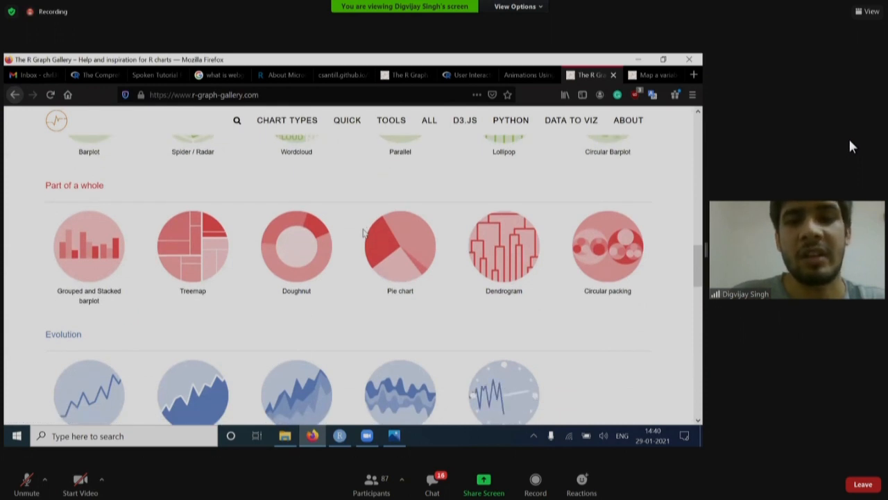
scroll("down", 3)
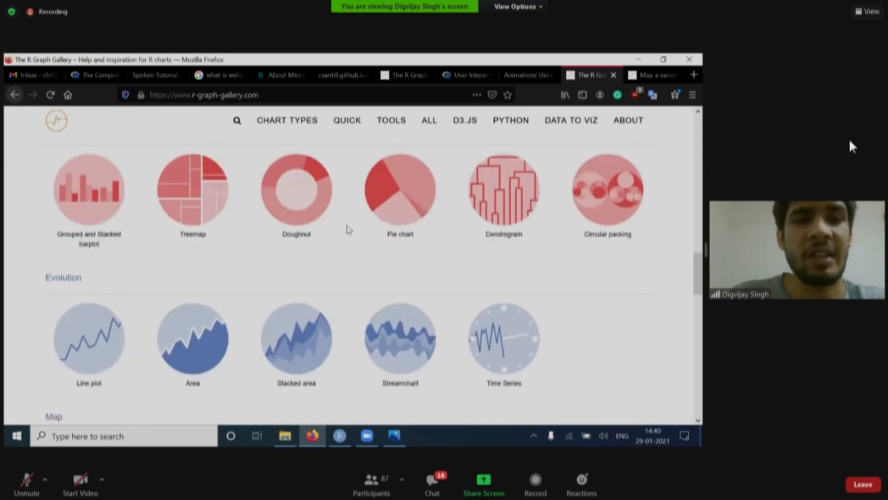
mouse_move(297, 189)
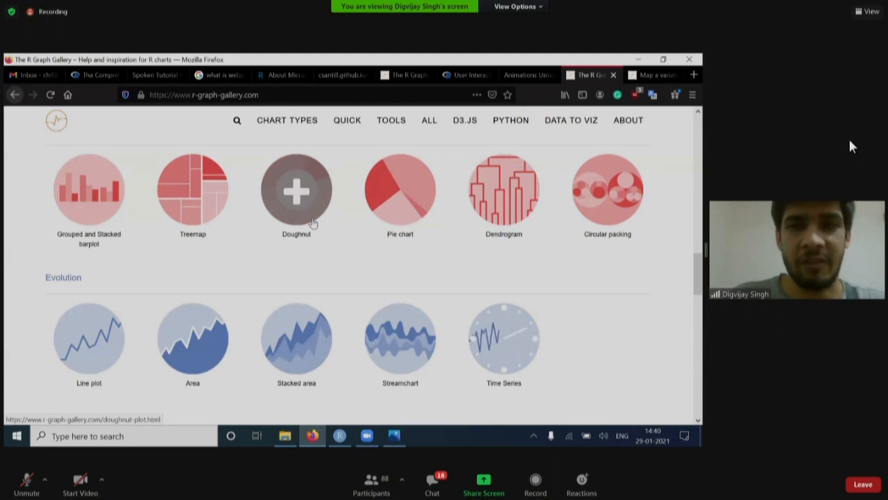
scroll("down", 3)
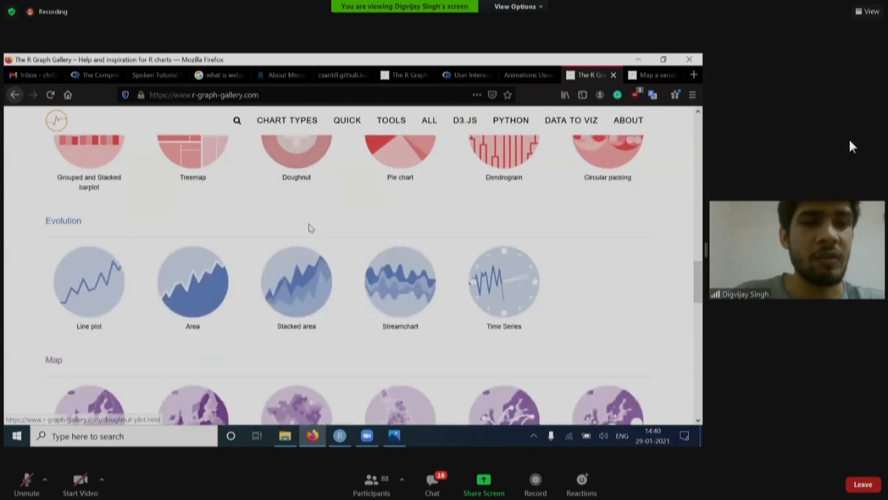
scroll("down", 3)
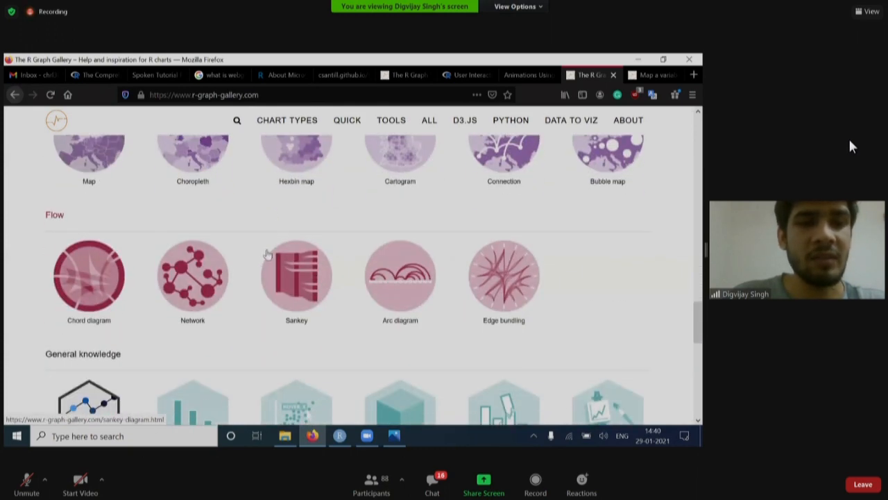
scroll("down", 3)
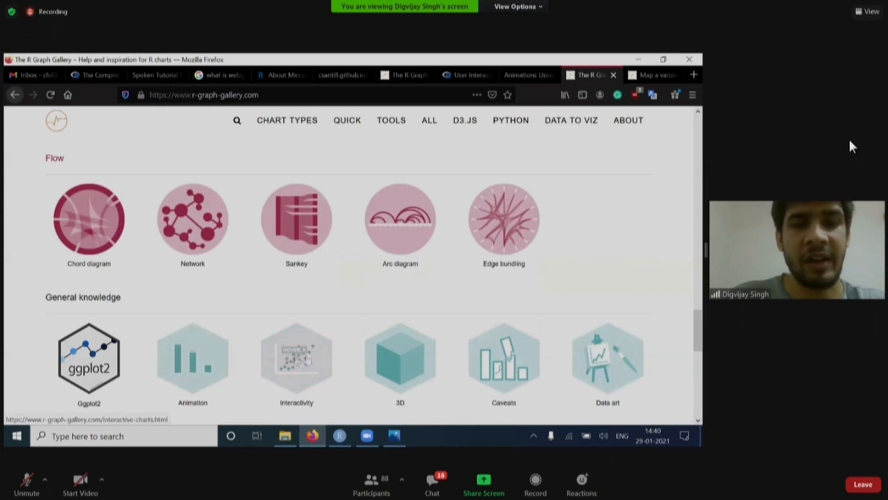
scroll("up", 3)
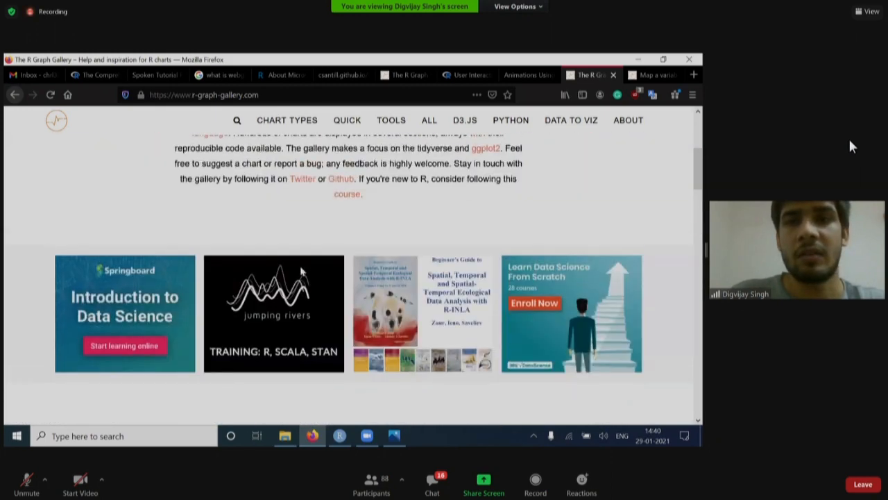
left_click(649, 75)
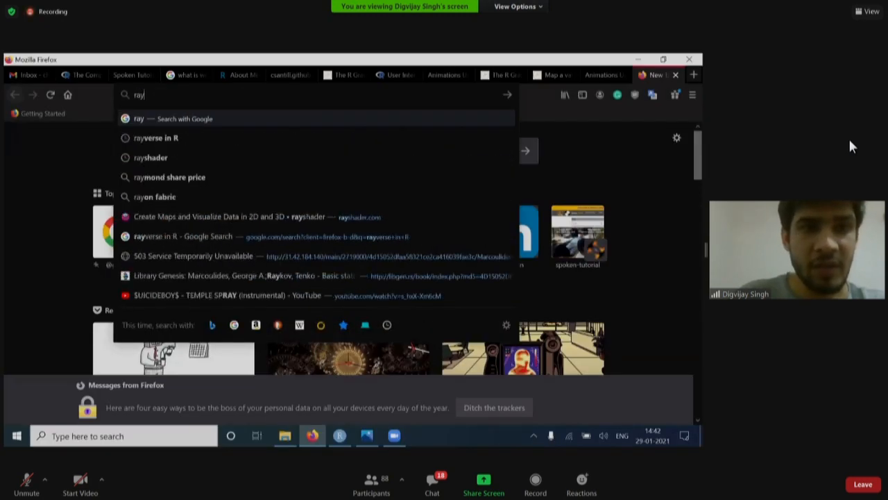
Go to rayshader.com and read its overview and functions sections
type("sh")
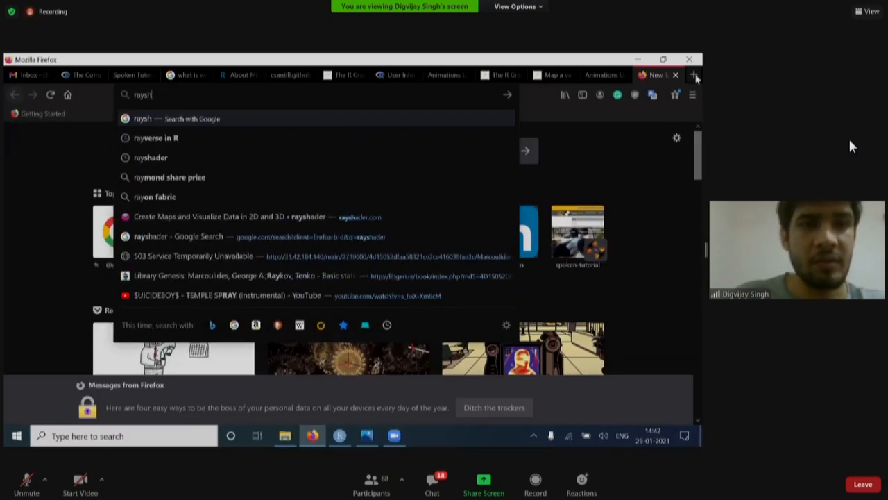
left_click(219, 216)
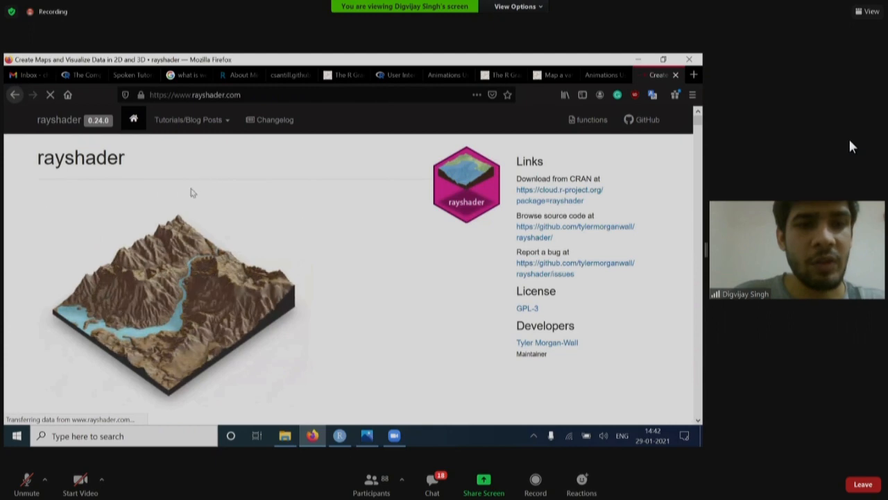
scroll("down", 3)
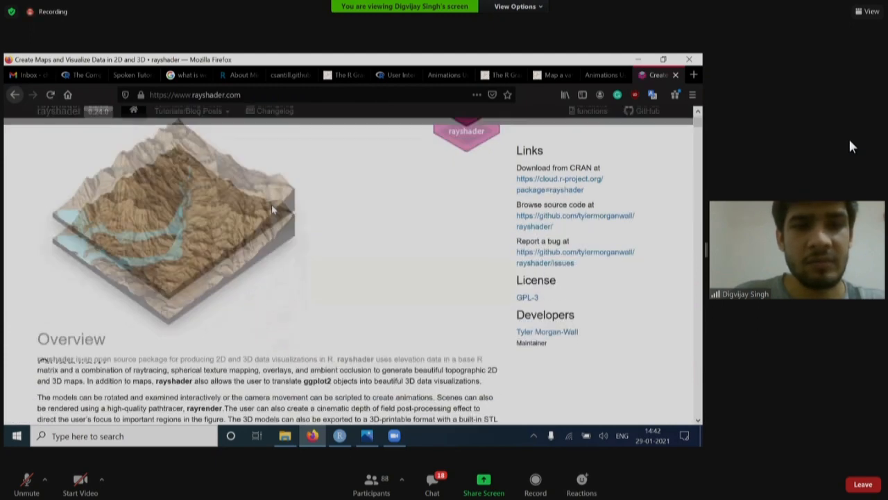
scroll("down", 3)
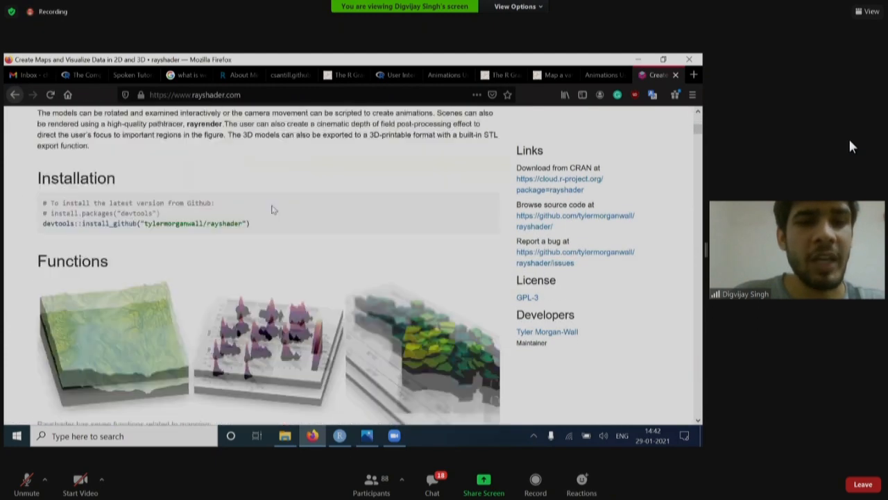
scroll("down", 3)
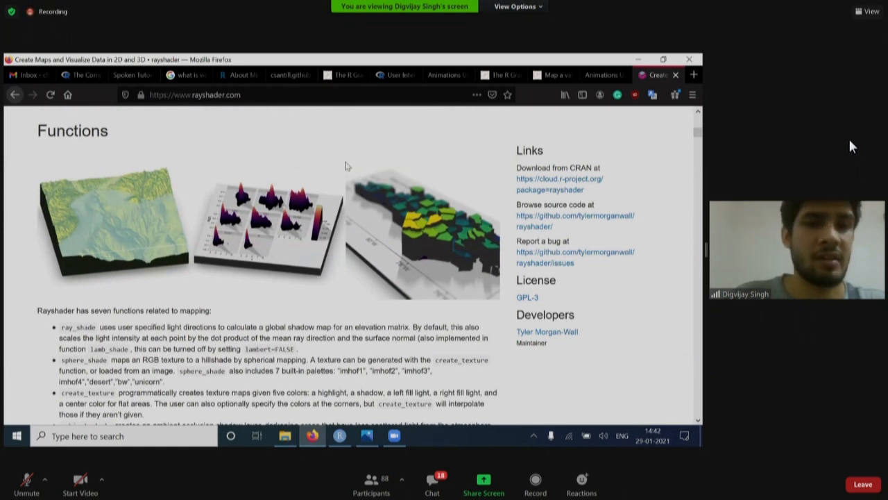
scroll("down", 3)
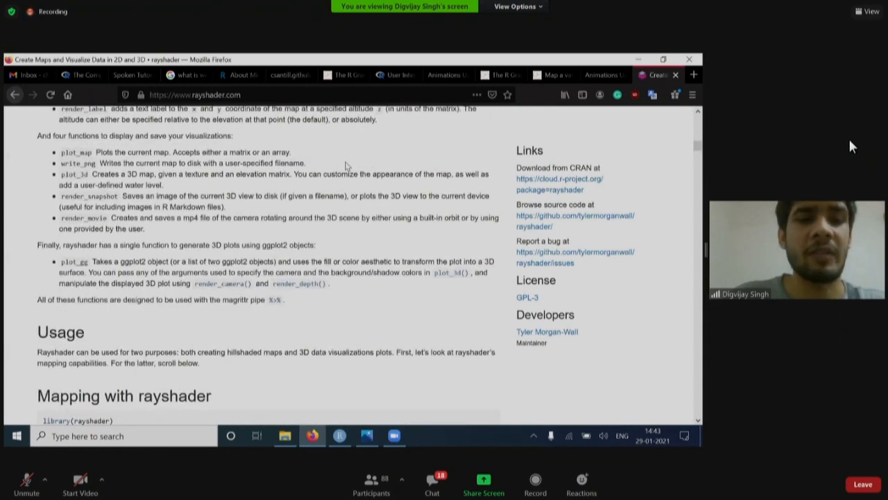
scroll("down", 3)
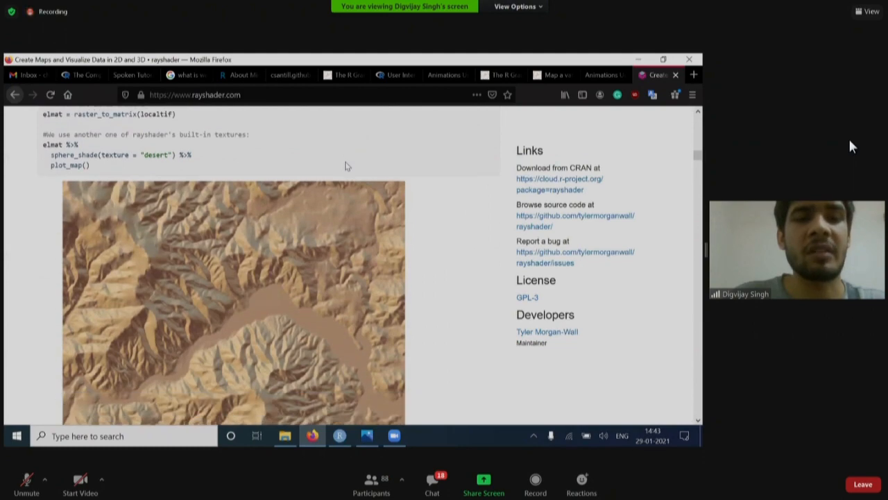
Scroll through rayshader's 3D terrain, water, polygon and ggplot mapping examples
scroll("down", 3)
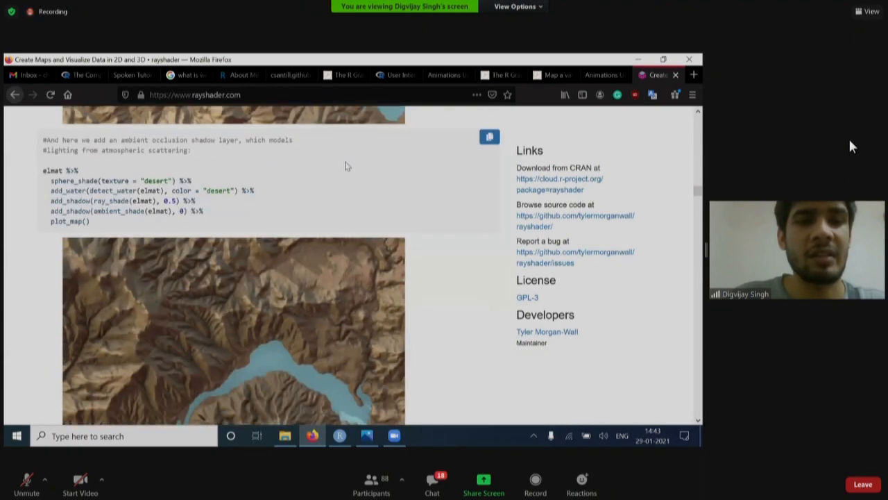
scroll("down", 3)
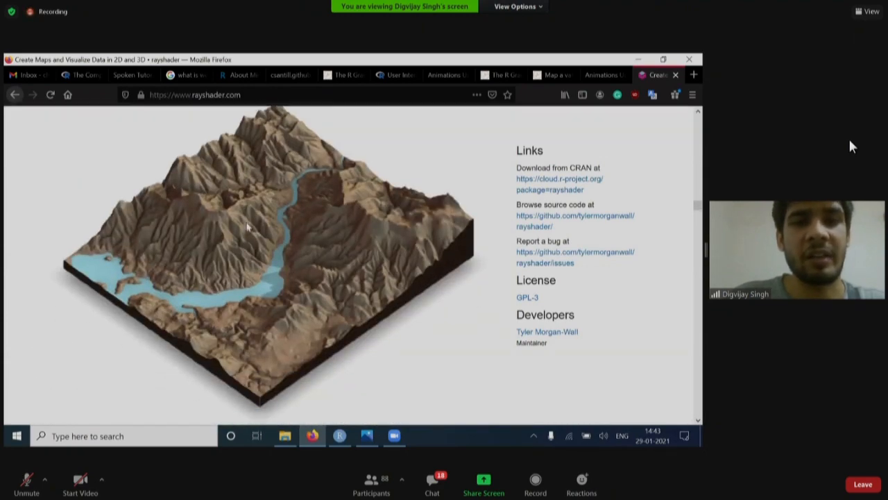
scroll("down", 3)
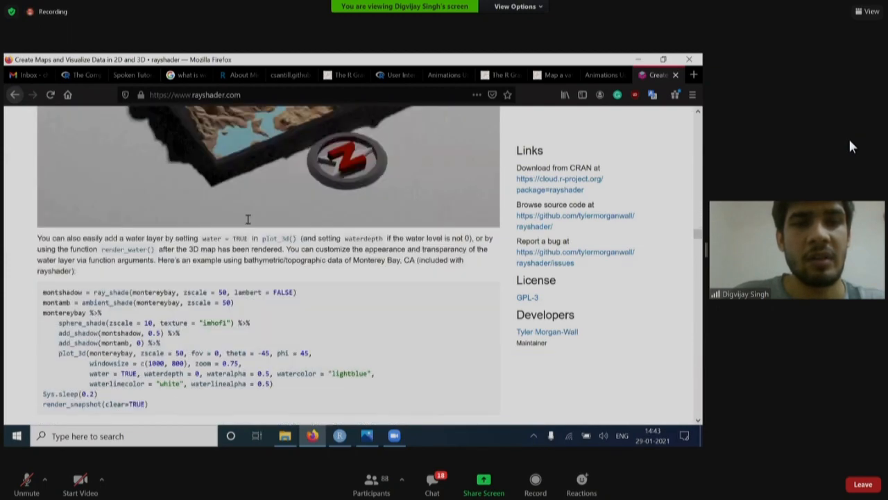
scroll("down", 3)
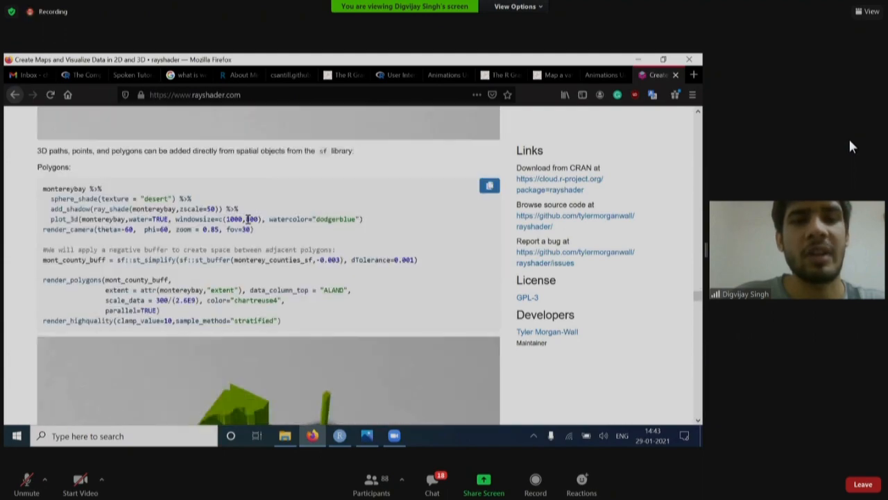
scroll("down", 3)
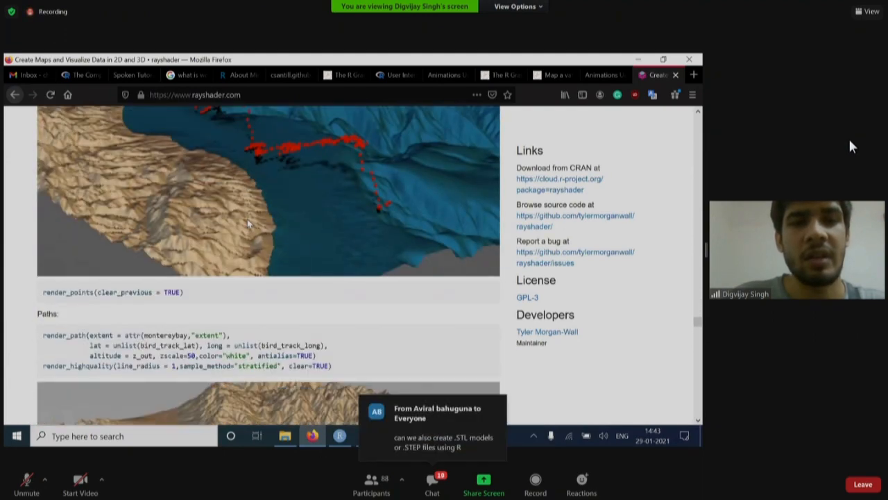
scroll("up", 3)
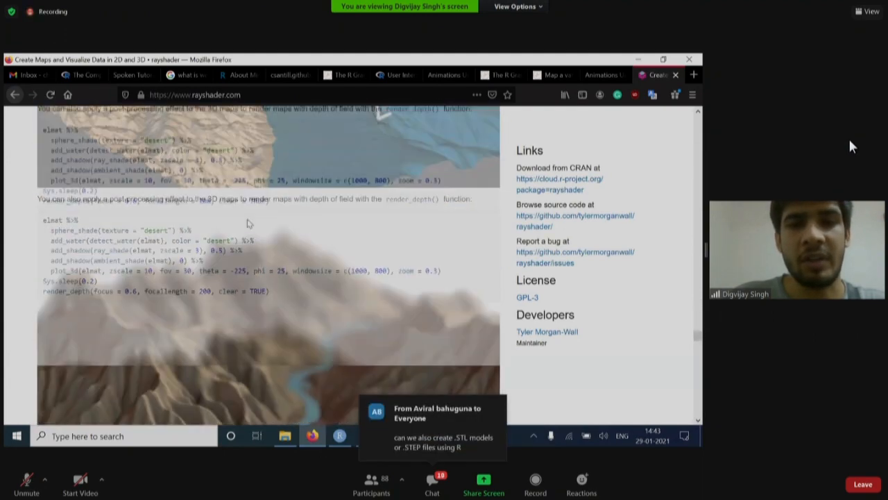
scroll("down", 3)
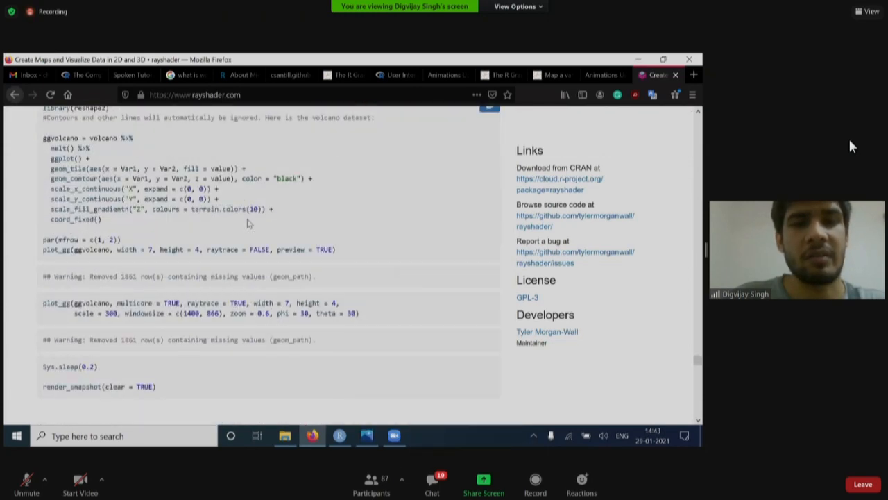
scroll("down", 3)
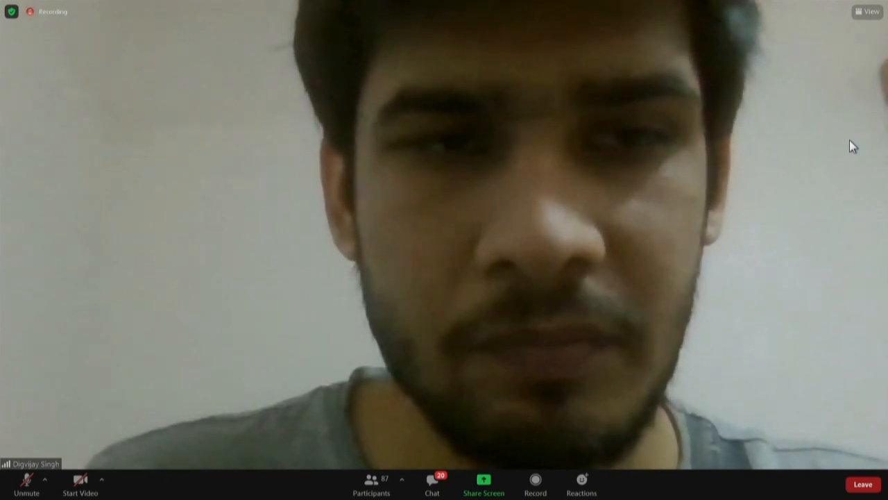
Go from the search results to the Welcome to MRAN site
left_click(483, 478)
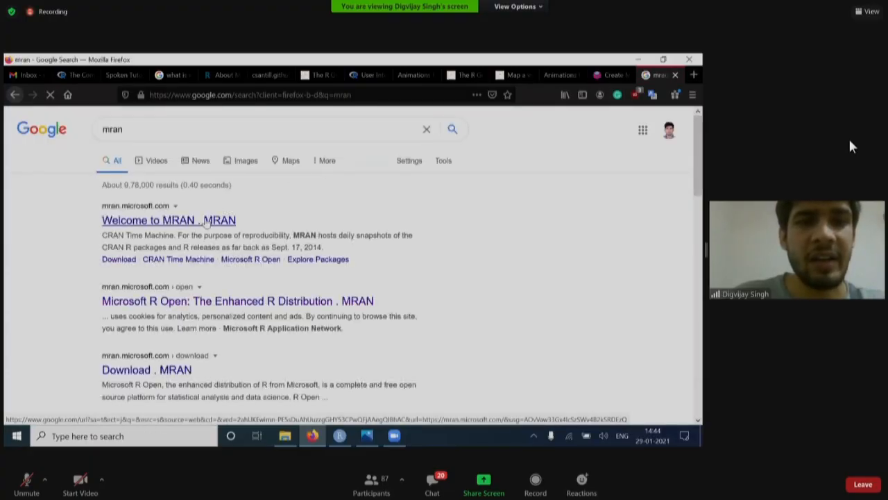
left_click(170, 219)
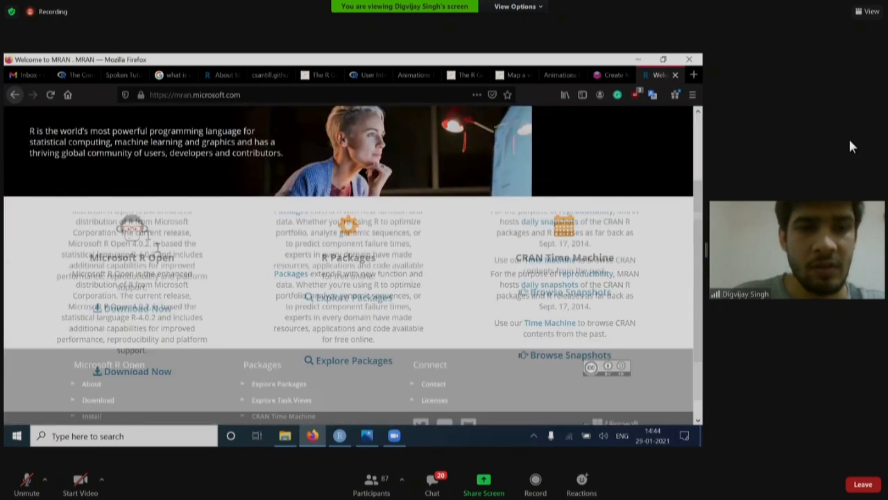
scroll("down", 3)
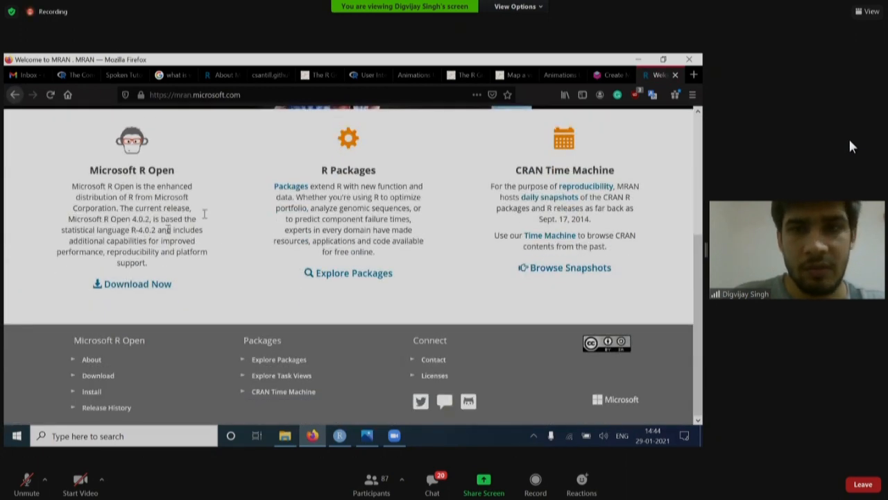
Read the What is R? page under About R, scrolling through its content
left_click(97, 148)
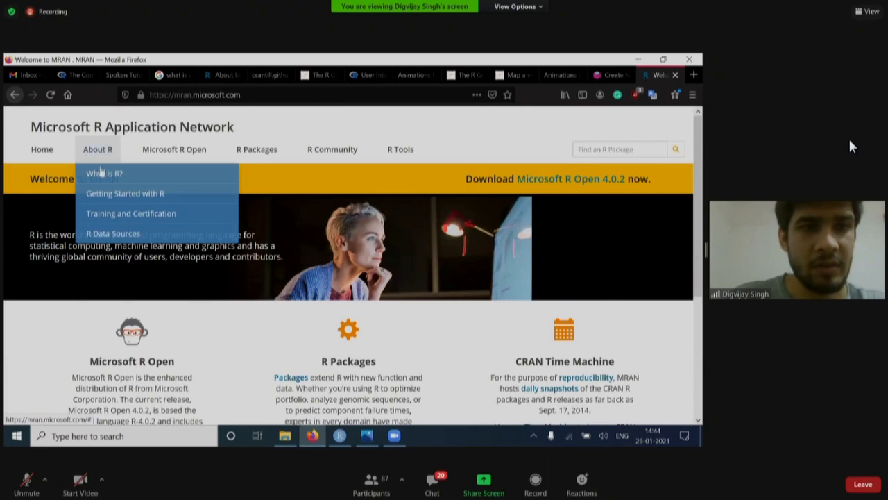
left_click(105, 172)
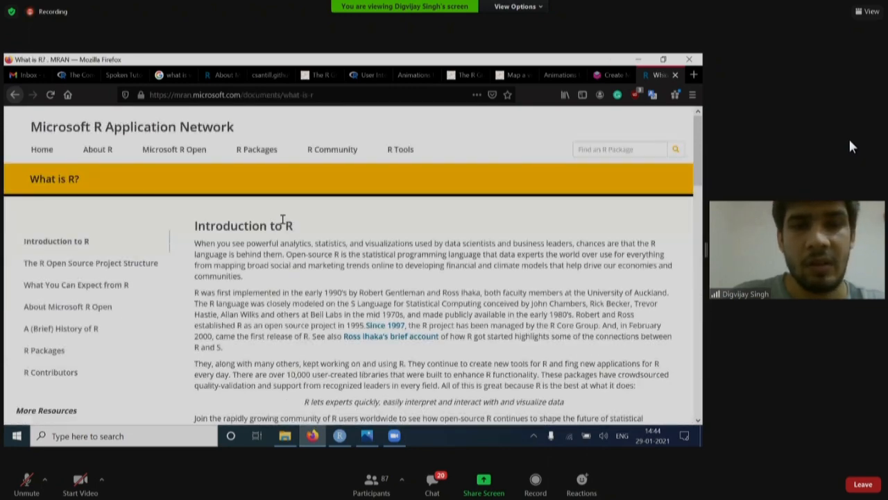
scroll("down", 3)
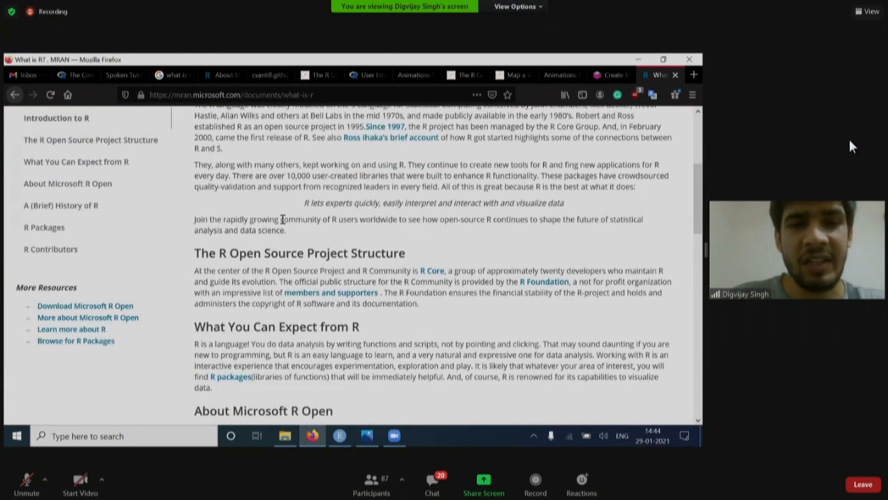
scroll("down", 3)
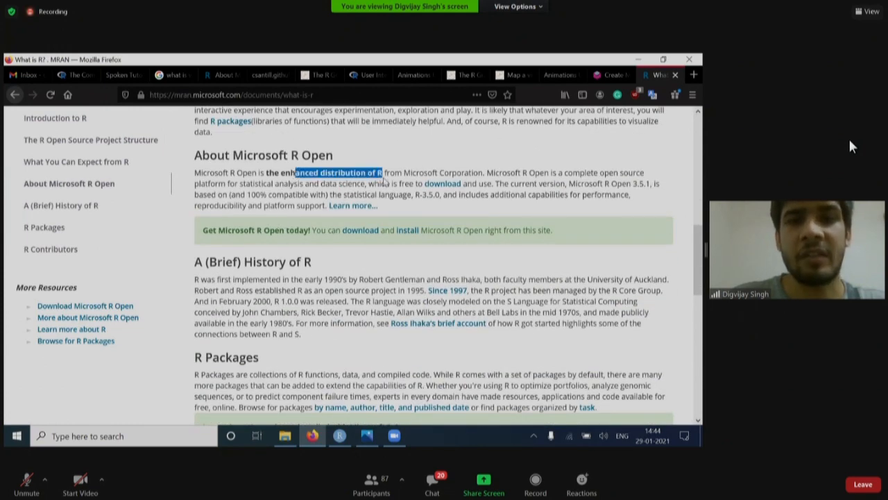
scroll("down", 3)
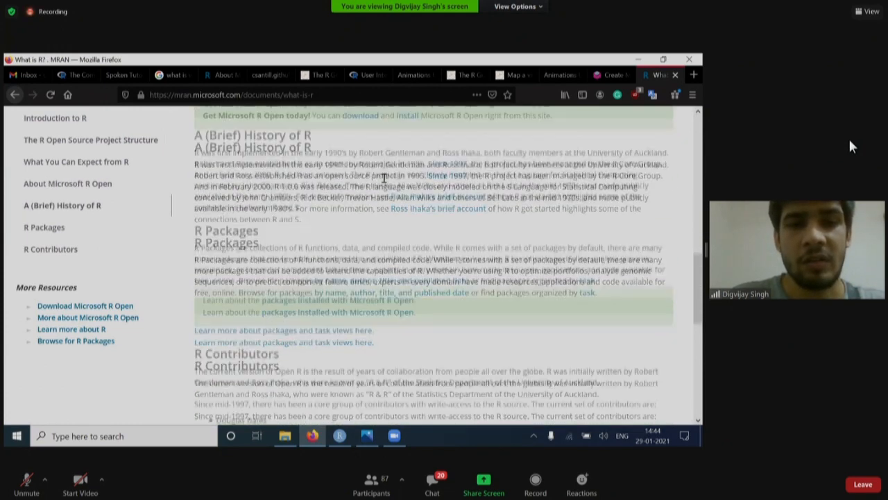
scroll("down", 3)
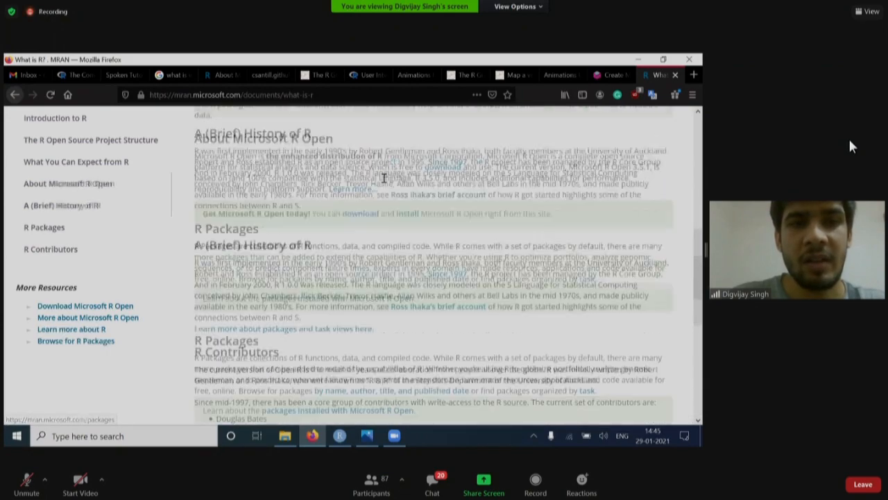
scroll("up", 3)
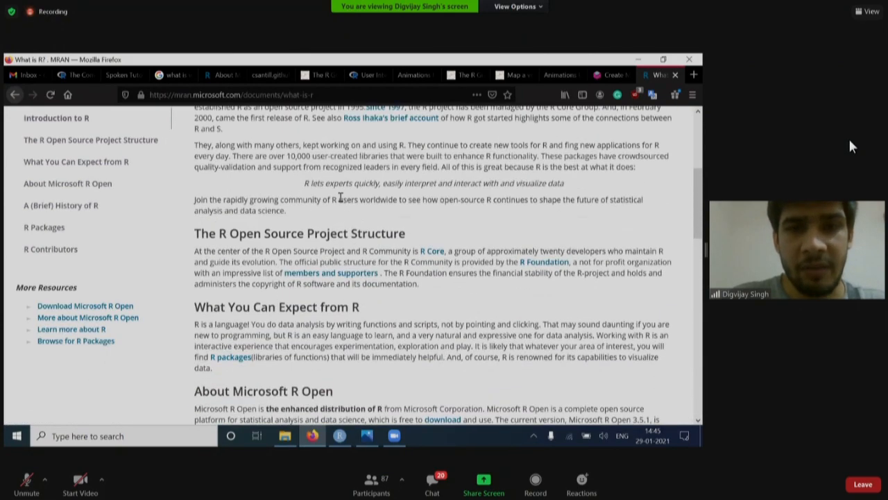
scroll("up", 3)
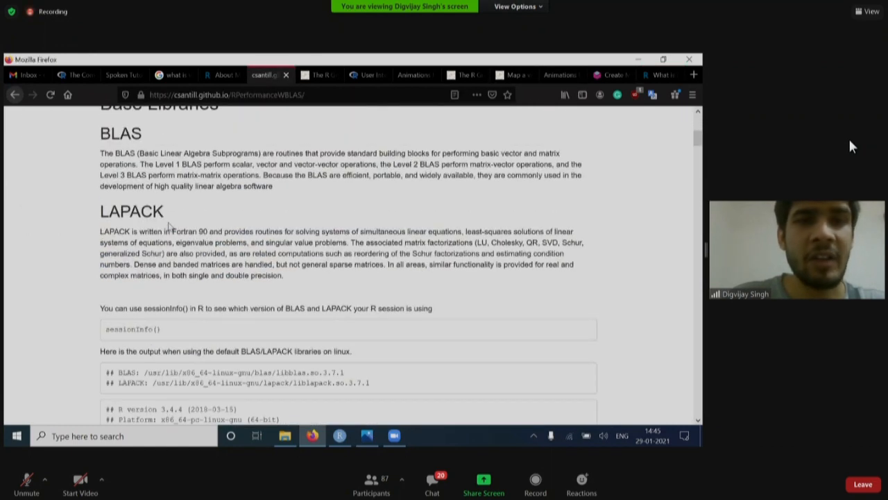
Read the article's base libraries section, briefly highlighting the word BLAS
scroll("down", 3)
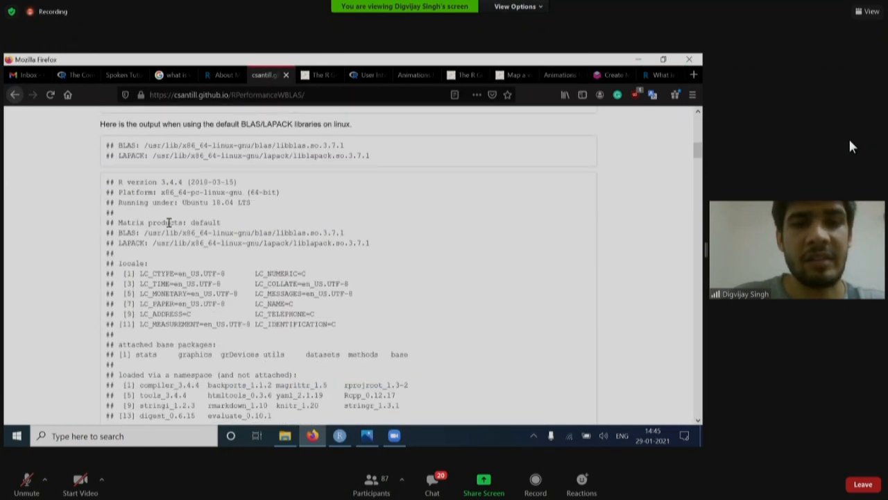
scroll("down", 3)
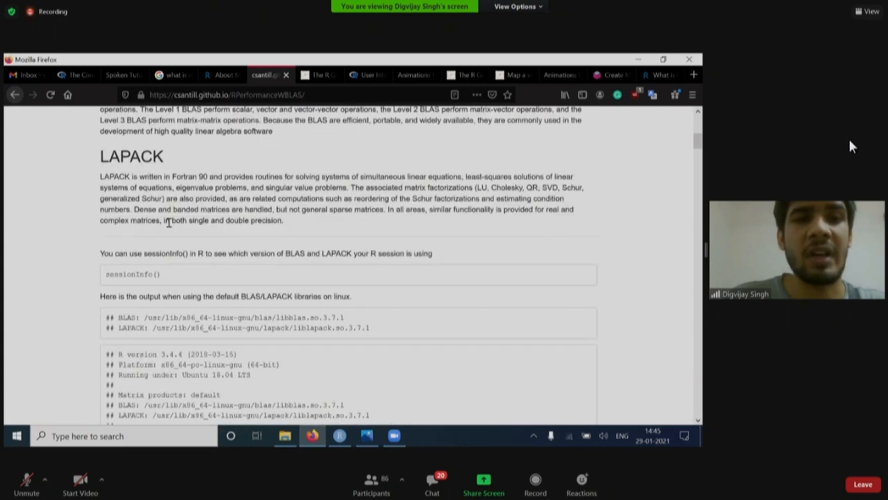
scroll("up", 3)
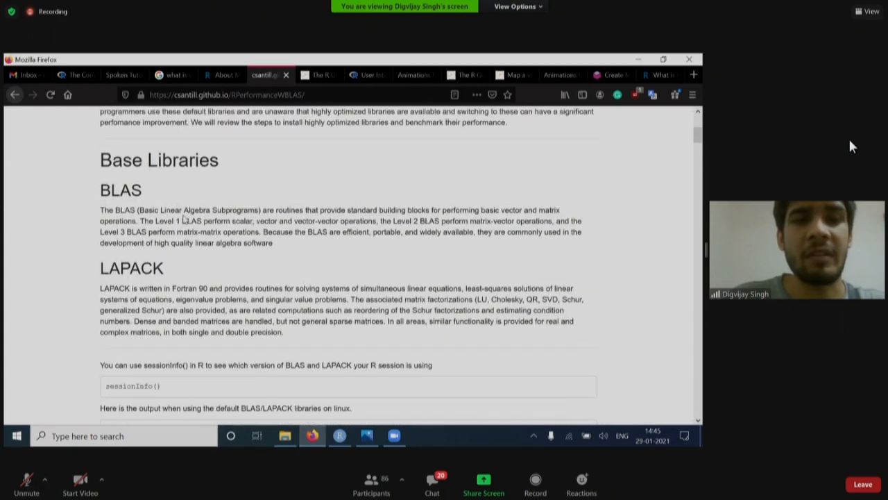
scroll("up", 3)
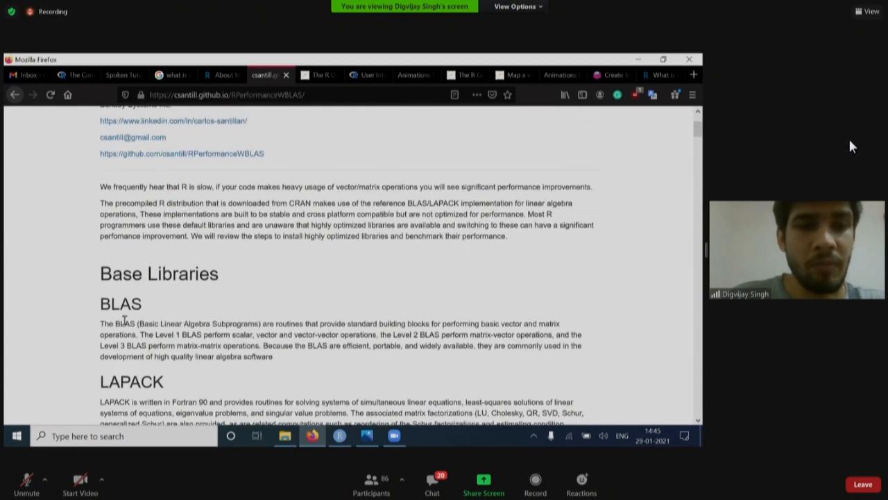
double_click(125, 323)
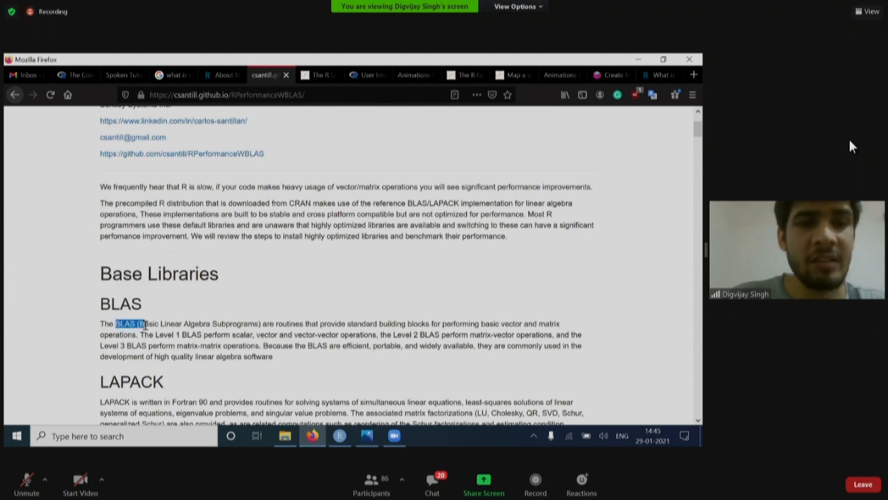
left_click(206, 322)
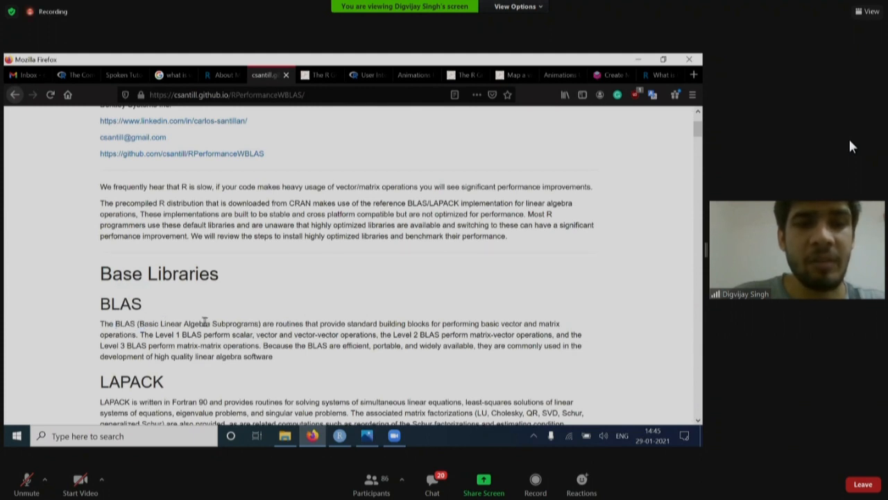
mouse_move(265, 316)
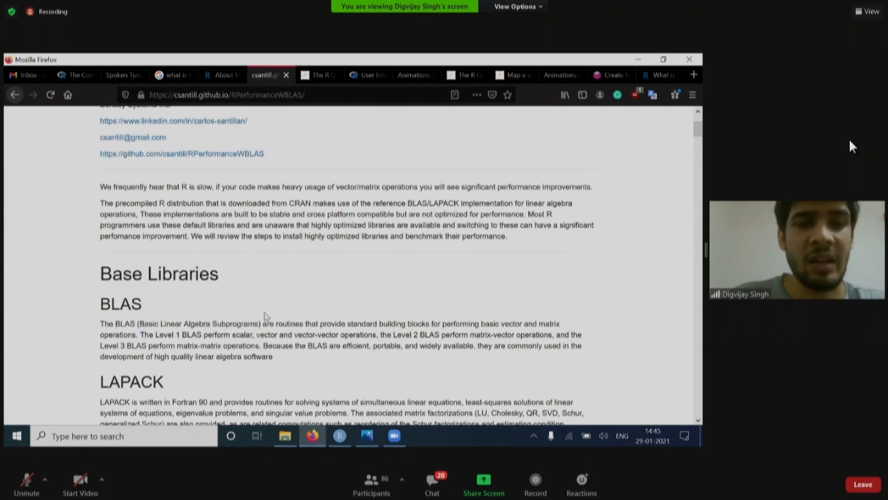
Scroll through the benchmark charts and the AtlasBLAS, GotoBLAS and Intel MKL installation sections
scroll("down", 3)
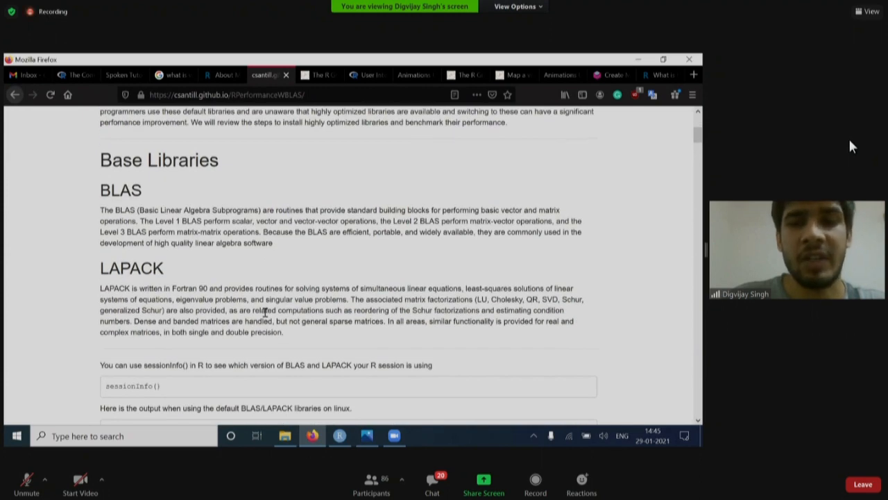
scroll("down", 3)
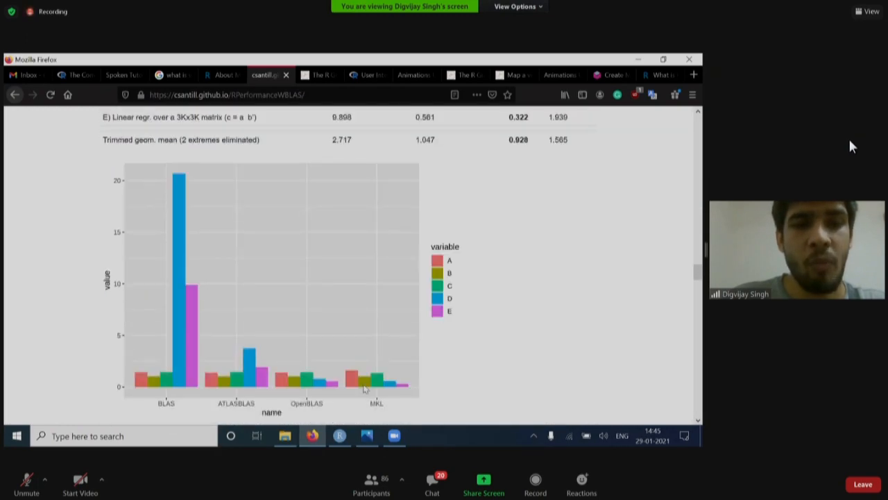
scroll("down", 3)
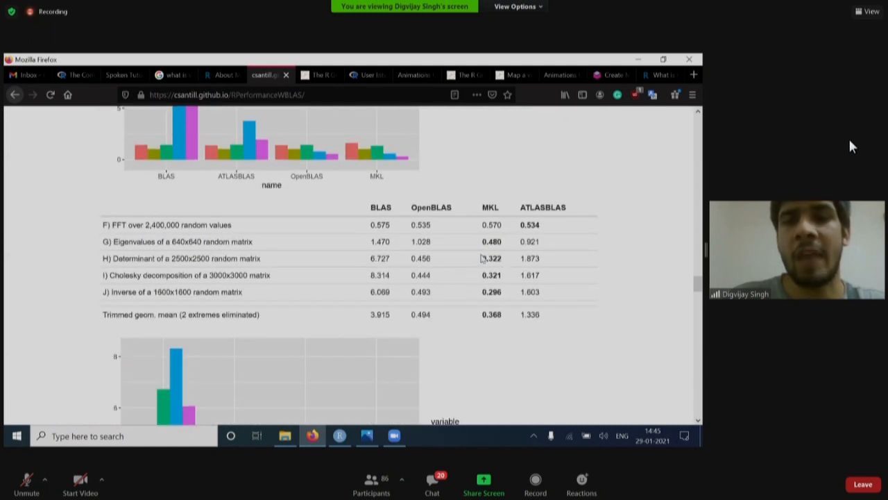
mouse_move(472, 269)
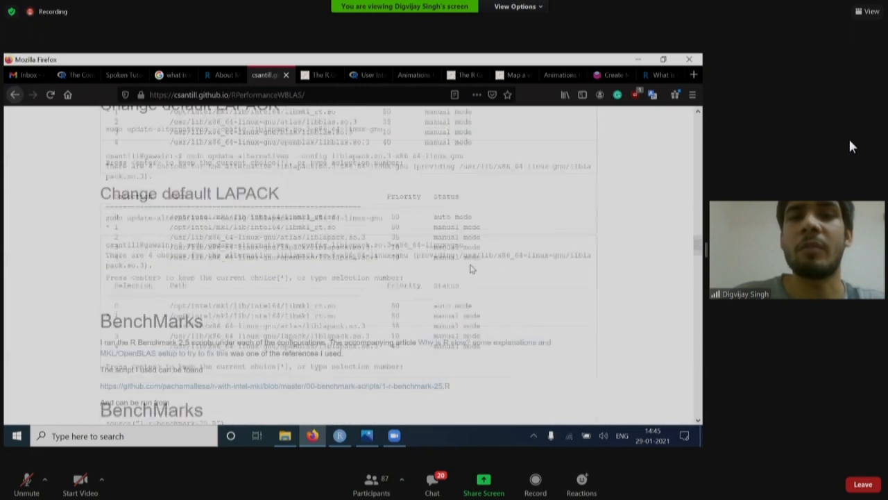
scroll("down", 3)
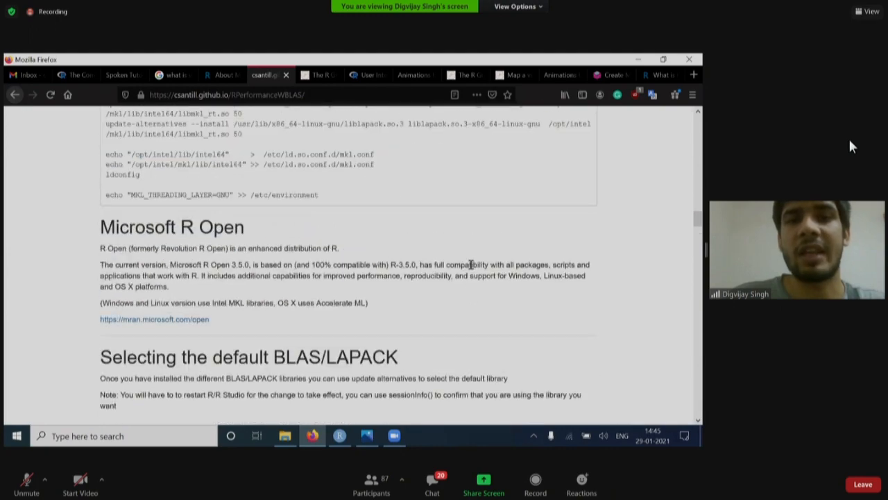
scroll("up", 3)
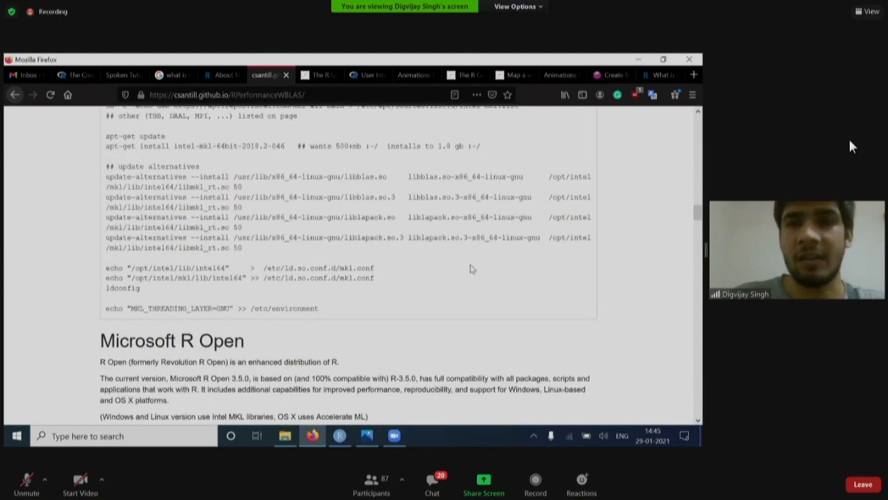
scroll("up", 3)
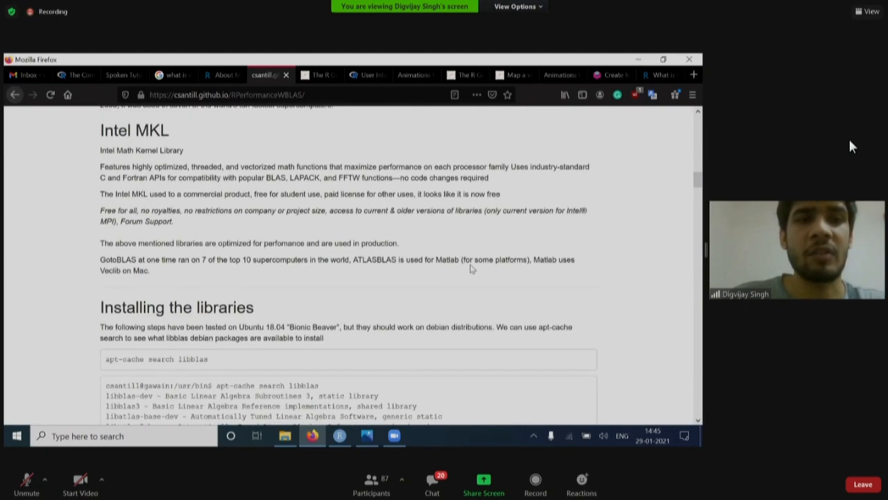
scroll("up", 3)
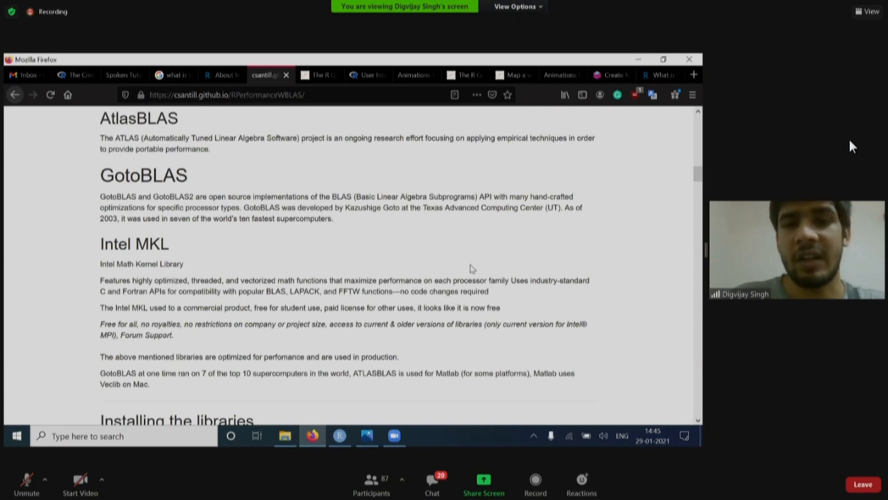